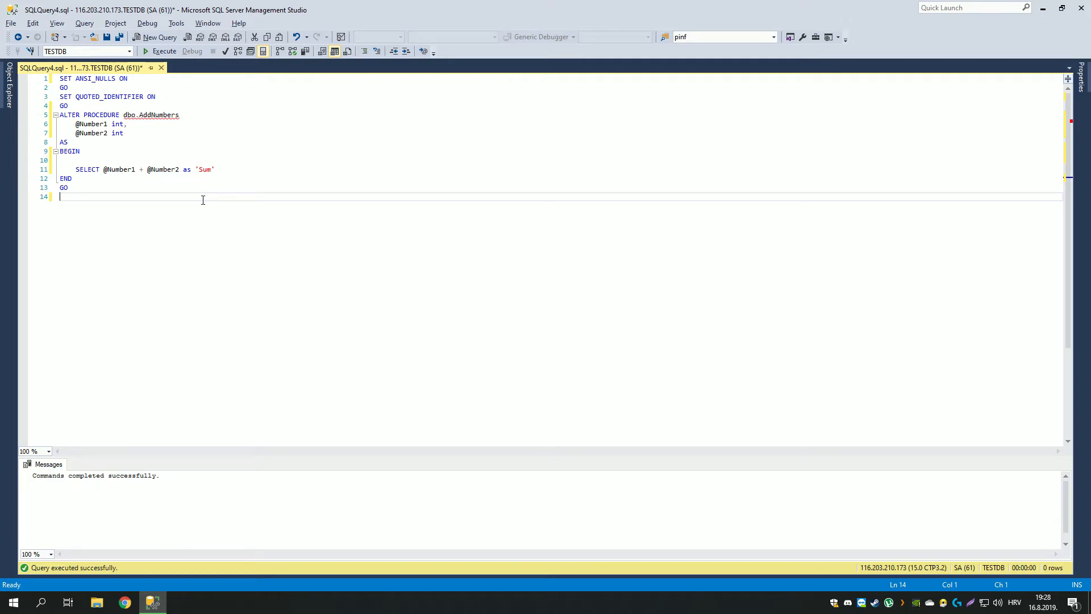
mouse_move(436, 169)
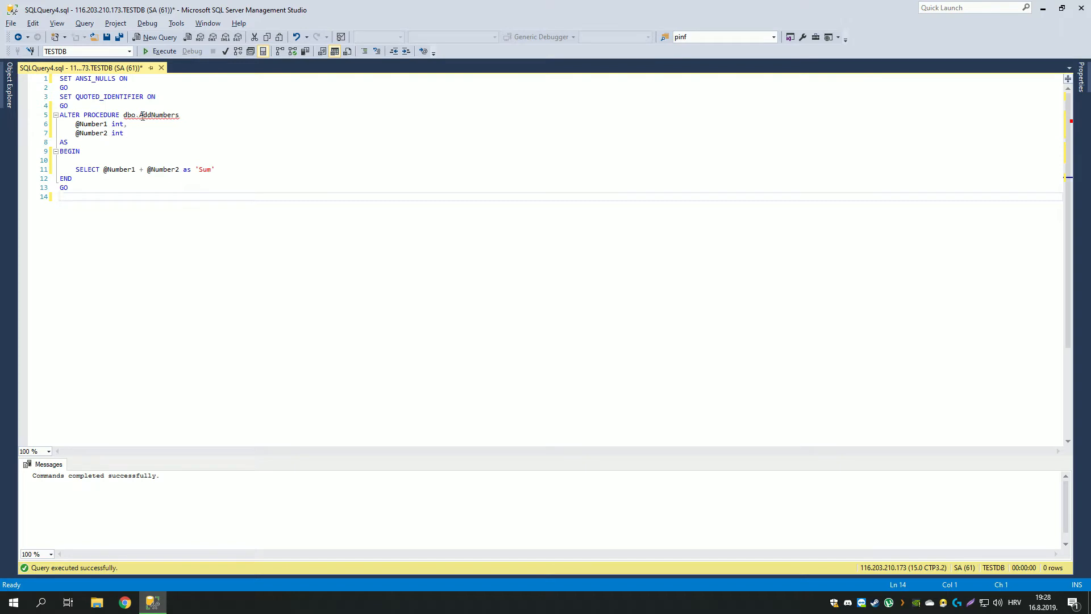
Review the AddNumbers procedure, then bring up the addyup project's app.js requires and middleware.
double_click(158, 115)
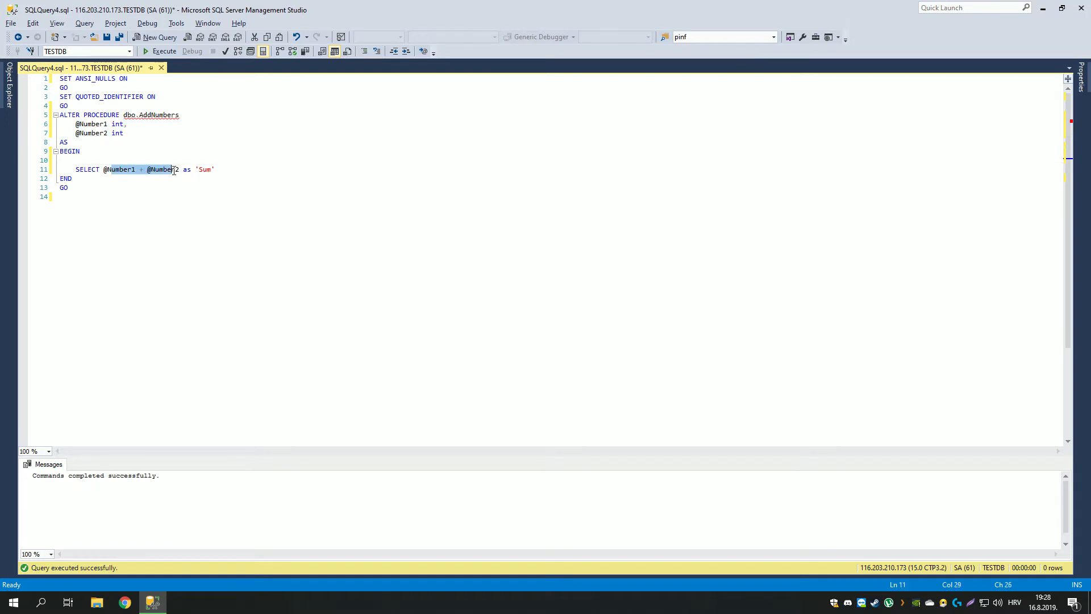
left_click(212, 183)
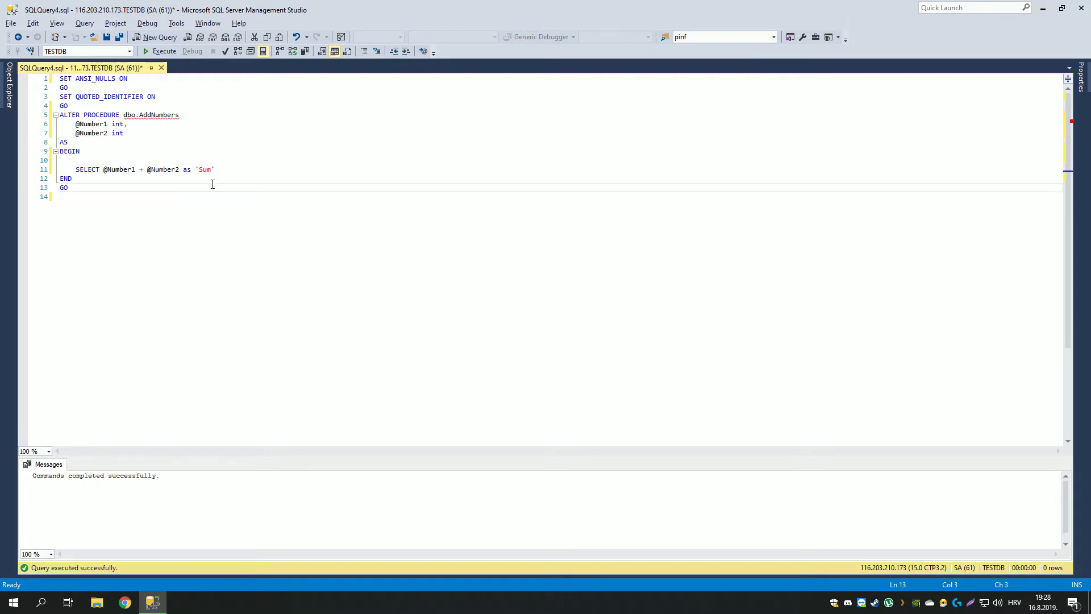
mouse_move(197, 183)
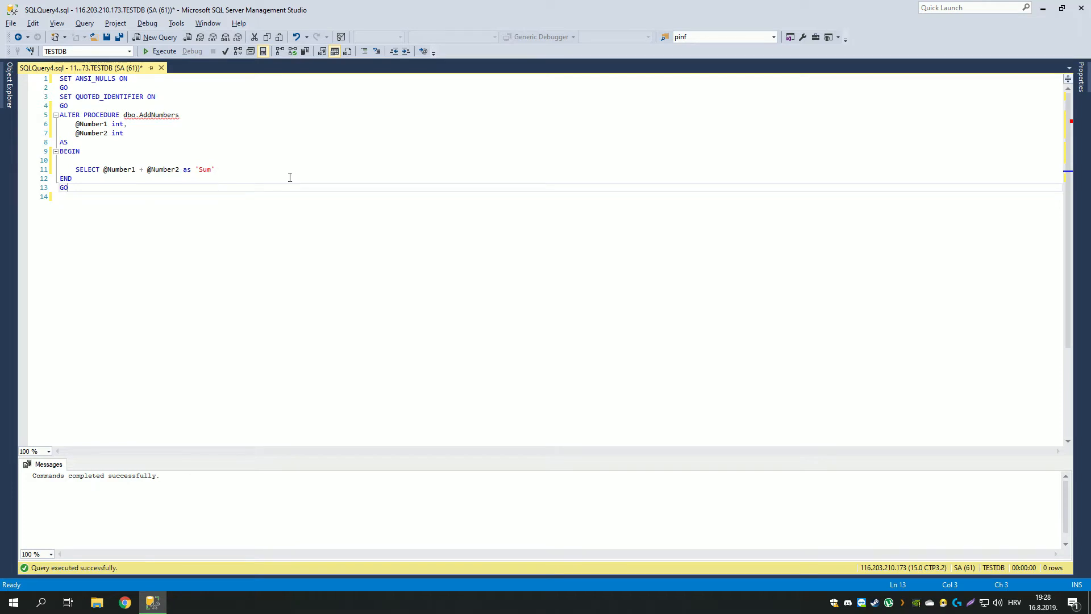
mouse_move(271, 166)
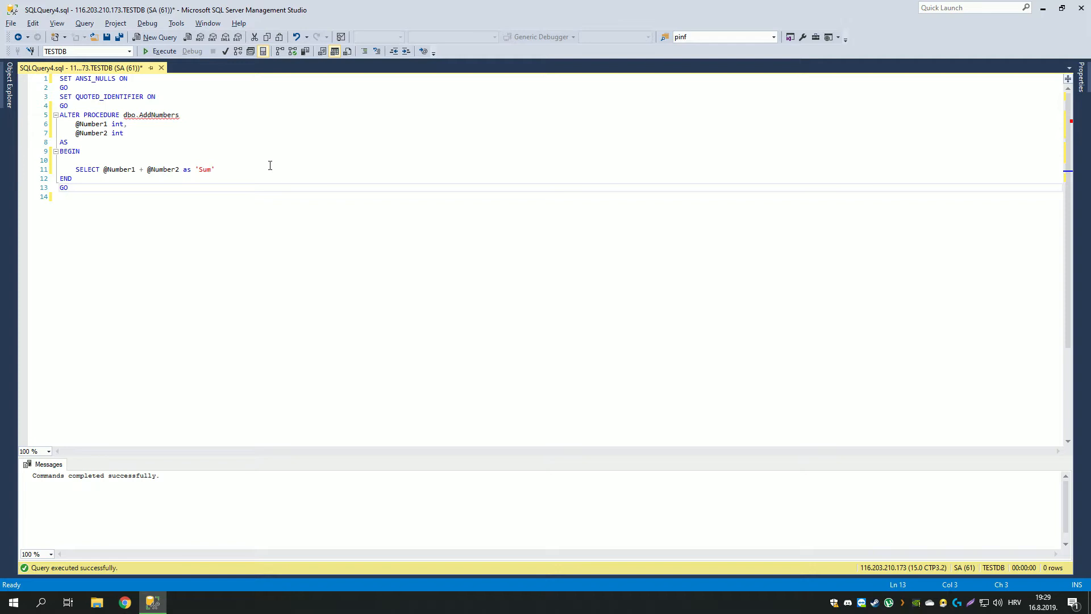
mouse_move(233, 342)
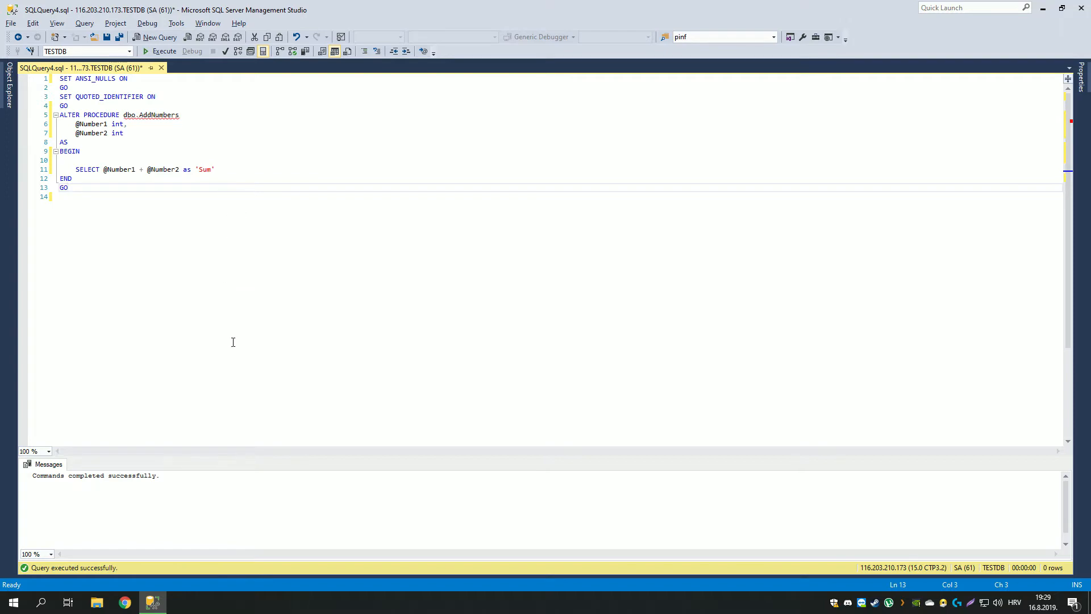
left_click(179, 602)
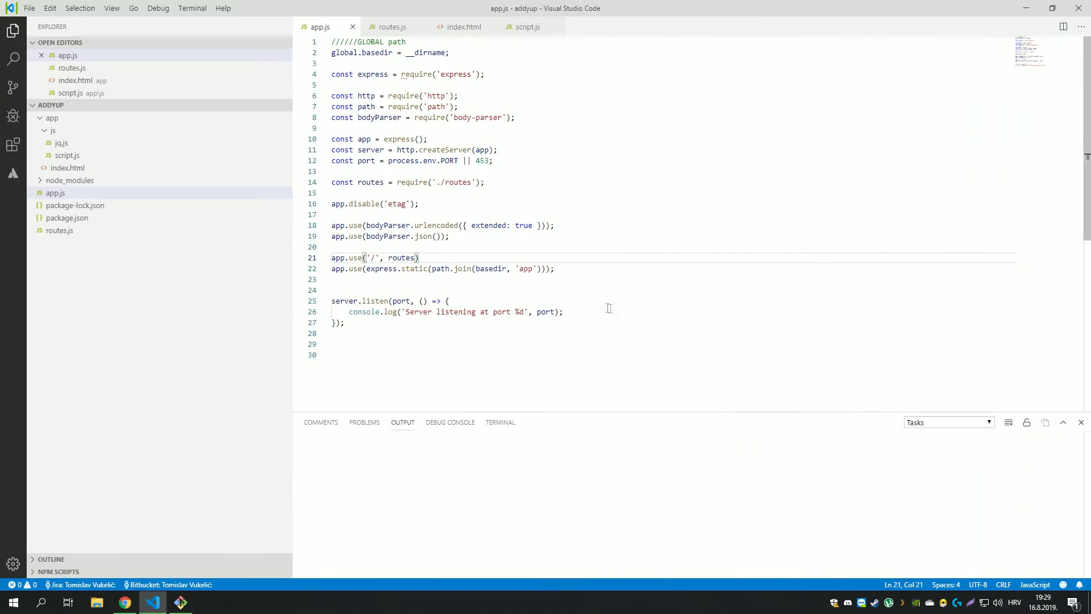
mouse_move(745, 70)
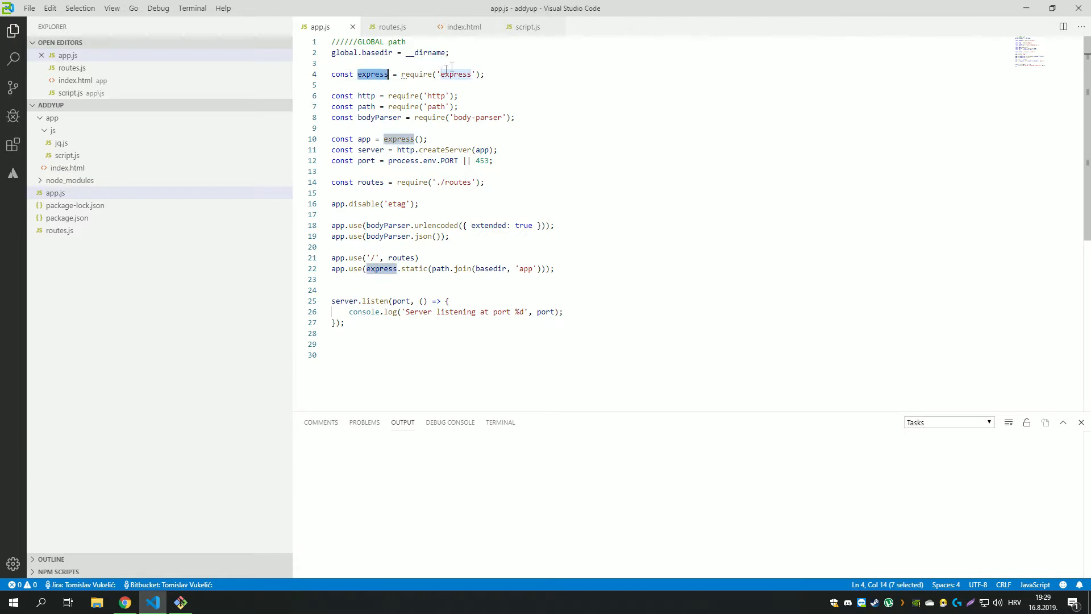
left_click(367, 95)
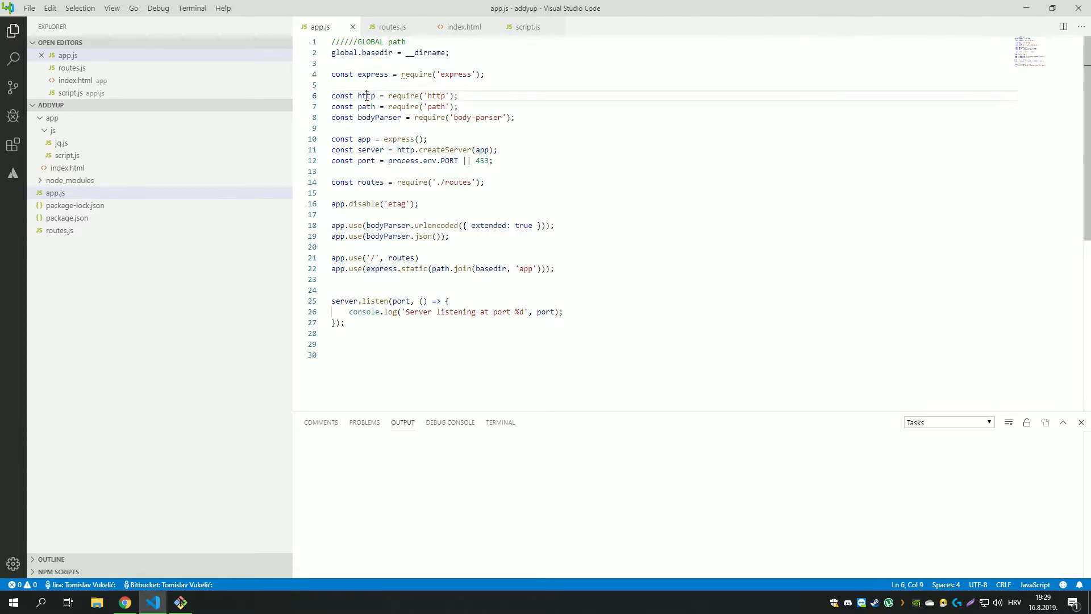
double_click(366, 107)
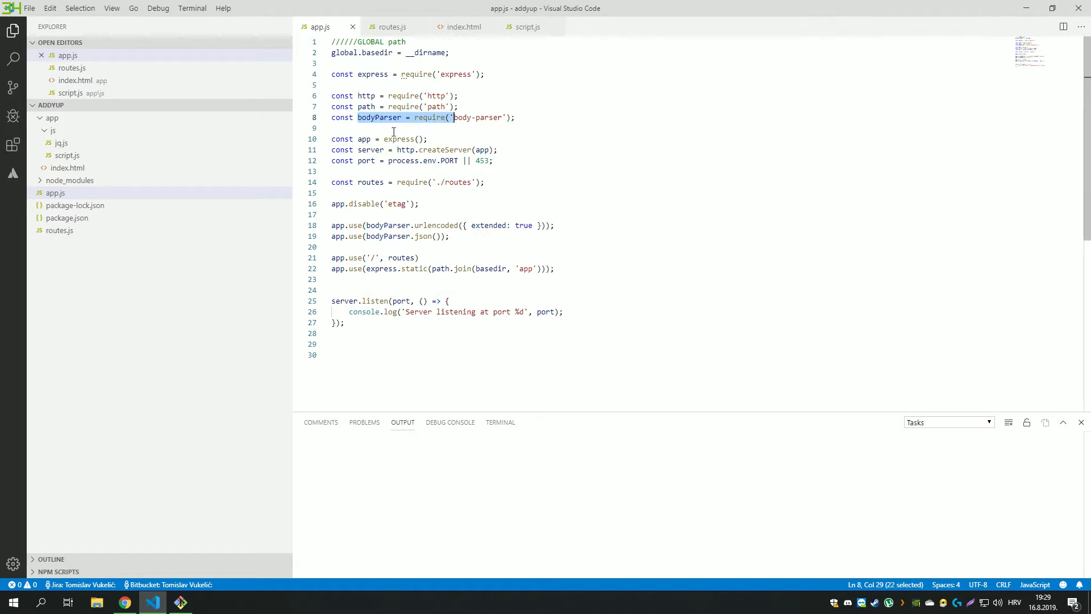
mouse_move(393, 132)
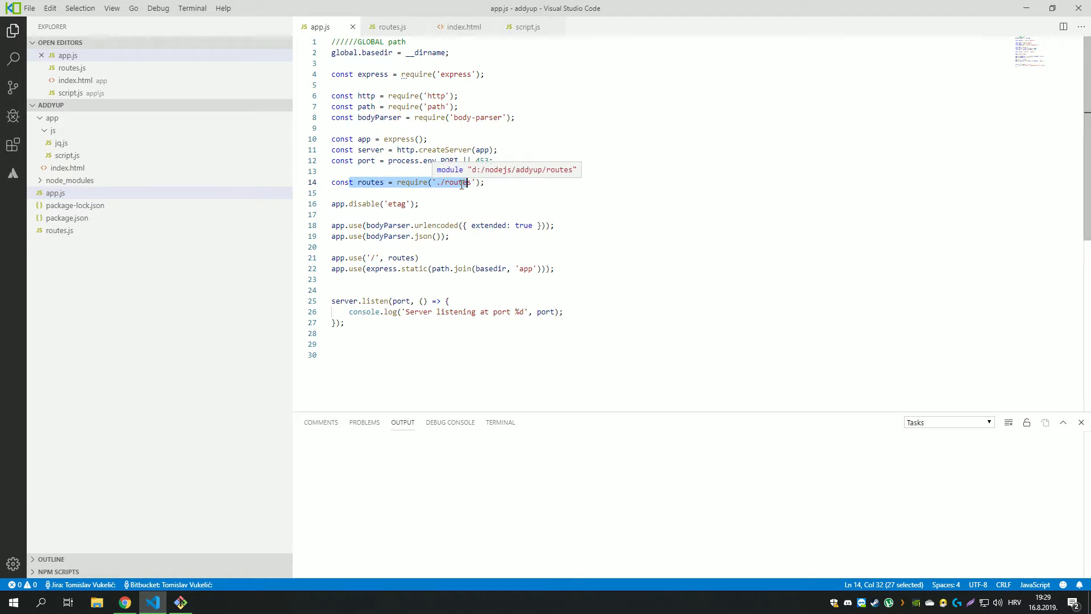
mouse_move(461, 207)
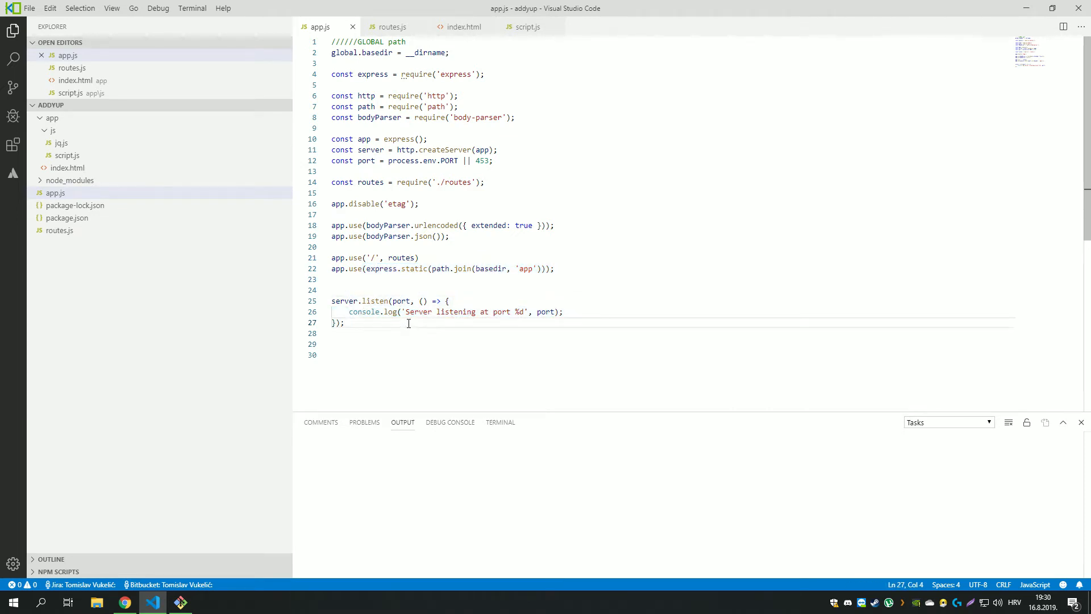
mouse_move(509, 179)
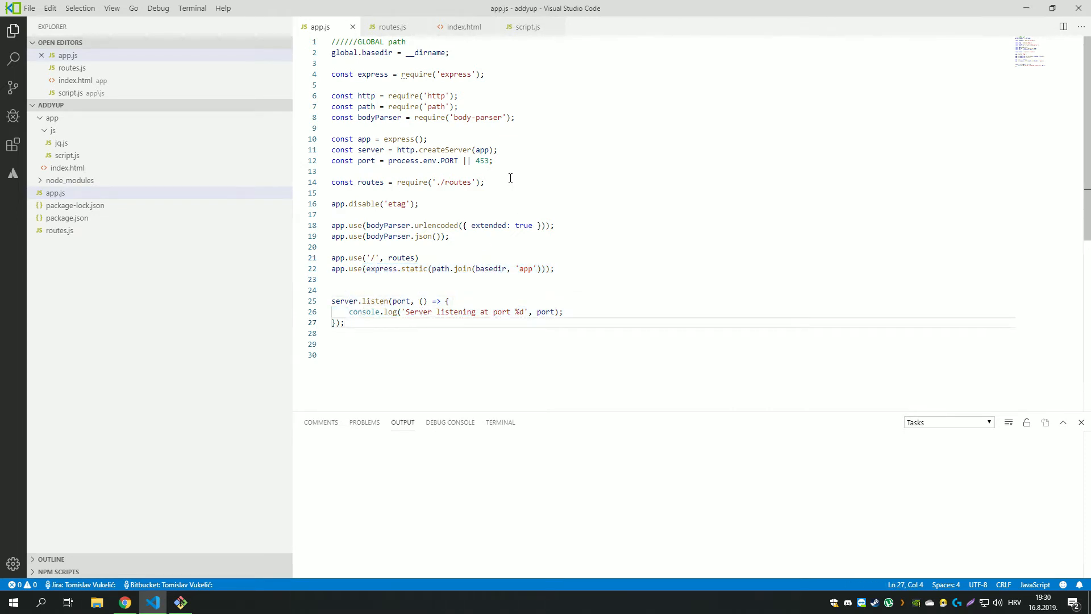
Add the line const mssql = require('mssql'); to app.js.
key("Enter")
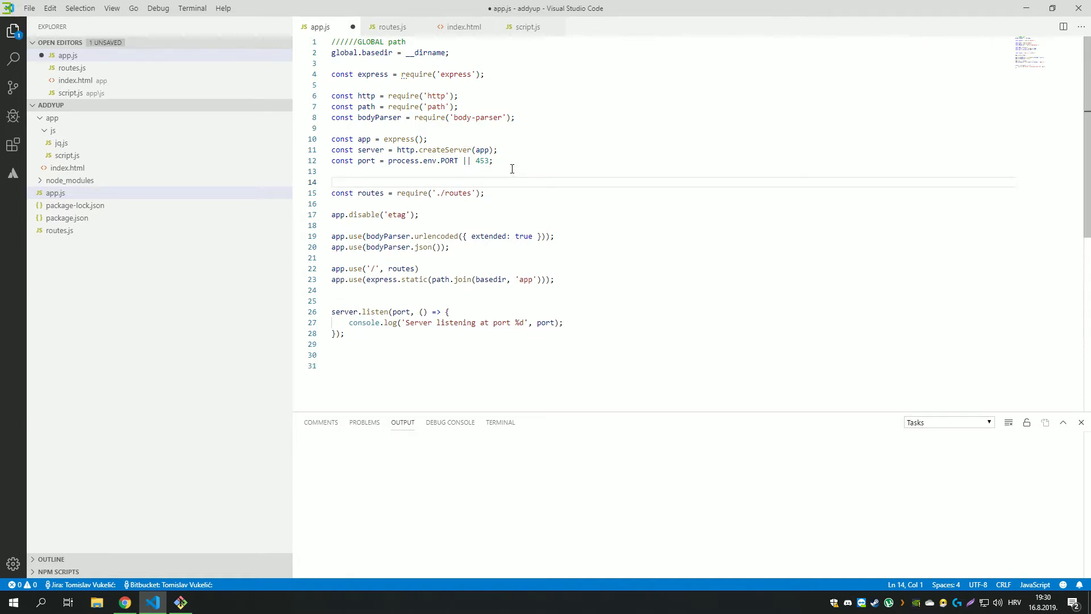
type("const mss")
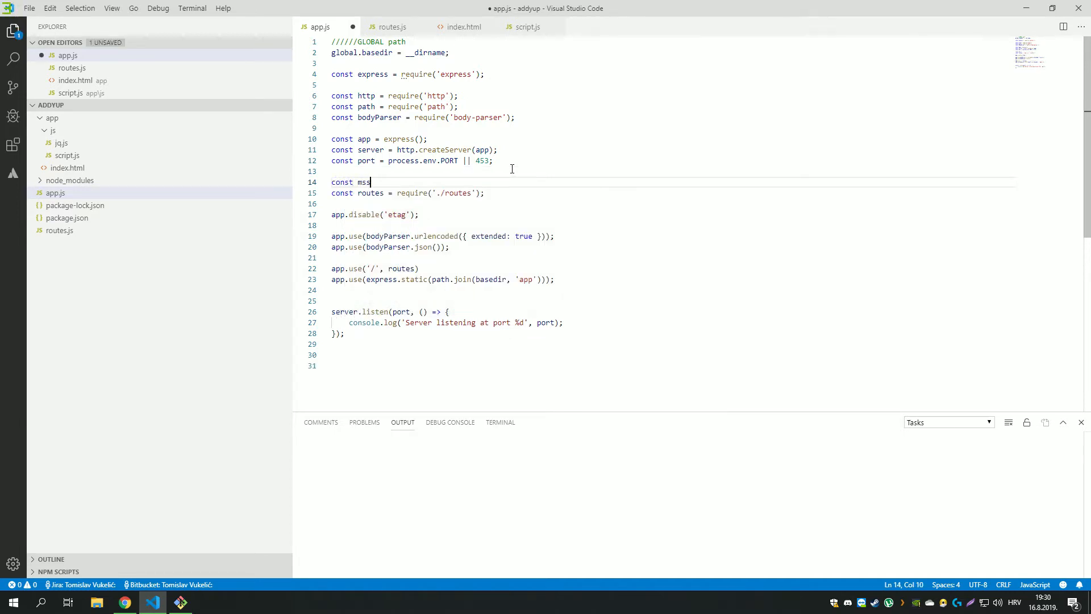
type("ql  = require('mssql")
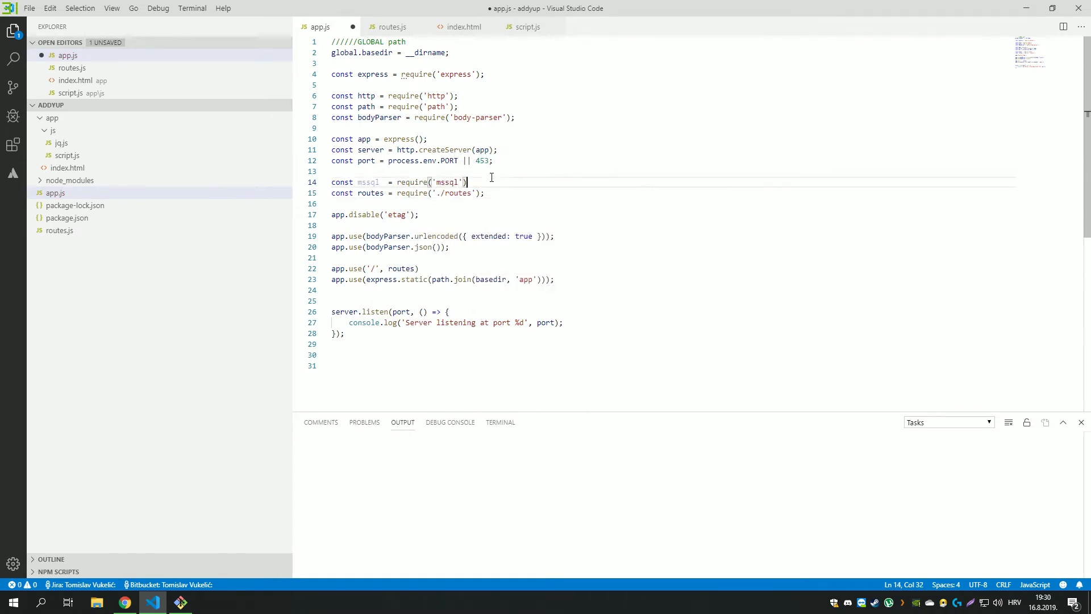
type(";")
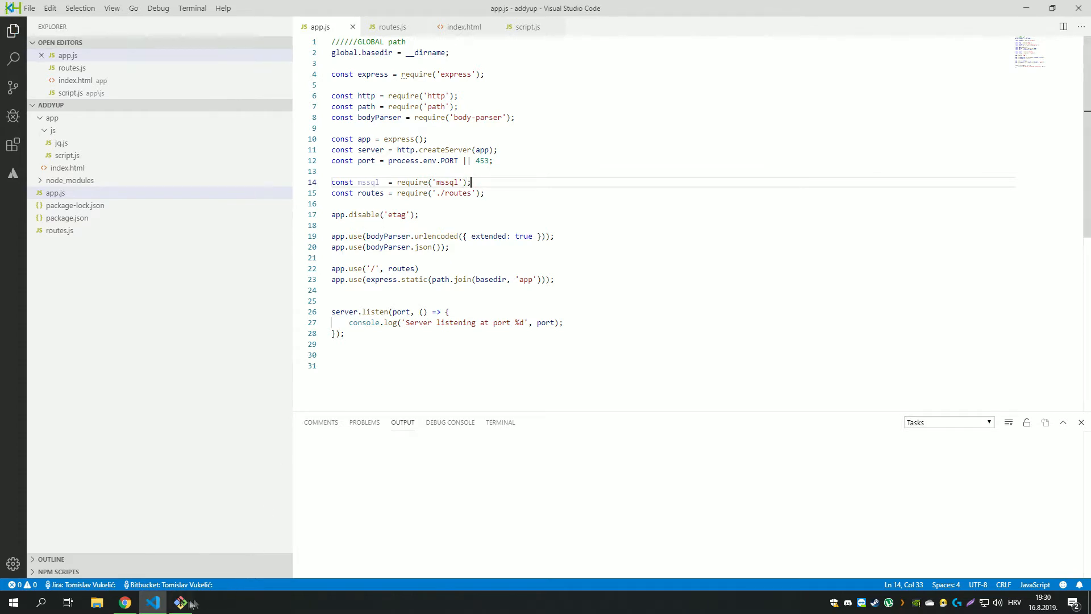
Run npm install mssql in the addyup folder from Git Bash.
left_click(181, 602)
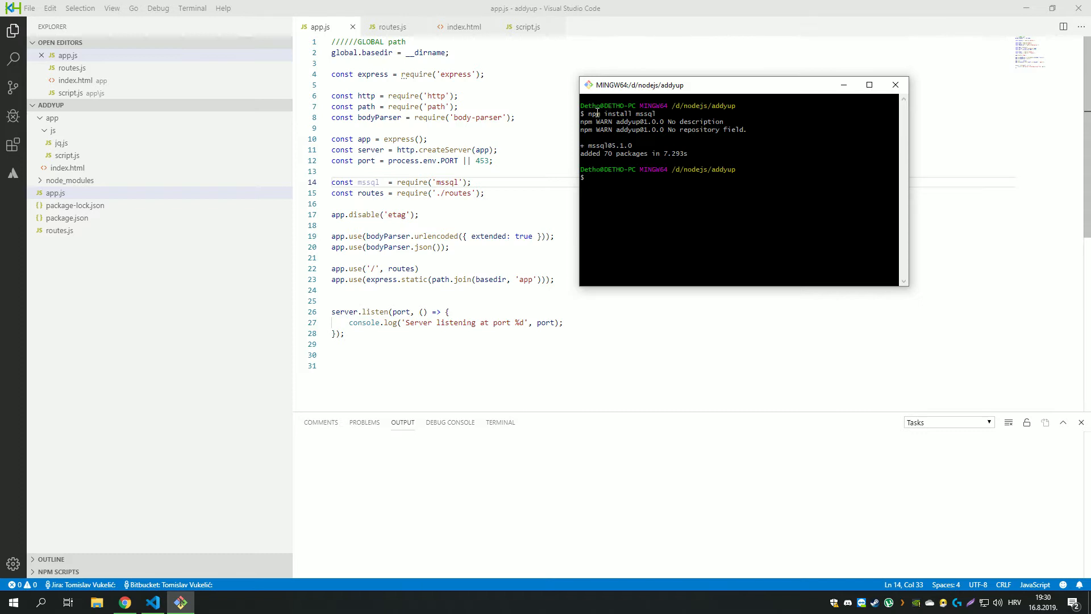
double_click(618, 114)
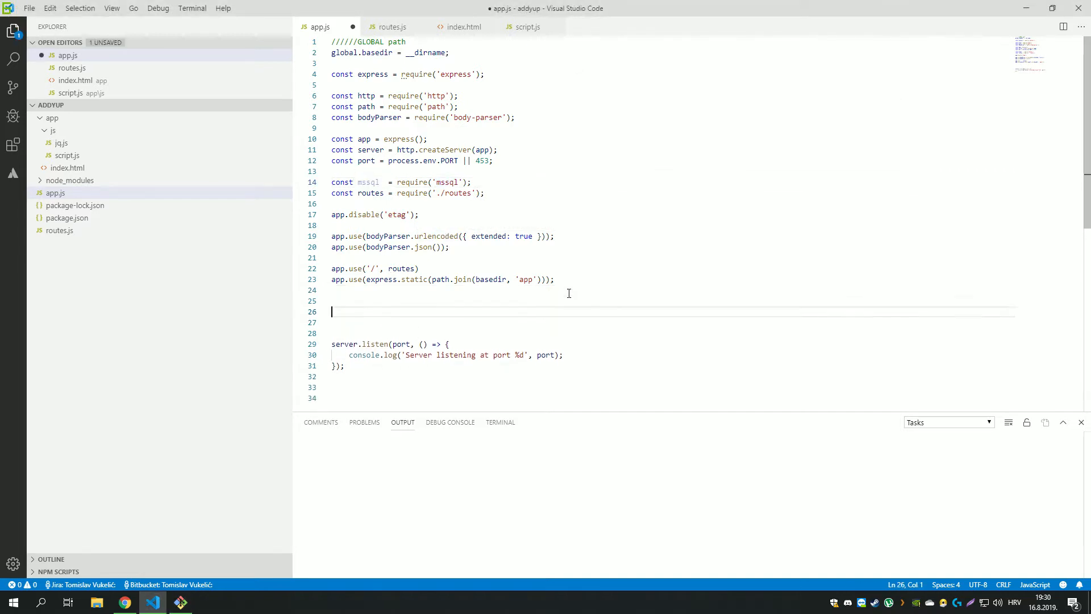
Start the dbConfig object with server address, port 143x and user 'SA'.
key("Enter")
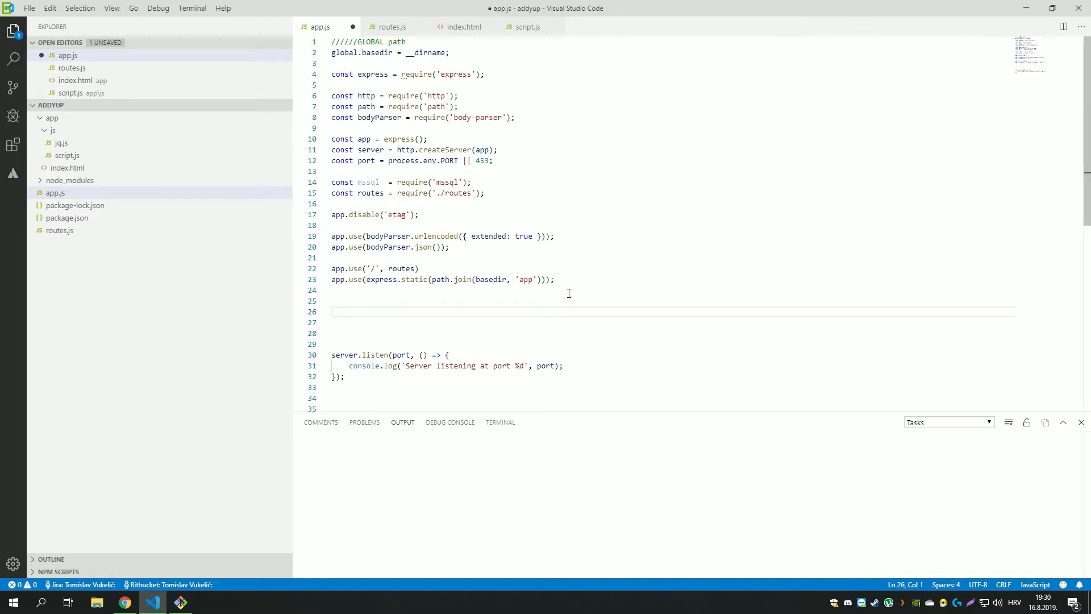
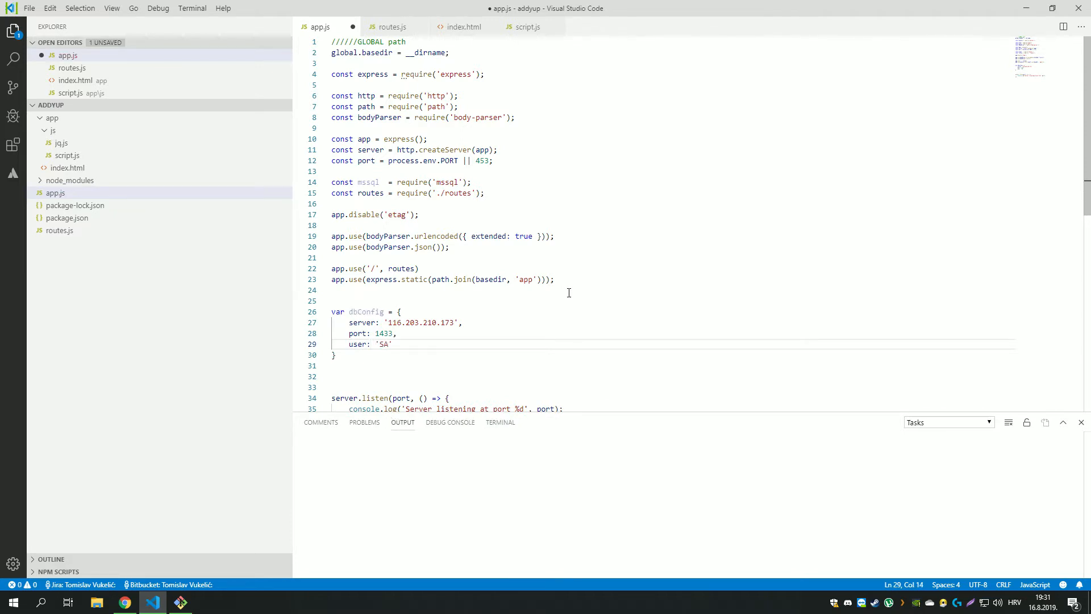
key("Enter")
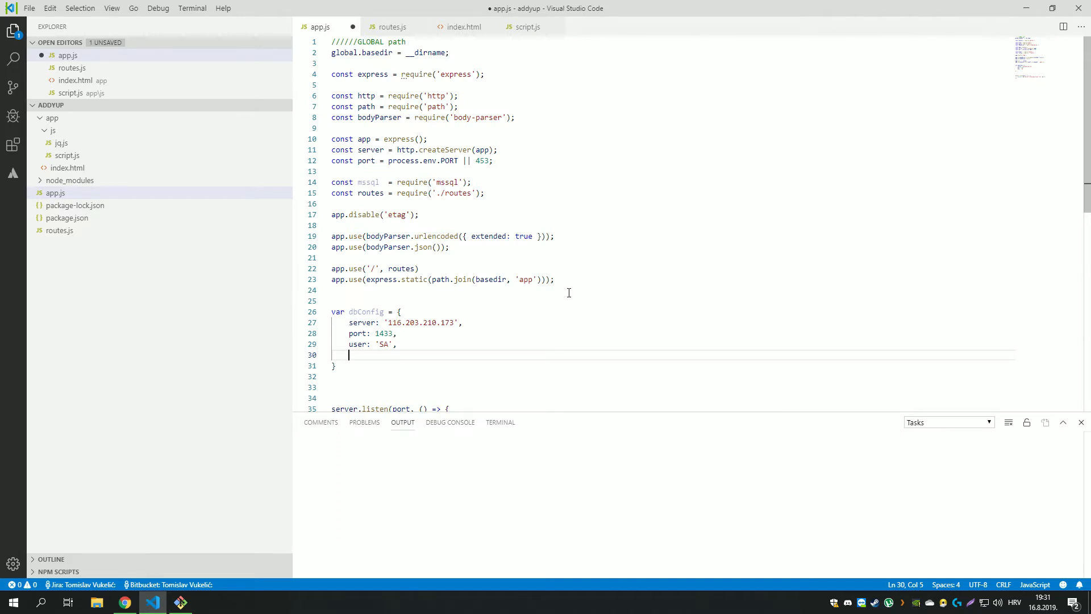
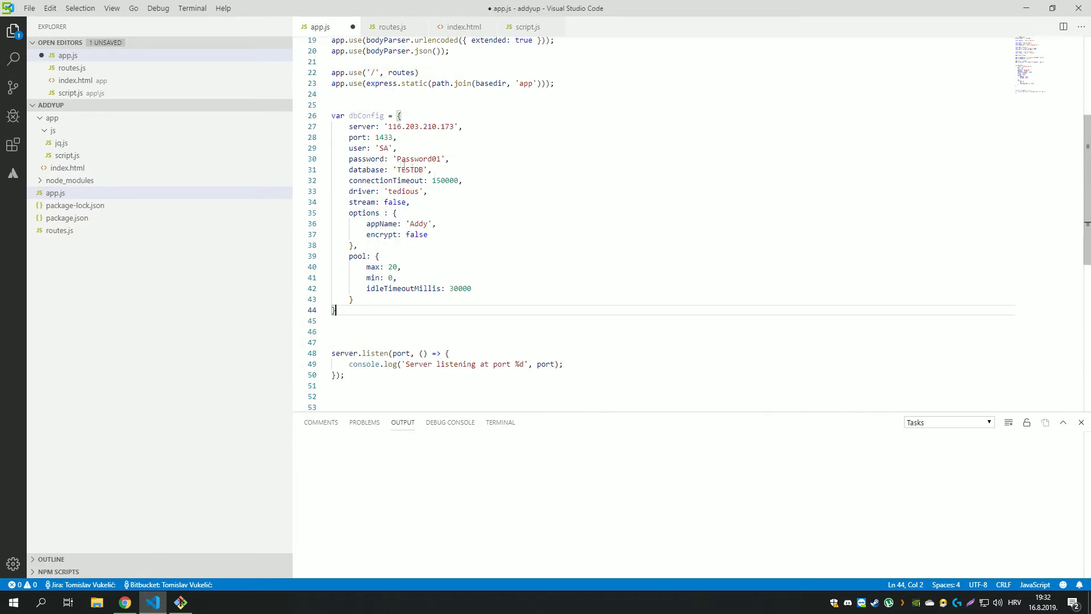
Change the dbConfig appName from 'Addy' to 'Addyup'.
scroll("up", 3)
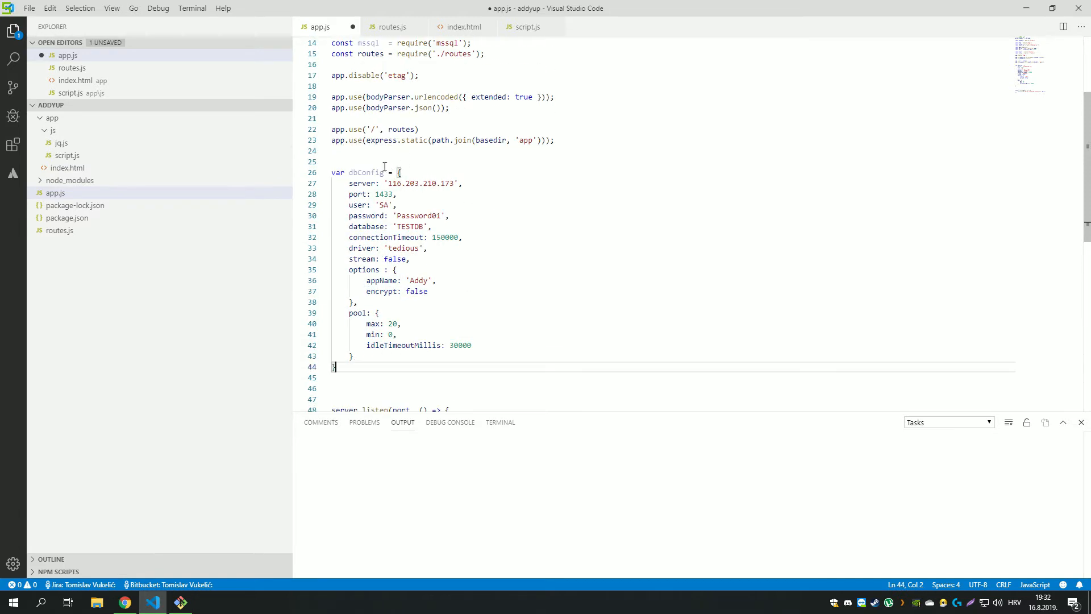
double_click(367, 171)
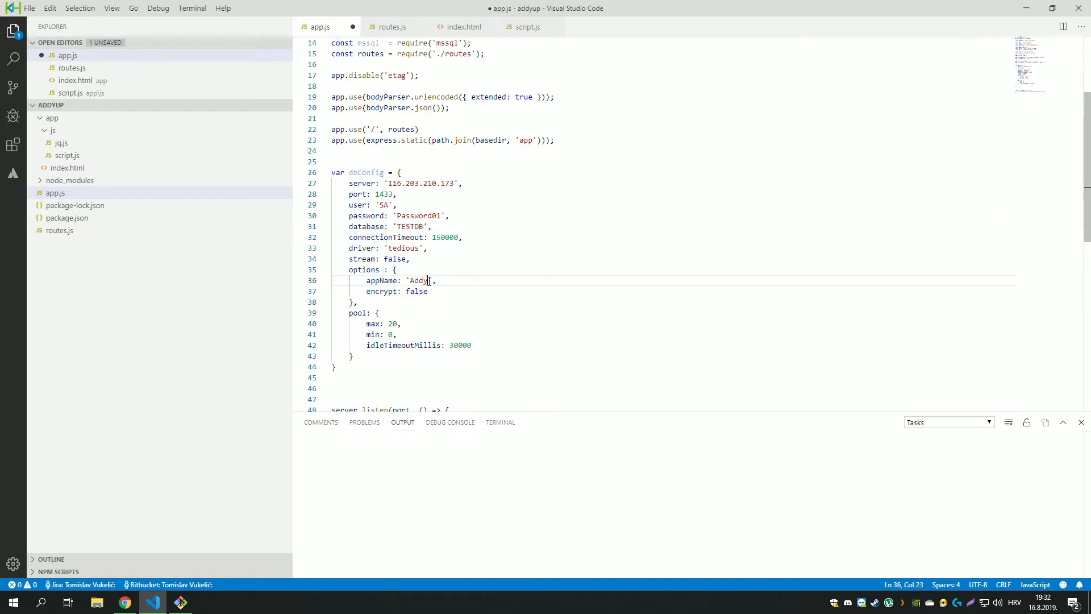
type("up")
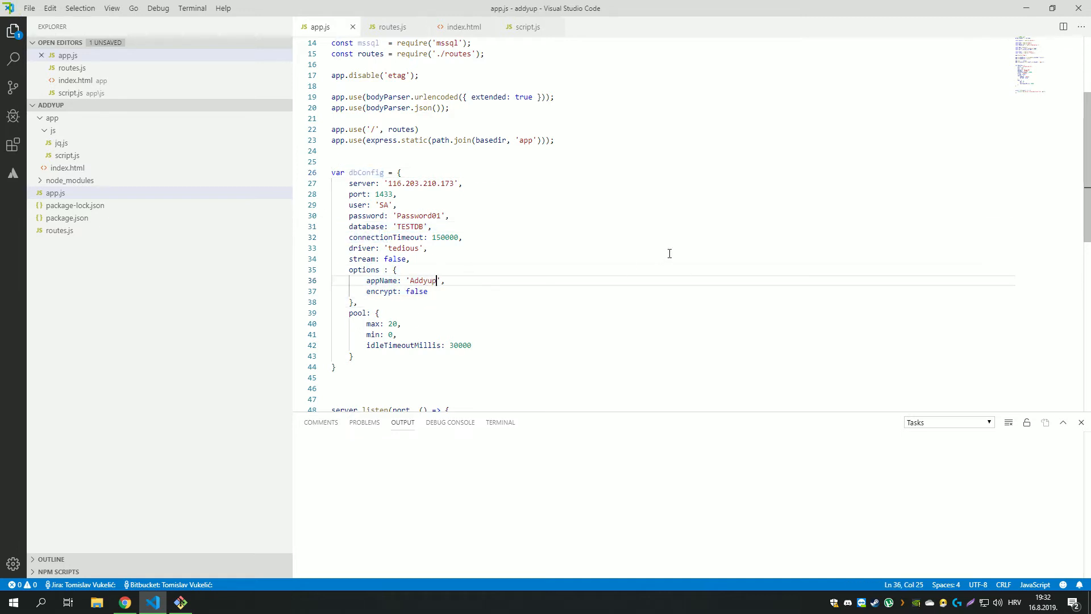
scroll("down", 3)
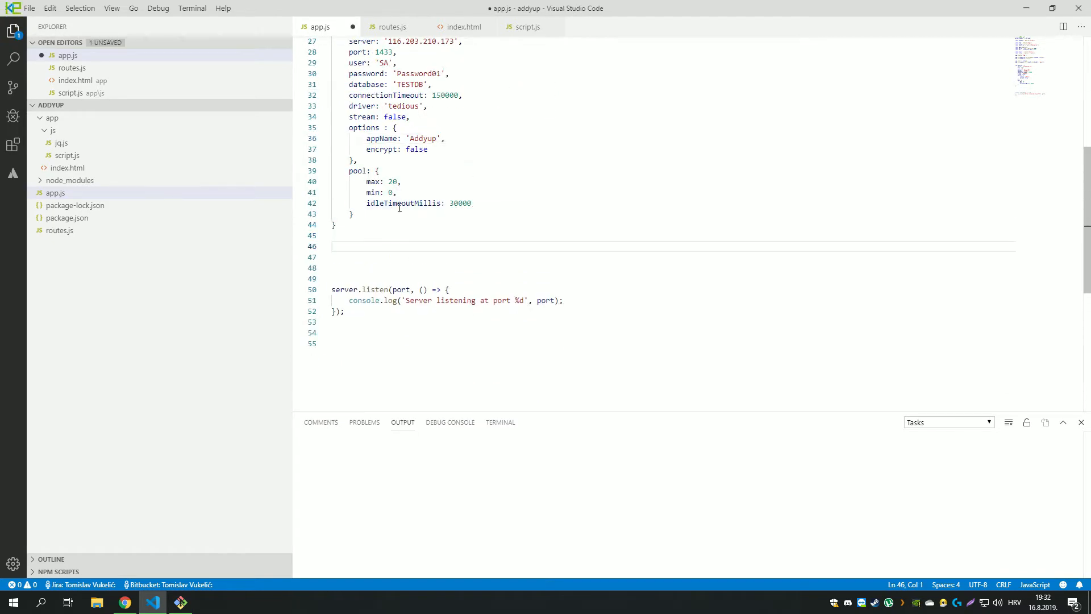
Wrap the server start in mssql.connect(dbConfig).then(pool => ...) logging 'Connecting to the database.'.
type("mssql.connet")
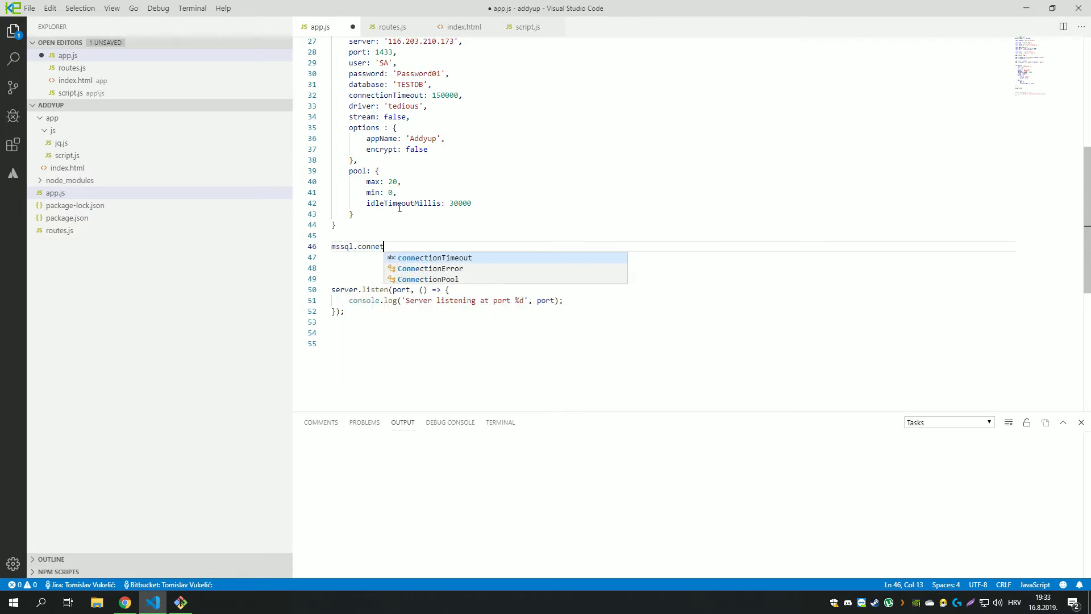
type("(")
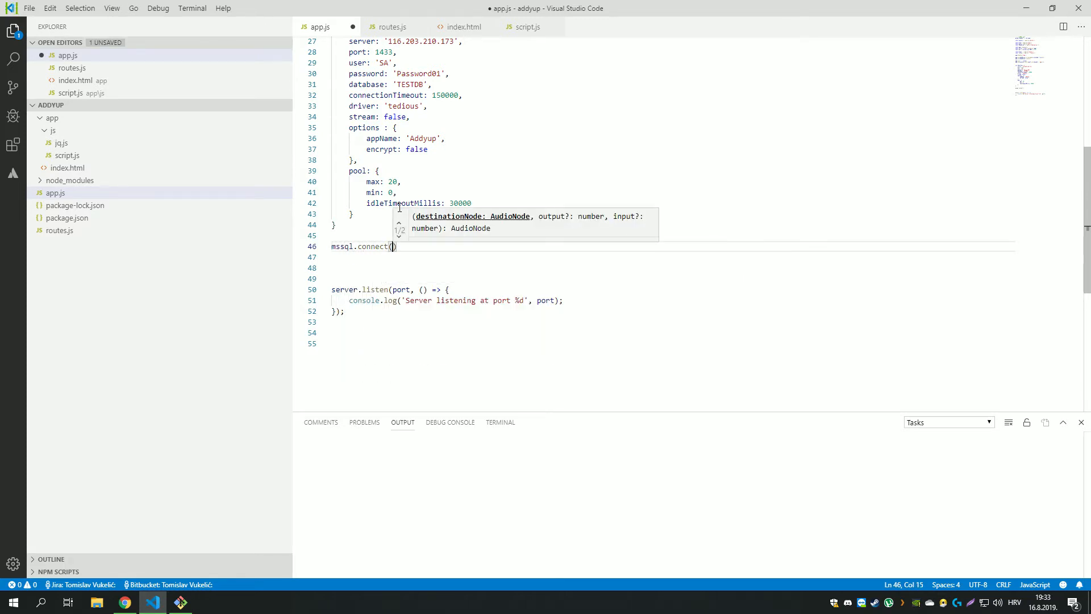
type("dbConfig")
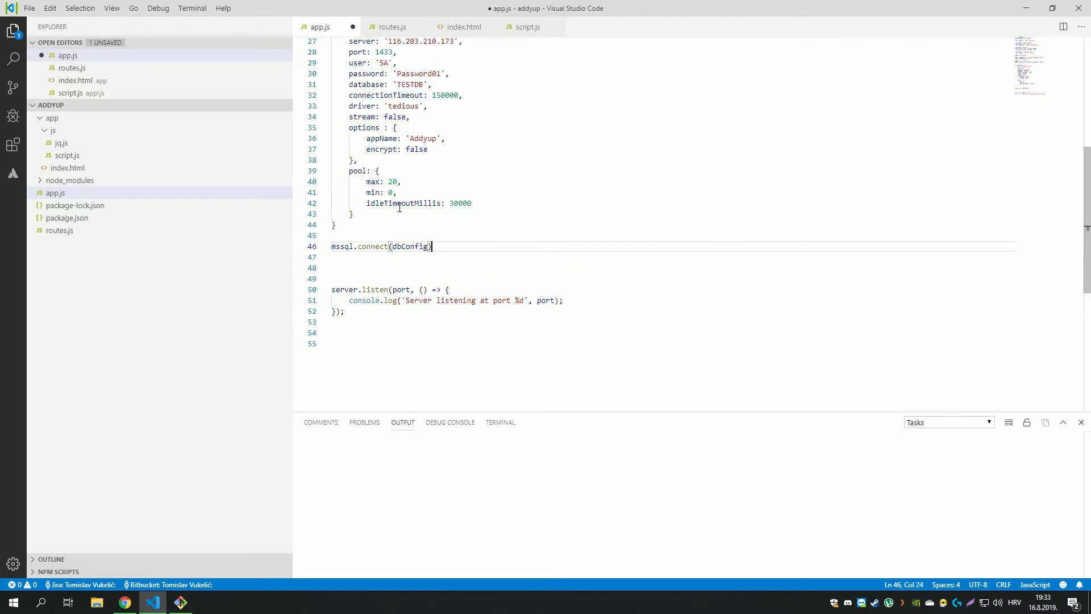
type(".then(")
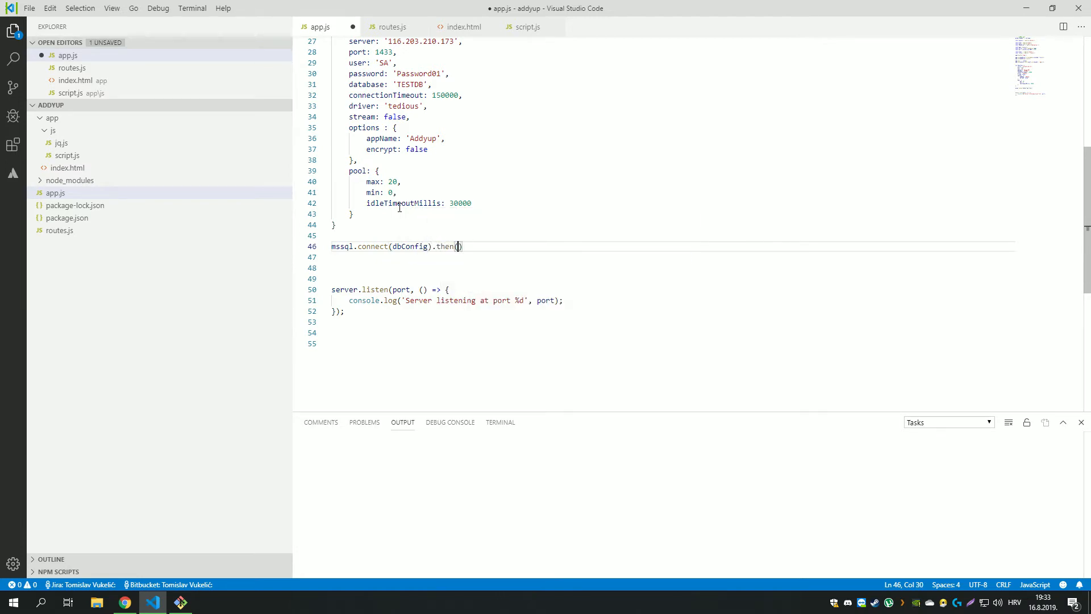
type("pull")
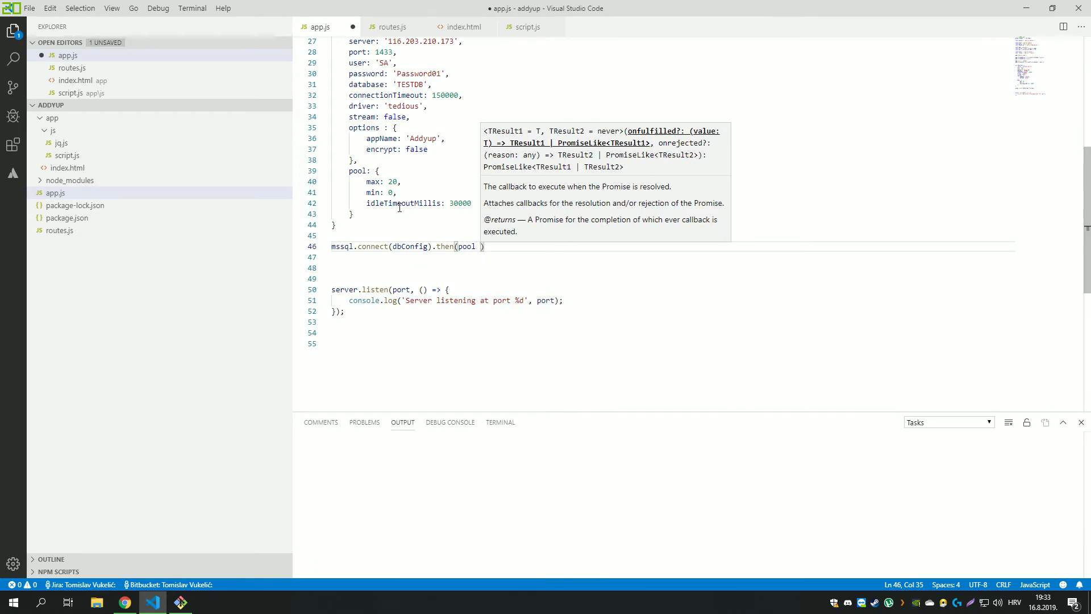
type("=> {")
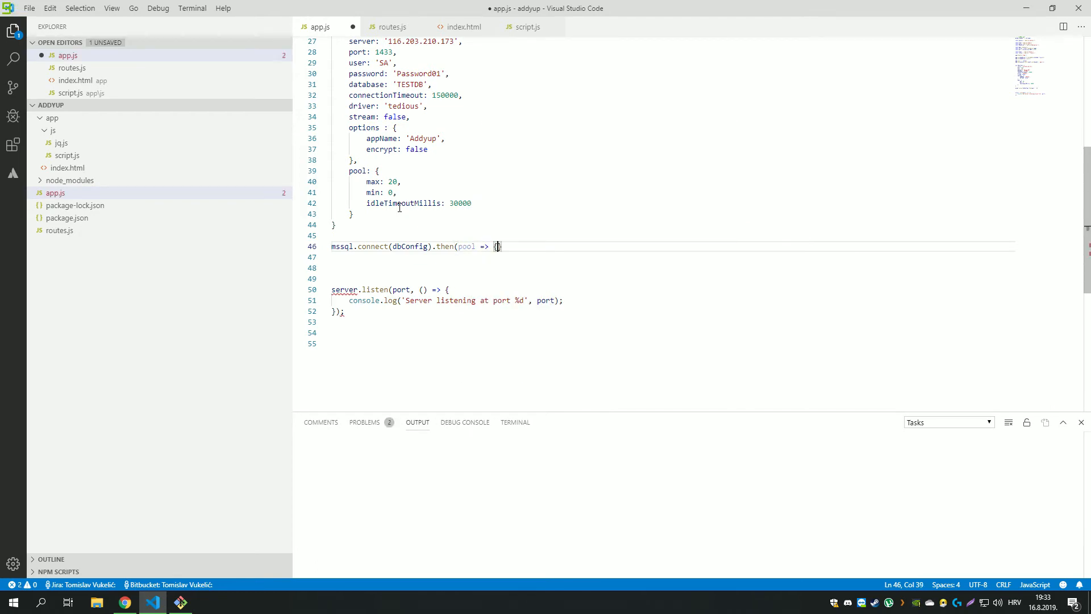
key("Enter")
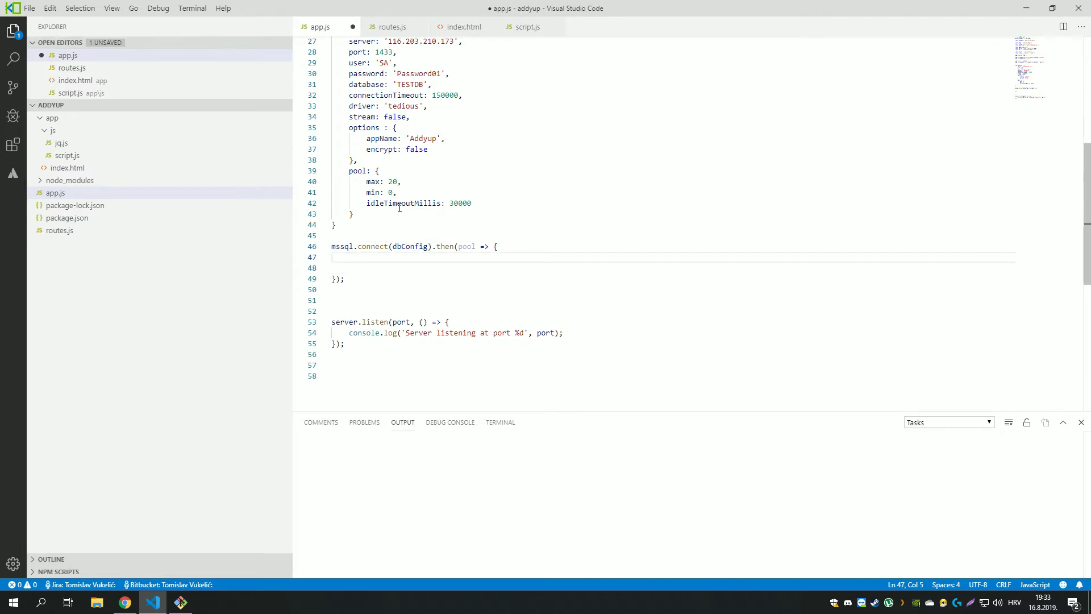
type("if(pool.connecting){}")
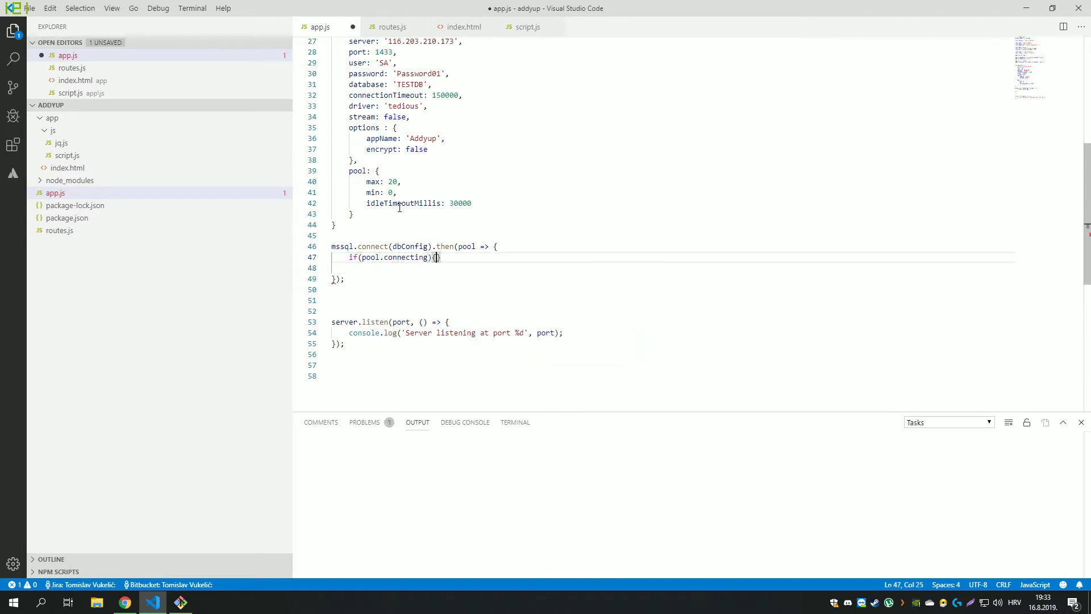
type("console.log(\"Connecting to the database.\");")
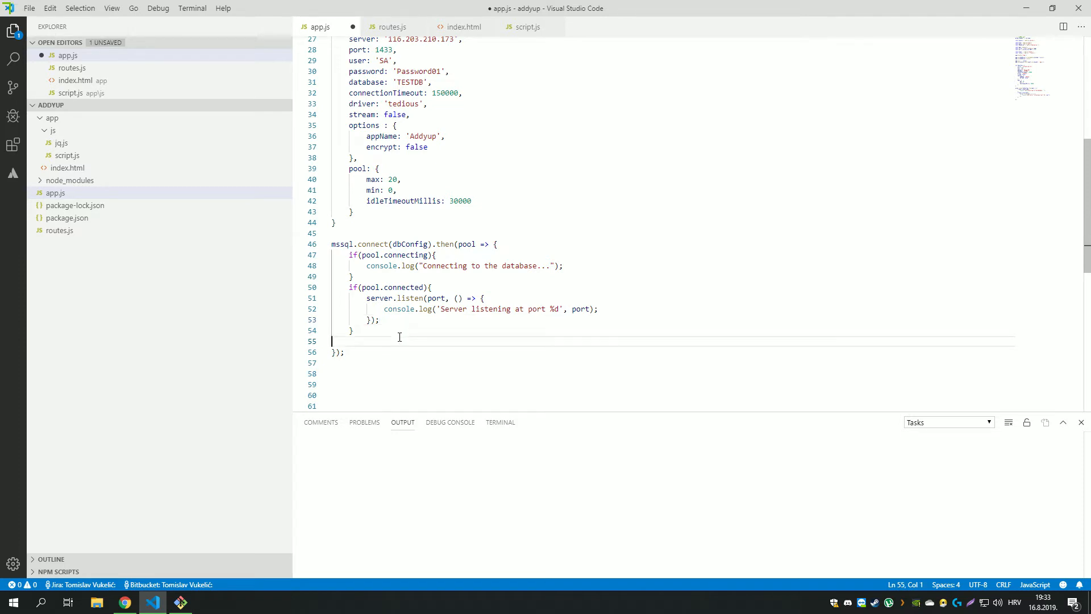
Return the pool and add a .catch(err) that logs the connection failure message.
type("re")
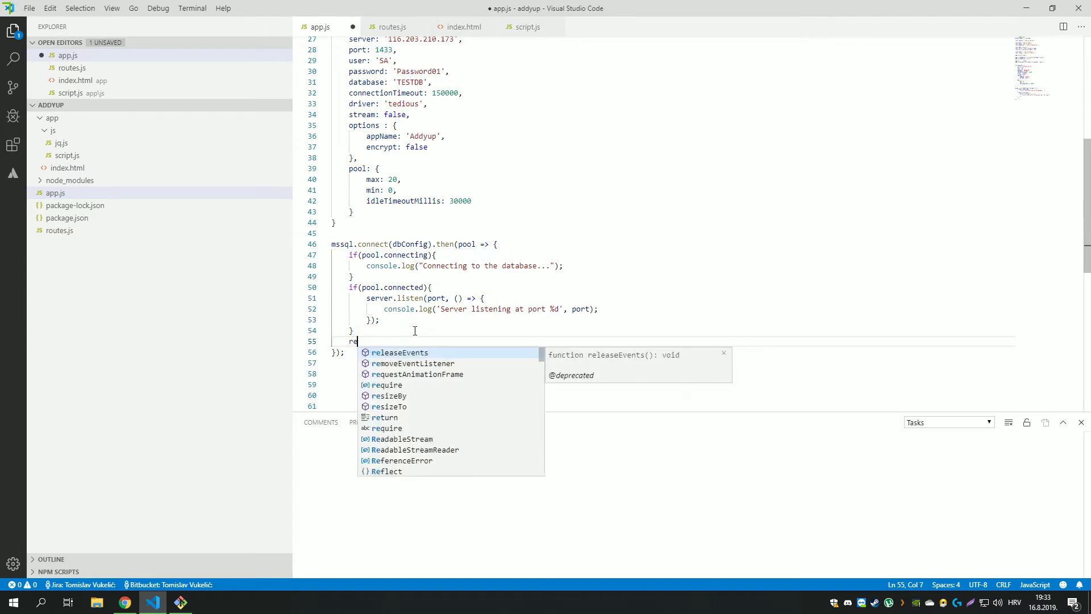
type("turn pool;")
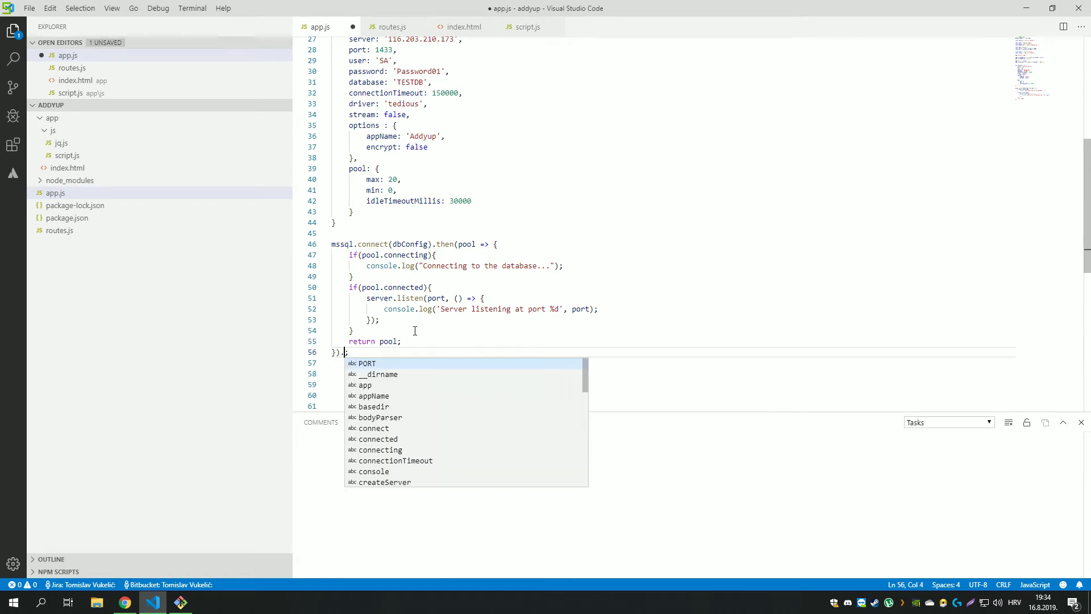
type("catch(function")
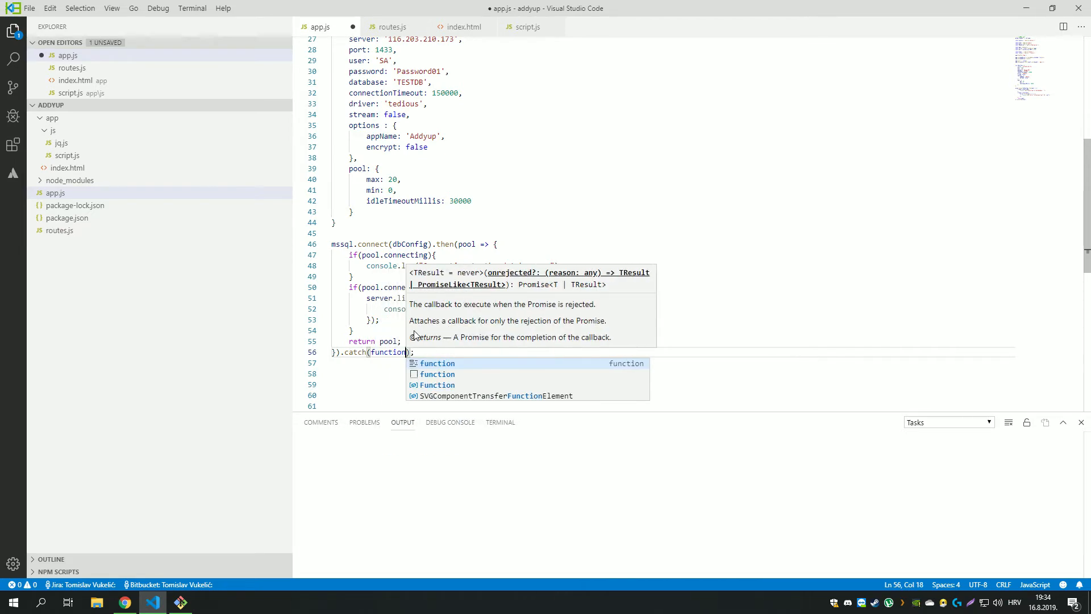
type("err)")
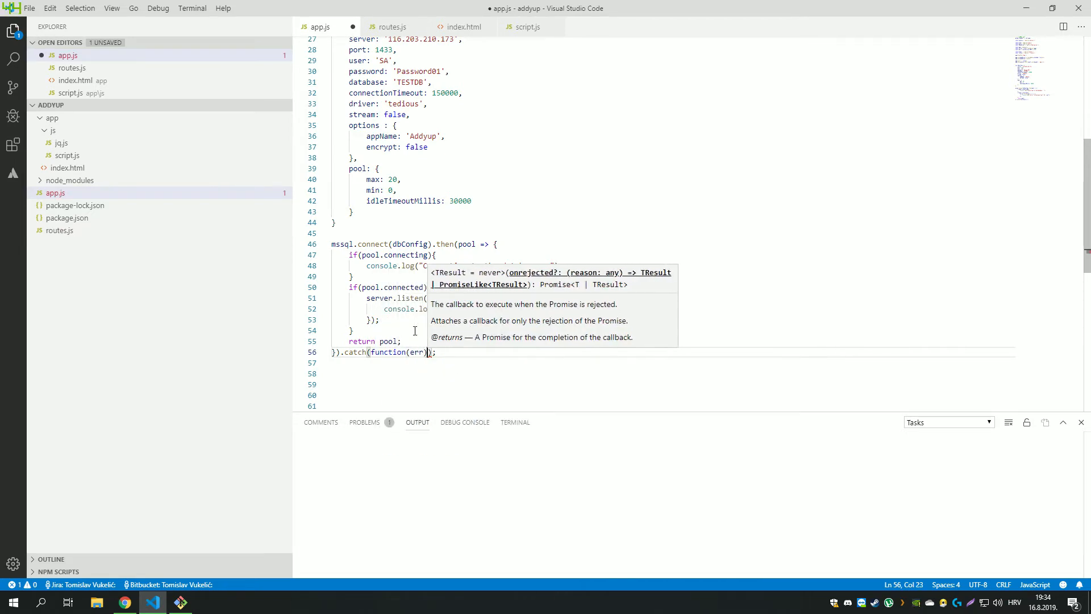
type("{")
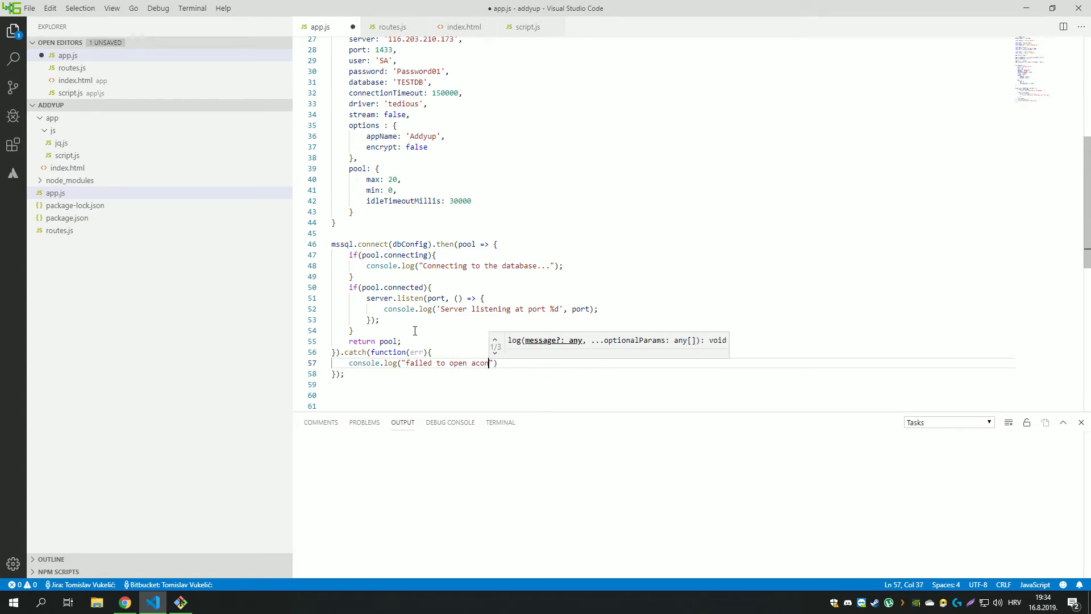
type("a connection to")
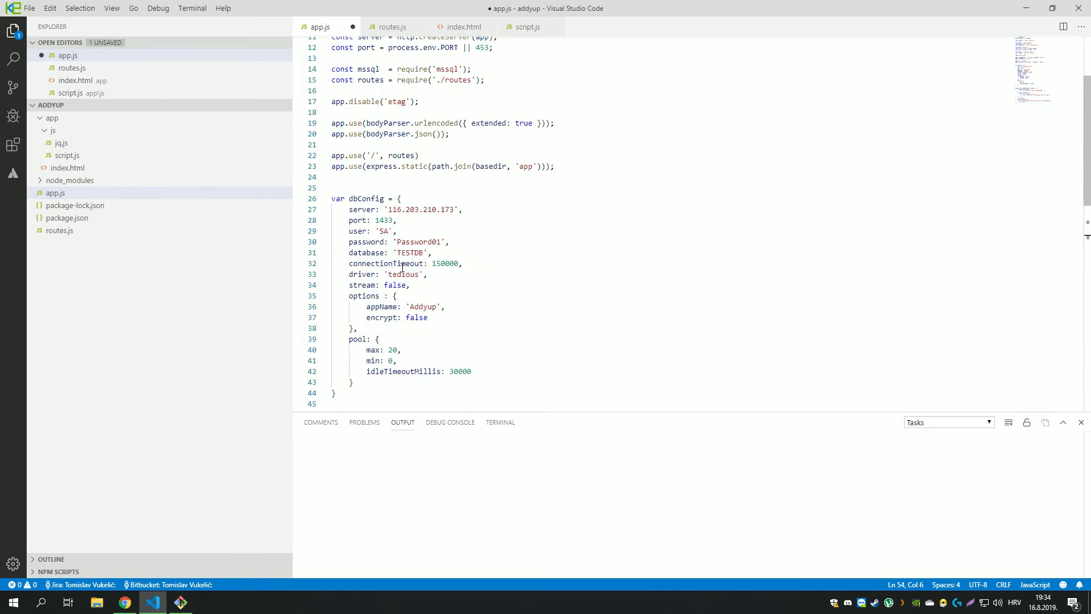
Review index.html's Result input element, then move on to the client-side script.js.
scroll("down", 3)
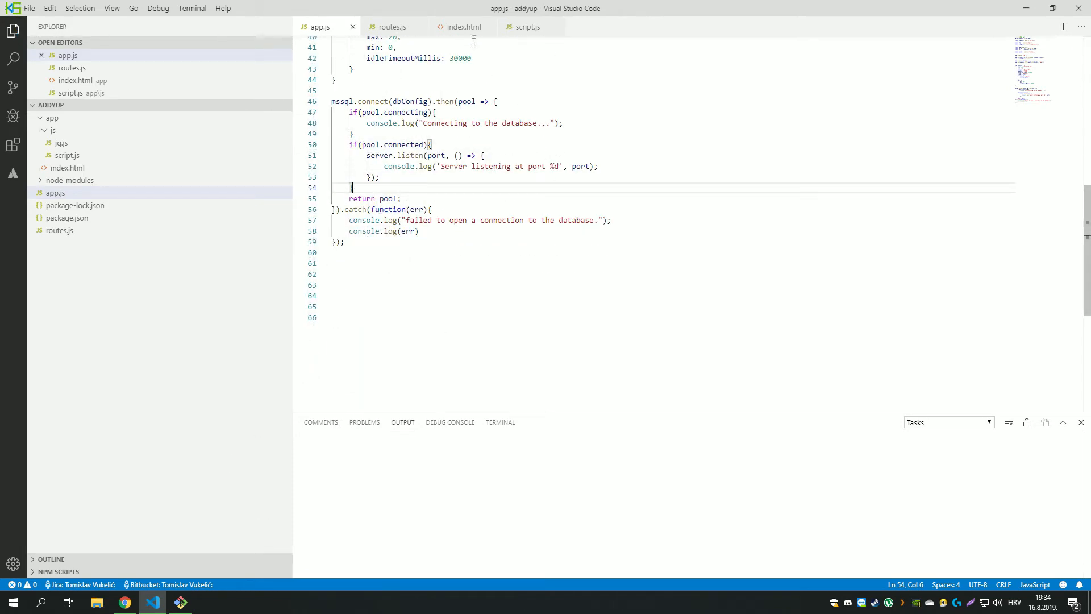
left_click(459, 26)
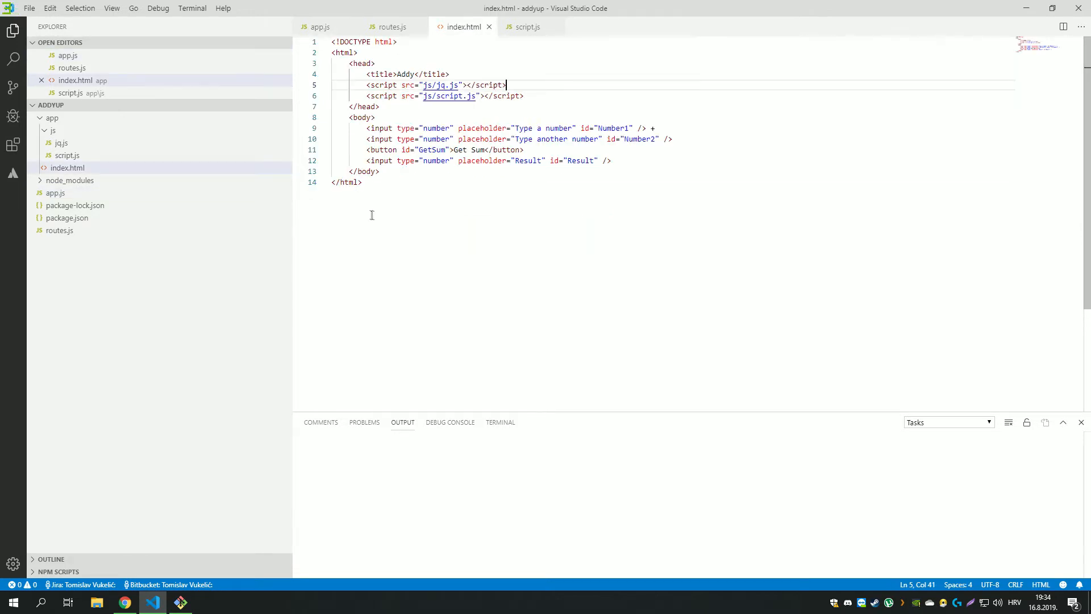
left_click_drag(508, 85, 413, 85)
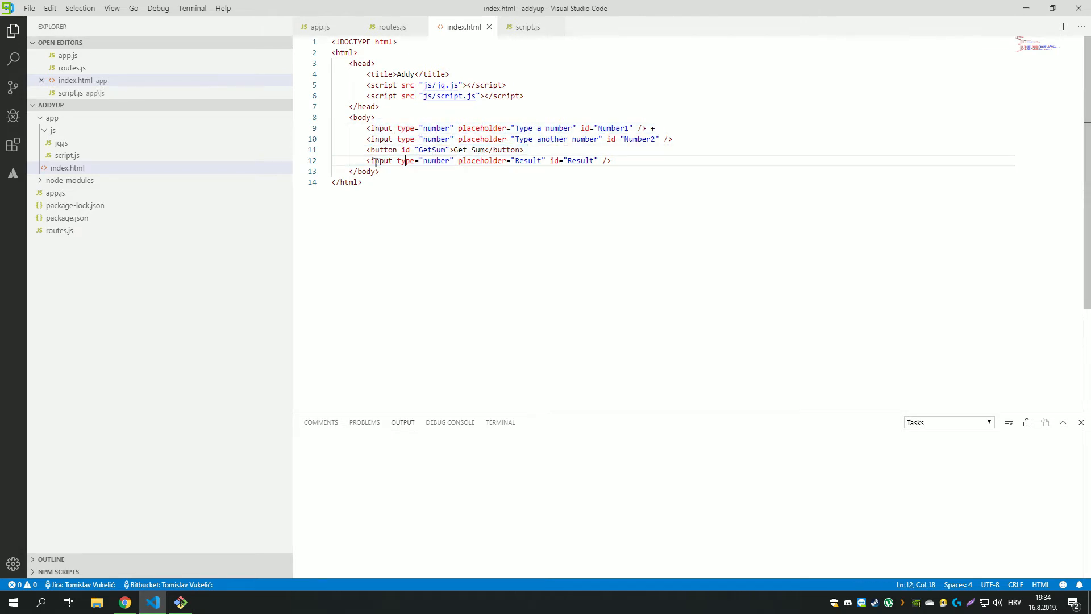
left_click_drag(374, 160, 553, 160)
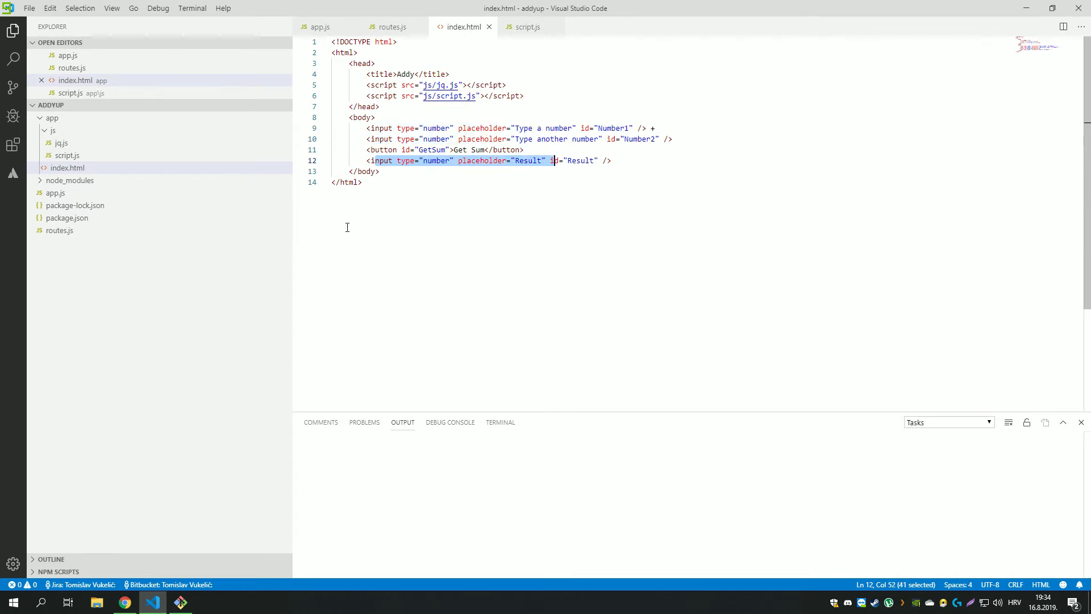
left_click(527, 26)
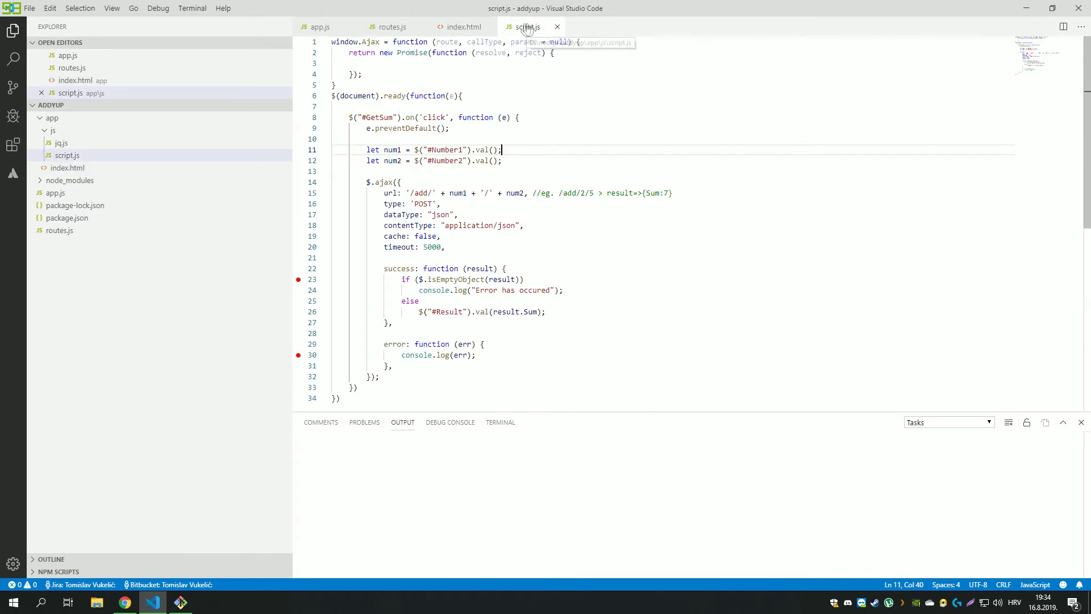
mouse_move(453, 140)
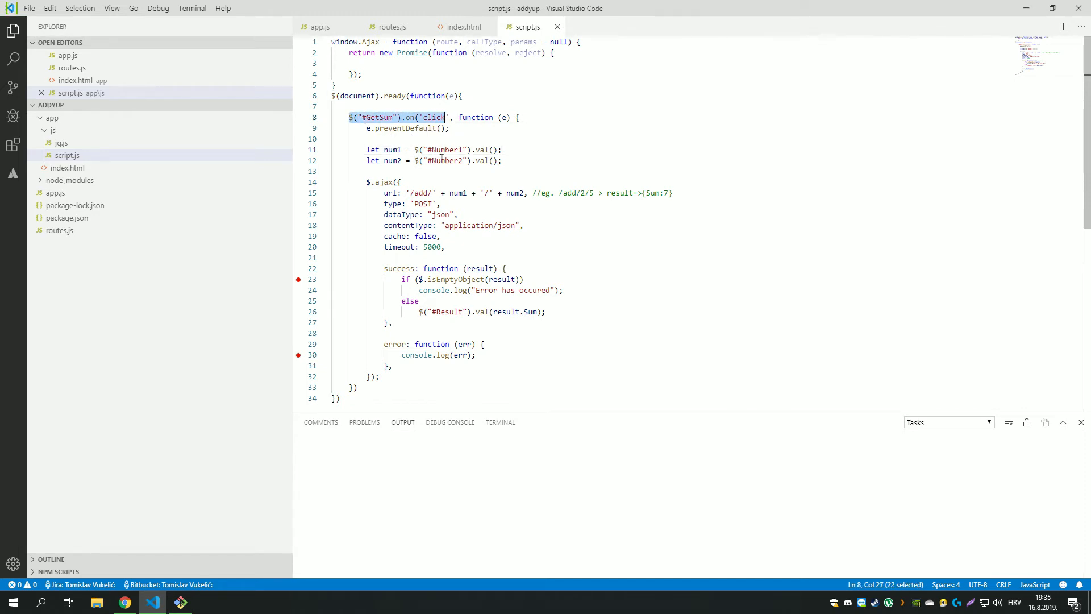
Review script.js's GetSum handler, the example /add url and expected Sum, then switch to routes.js.
double_click(445, 160)
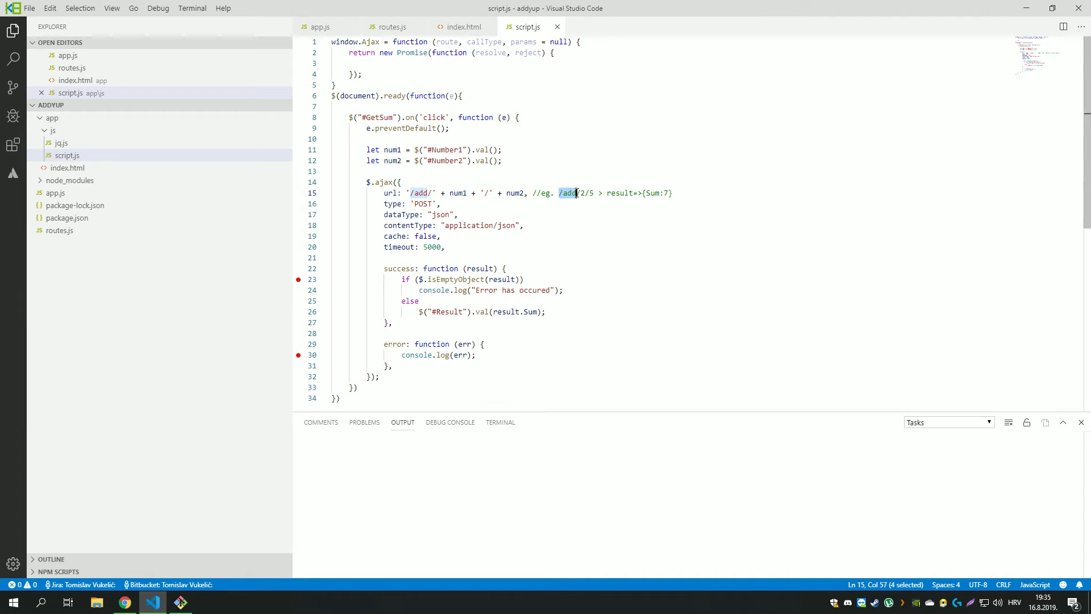
left_click_drag(559, 193, 671, 193)
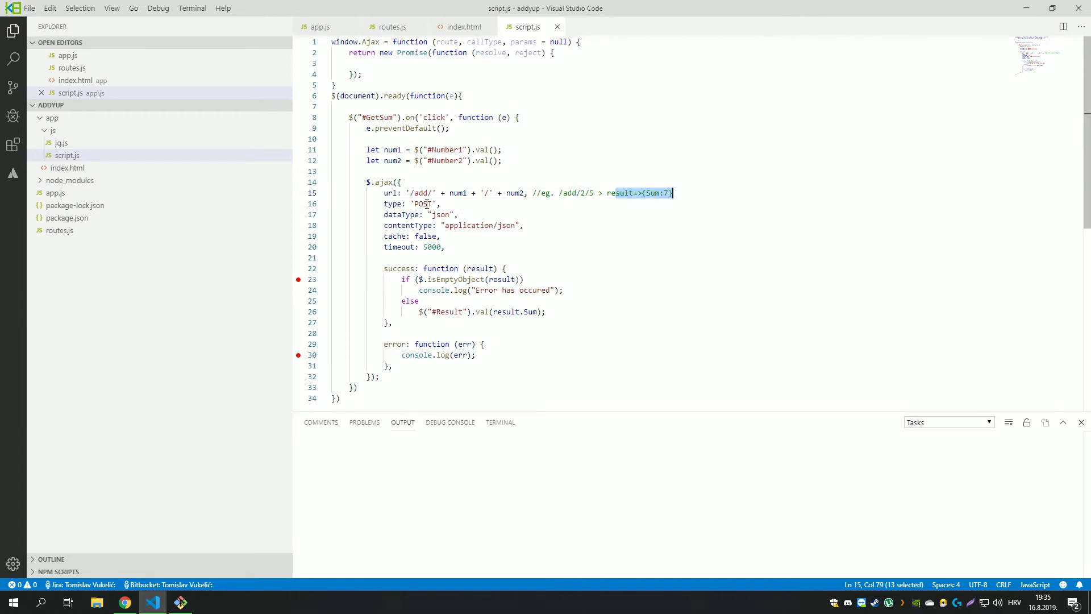
double_click(422, 203)
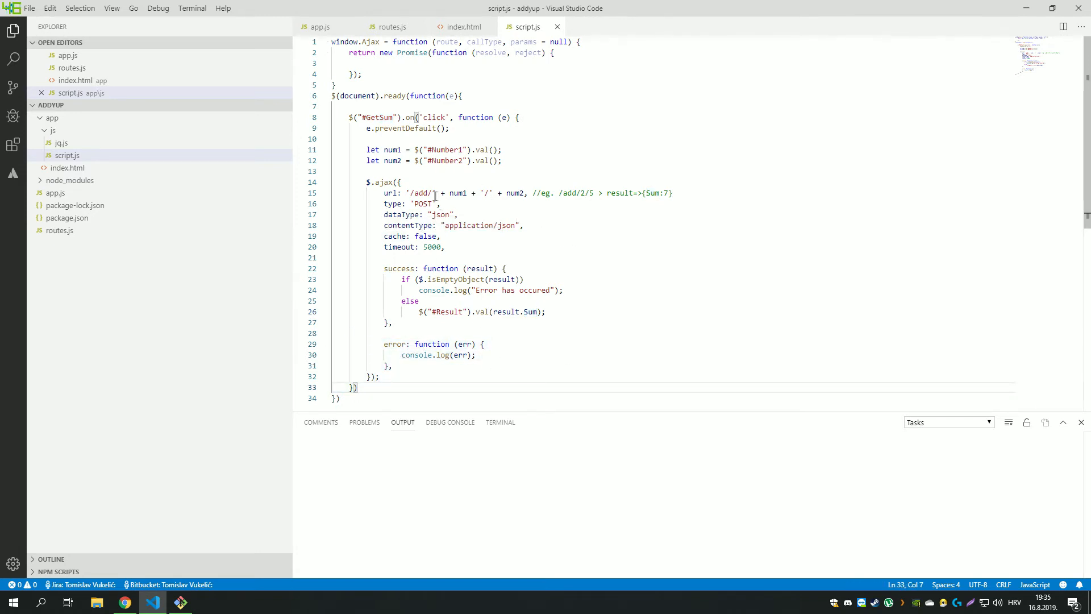
left_click_drag(406, 193, 528, 193)
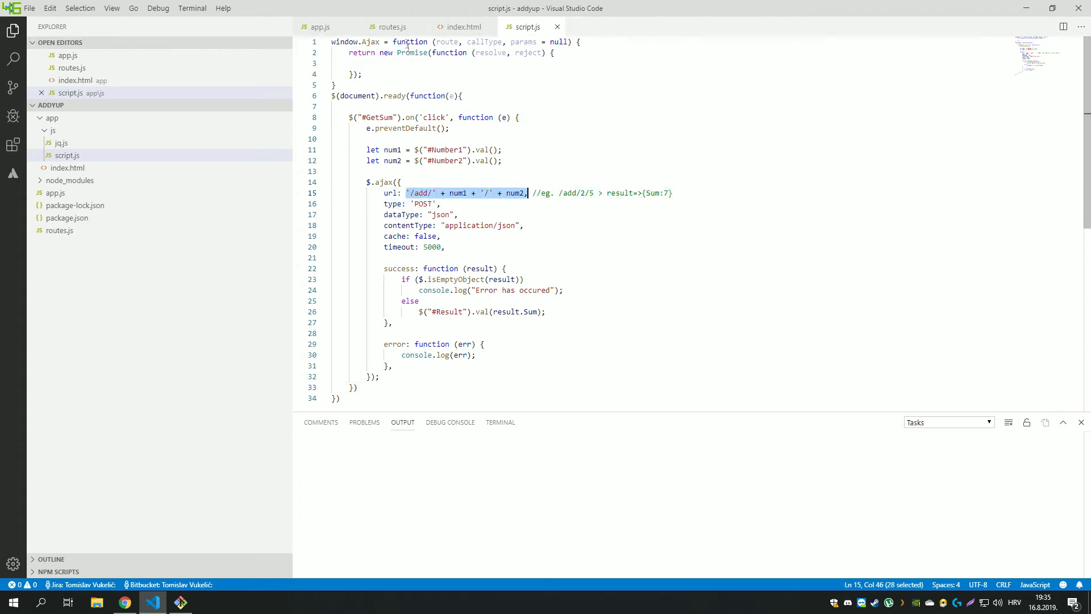
left_click(391, 26)
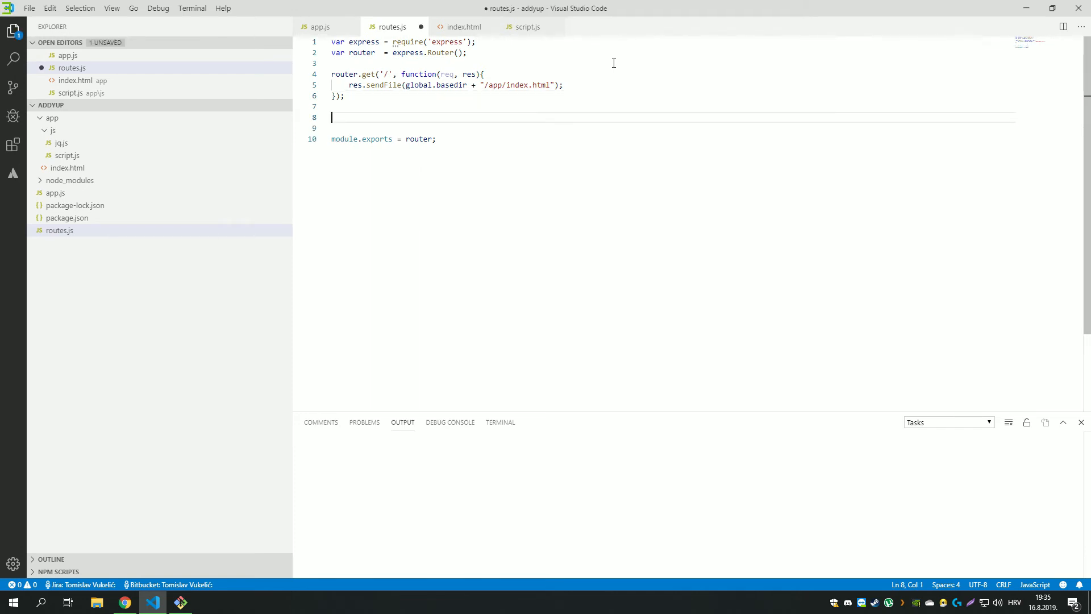
Add router.post('/add/:num1/:num2', ...) creating a new mssql.Request in routes.js.
type("router.post('/")
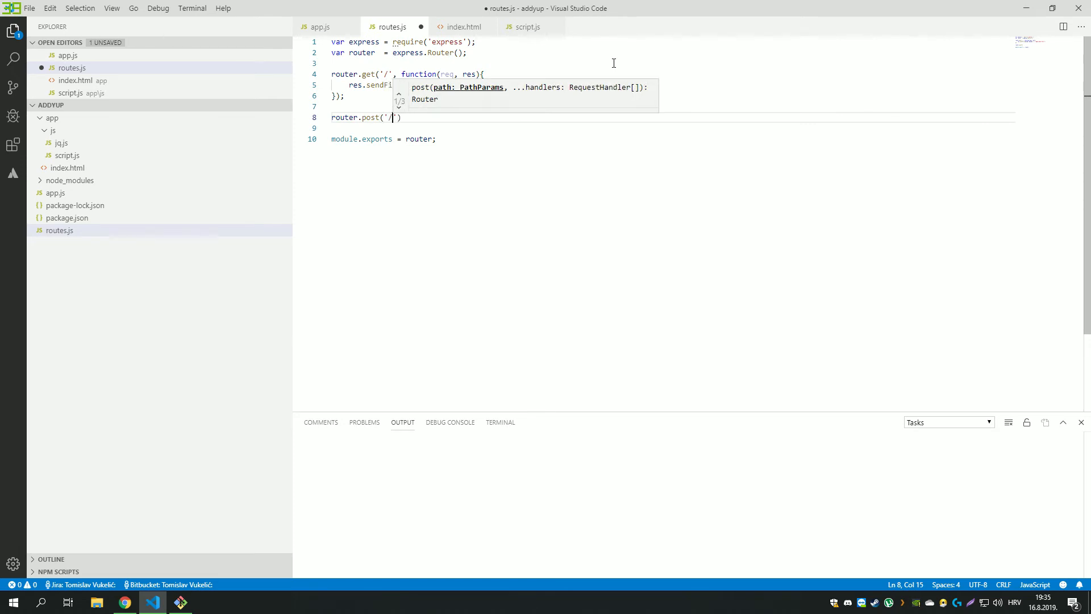
type("ad")
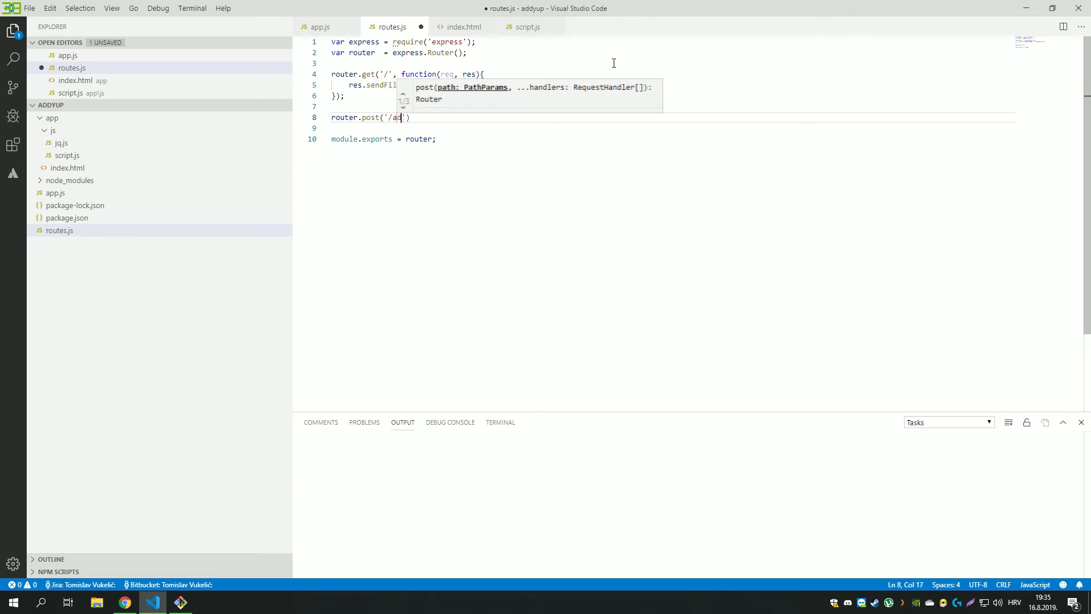
type("d/:num1")
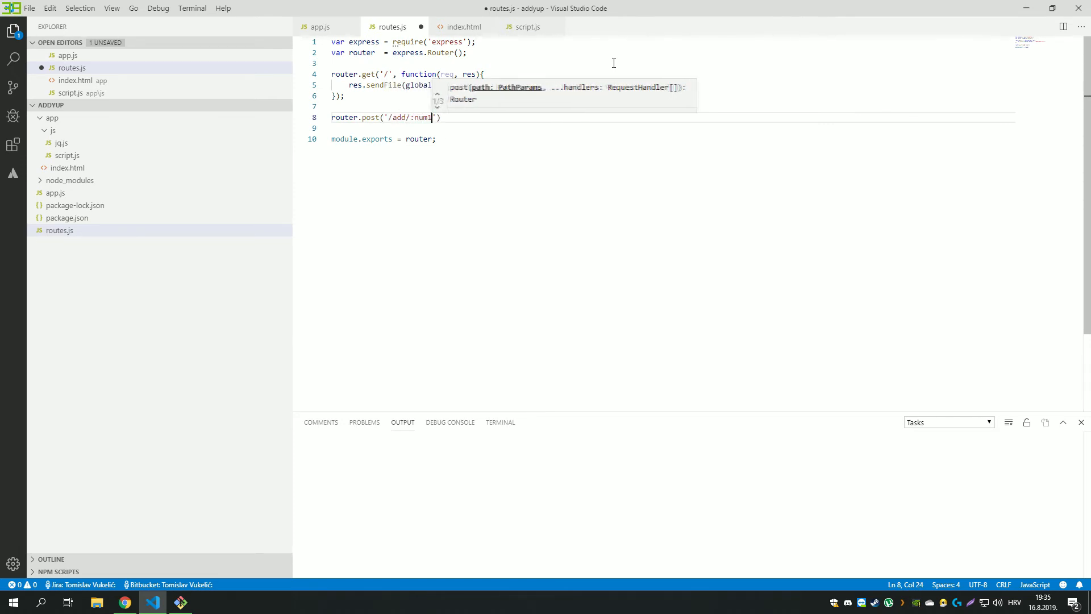
type("/:num2")
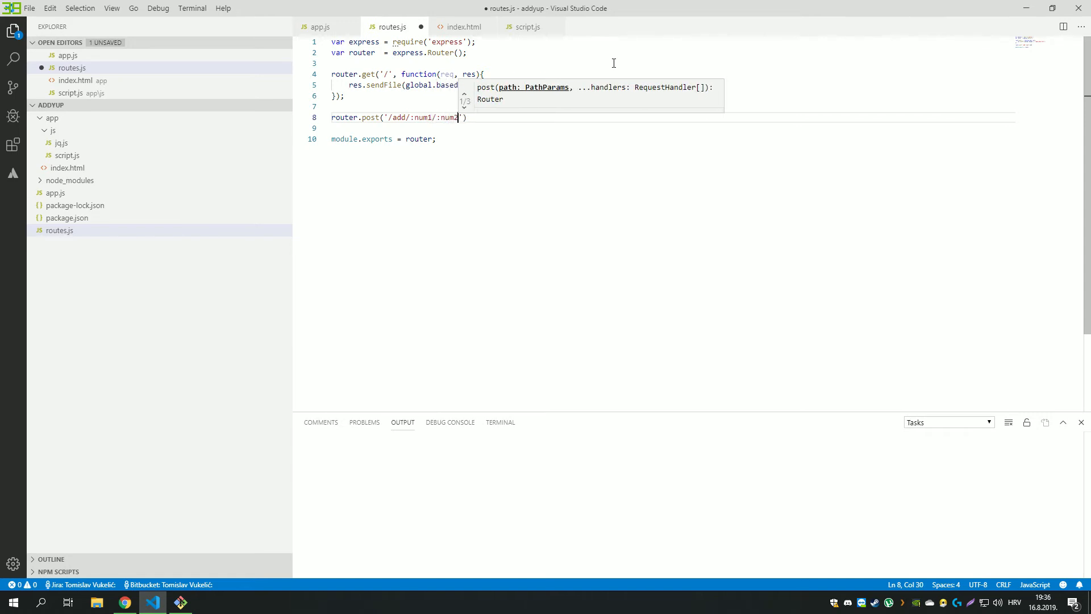
type(", function(req,res")
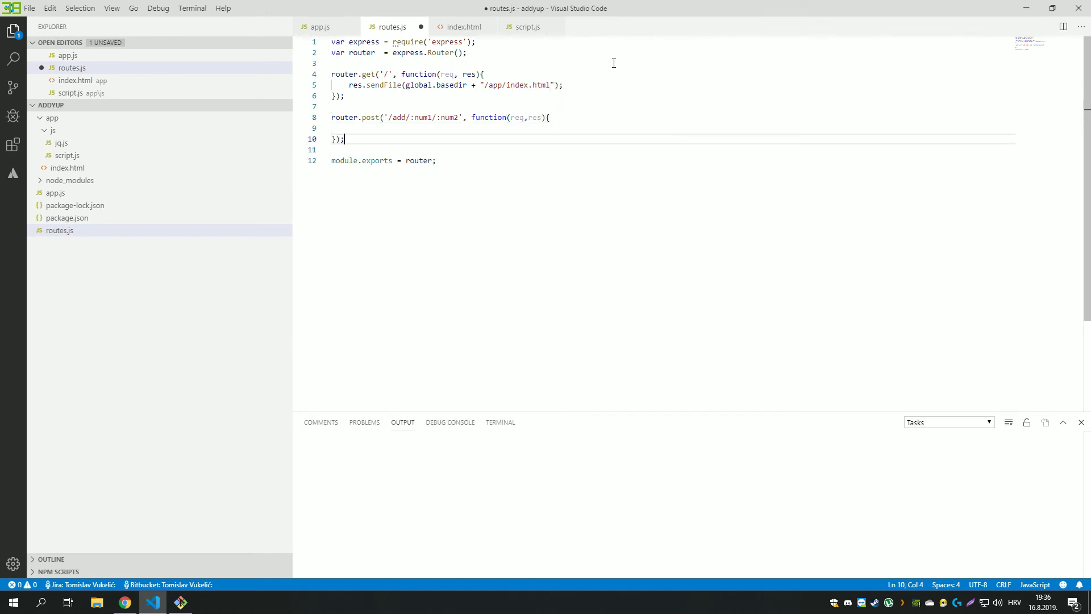
type("v")
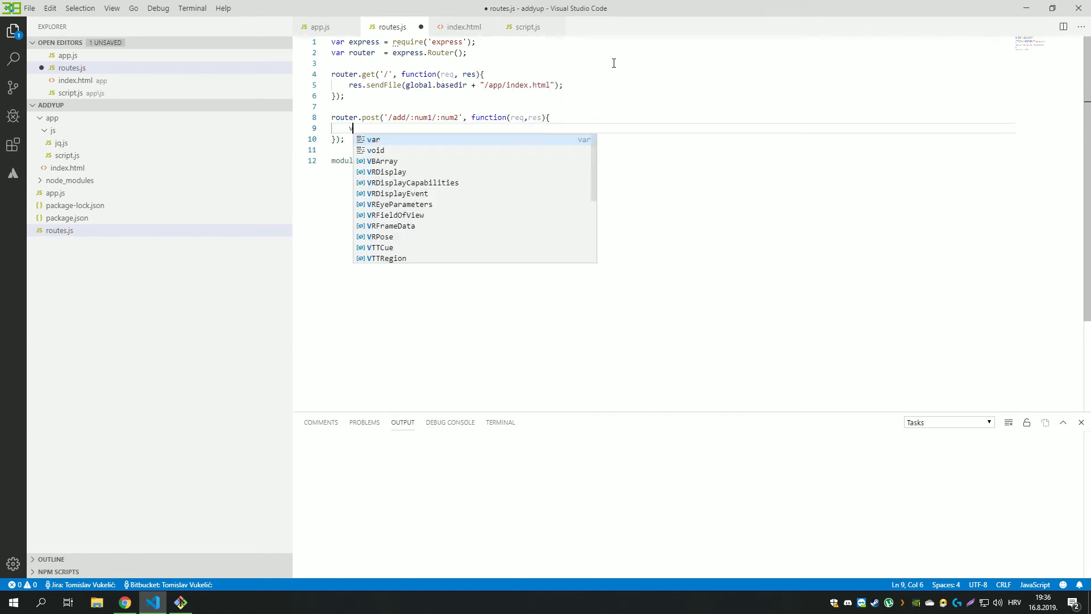
type("var")
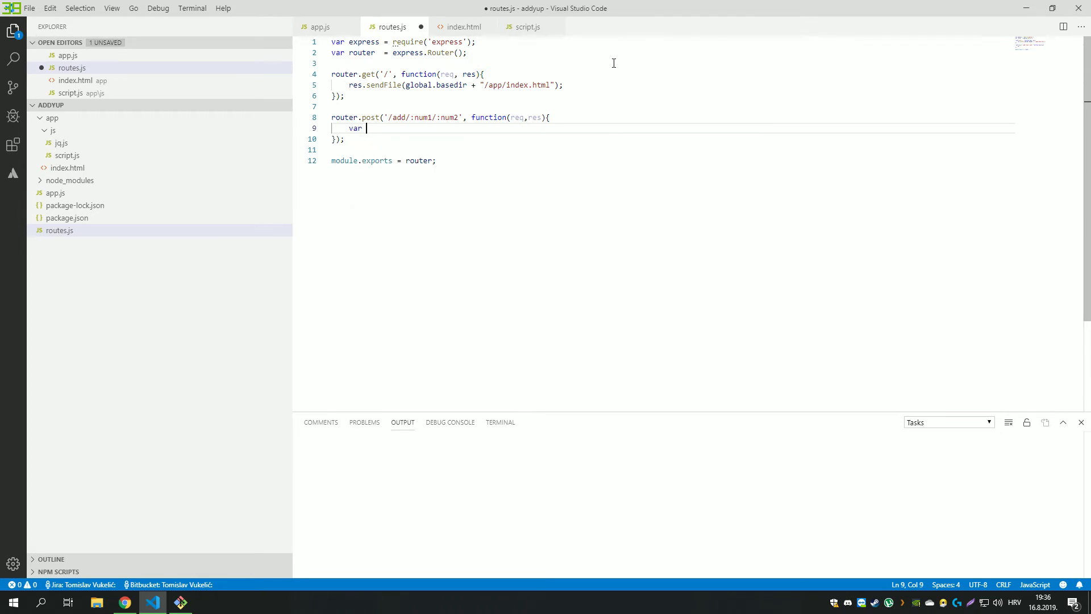
type("mssql")
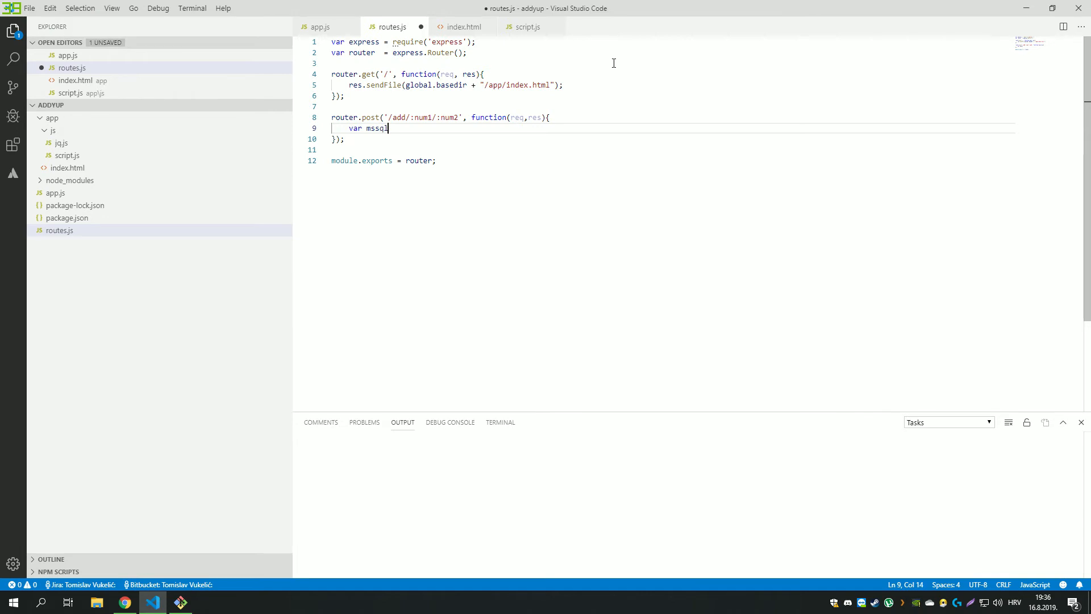
type("_request =")
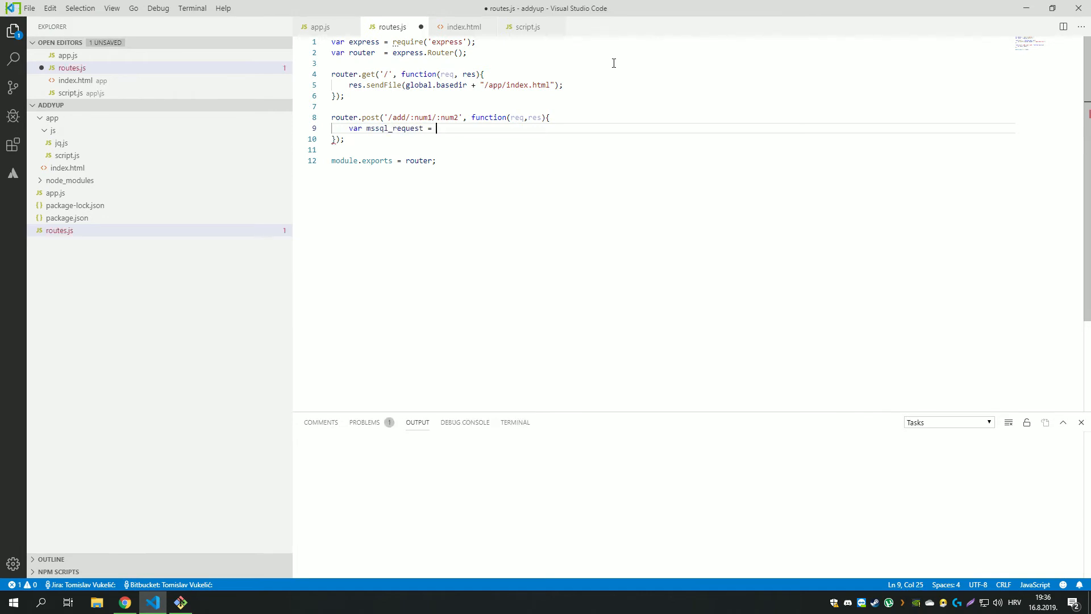
type("new mssql.Request();")
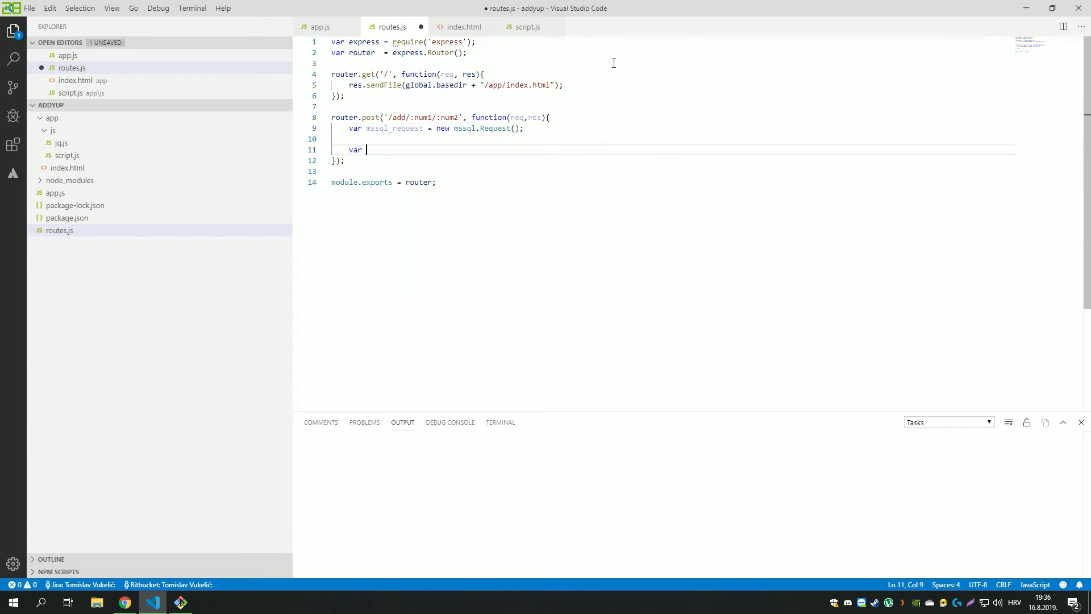
Add the request input for Number1 as mssql.Int from parseInt(req.params.num1).
type("mssq")
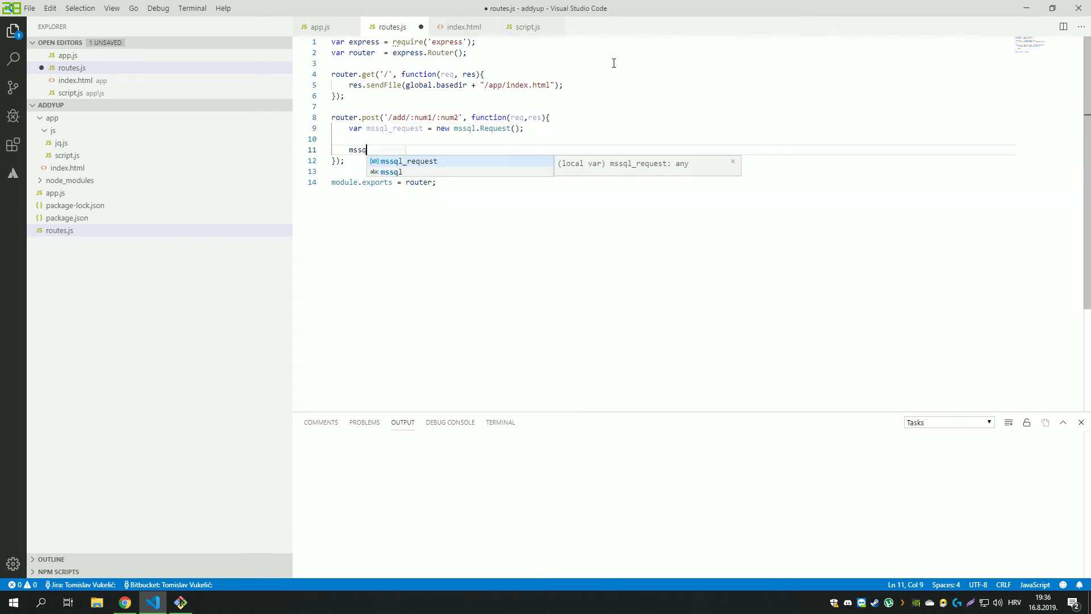
type("_request.Input")
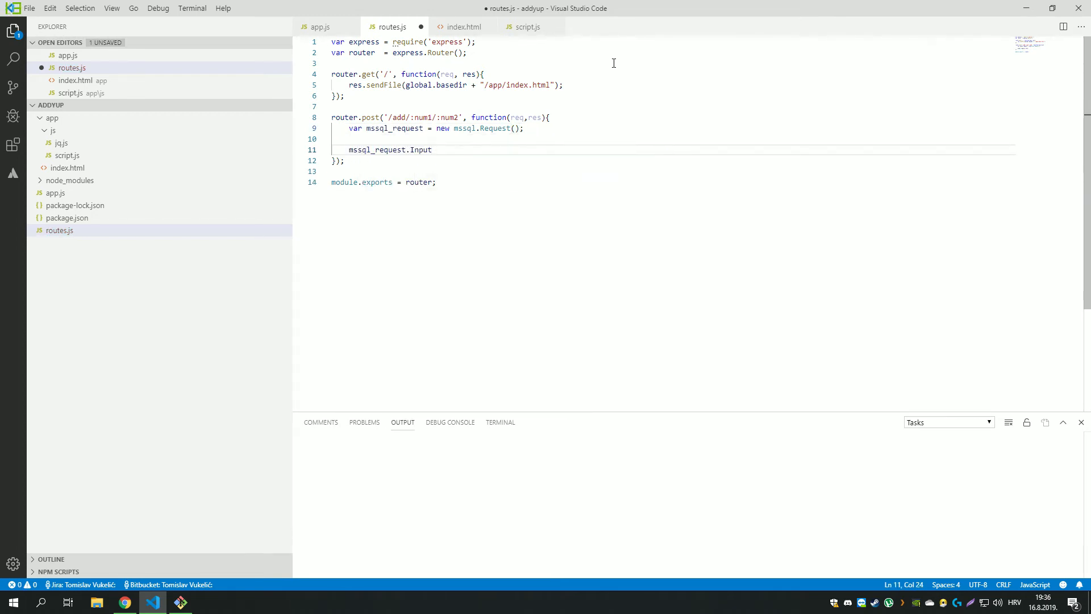
key("BackSpace")
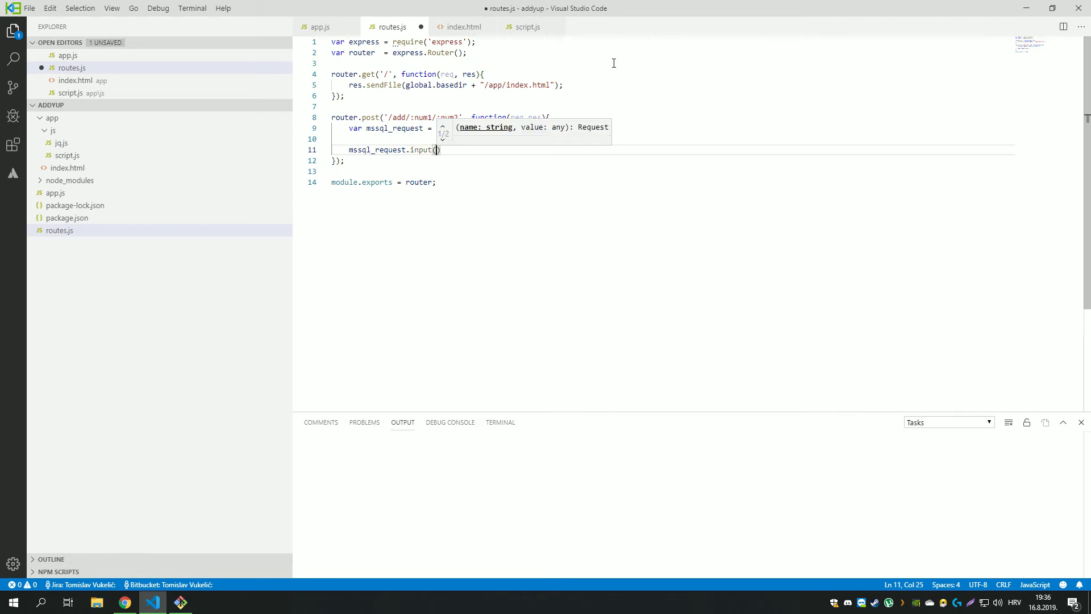
type("'Number1'm")
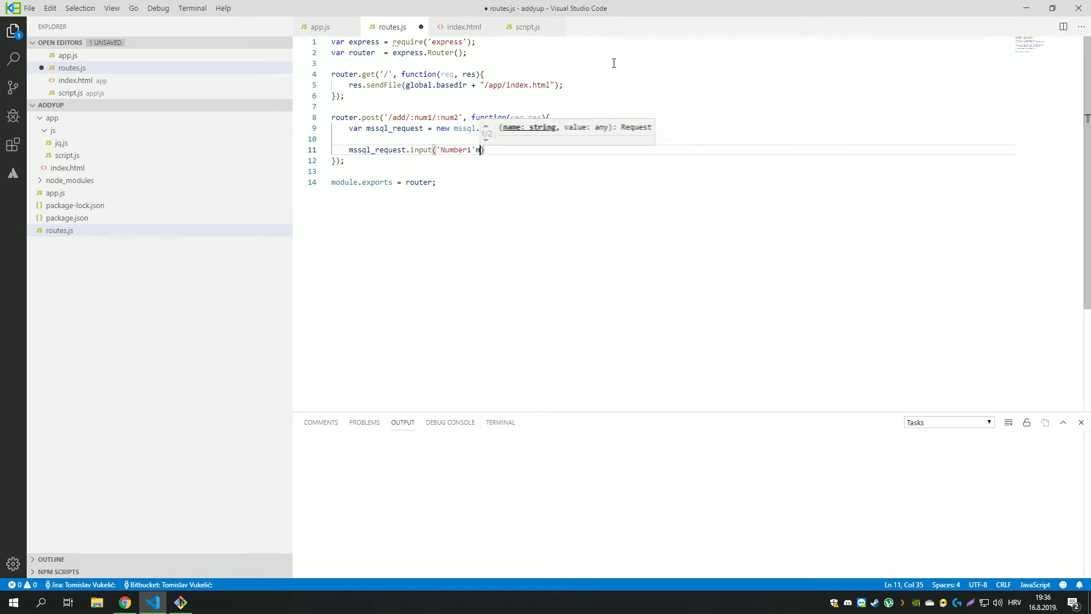
type(",")
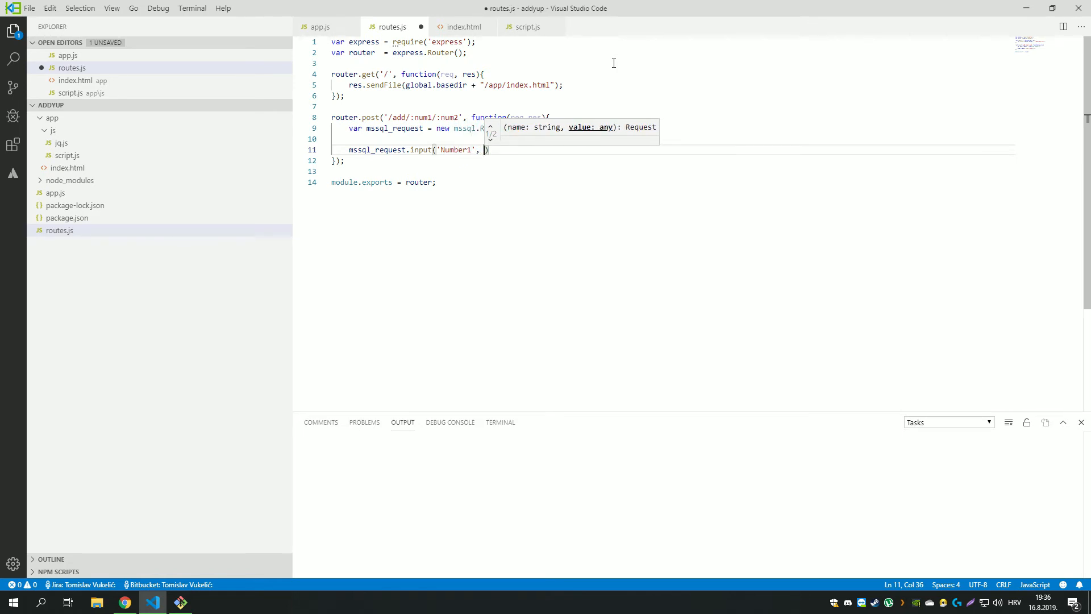
type("mssql.Int")
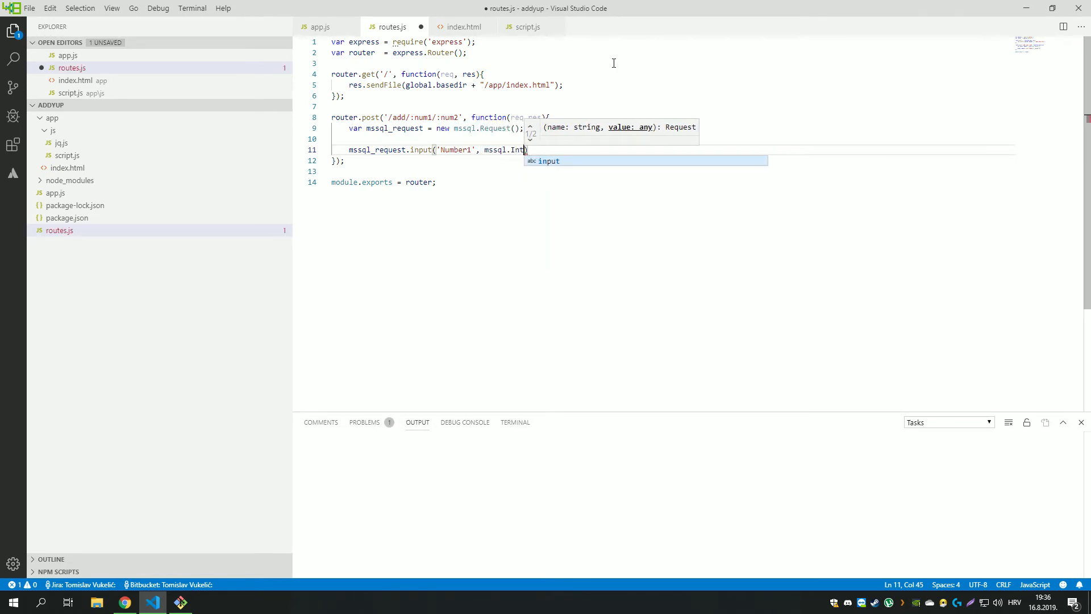
type(",")
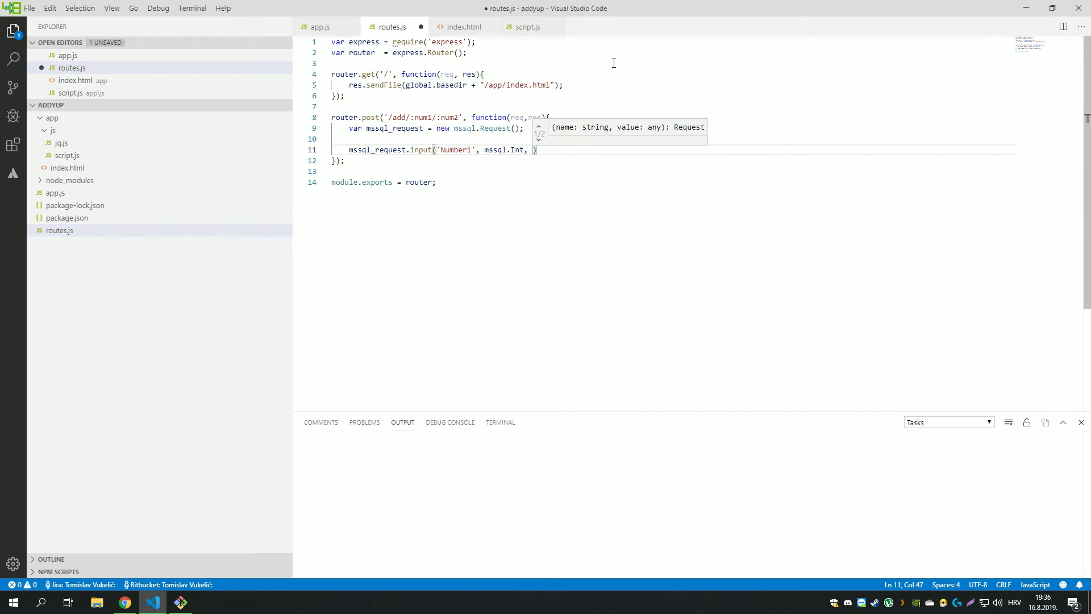
type("parseInt(")
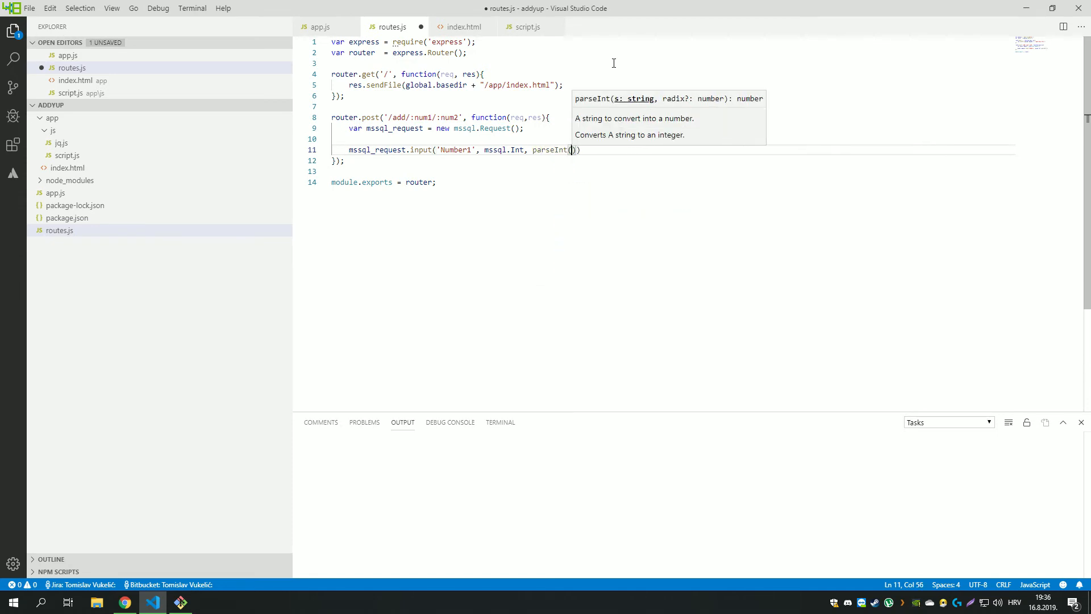
type("req.params.numb")
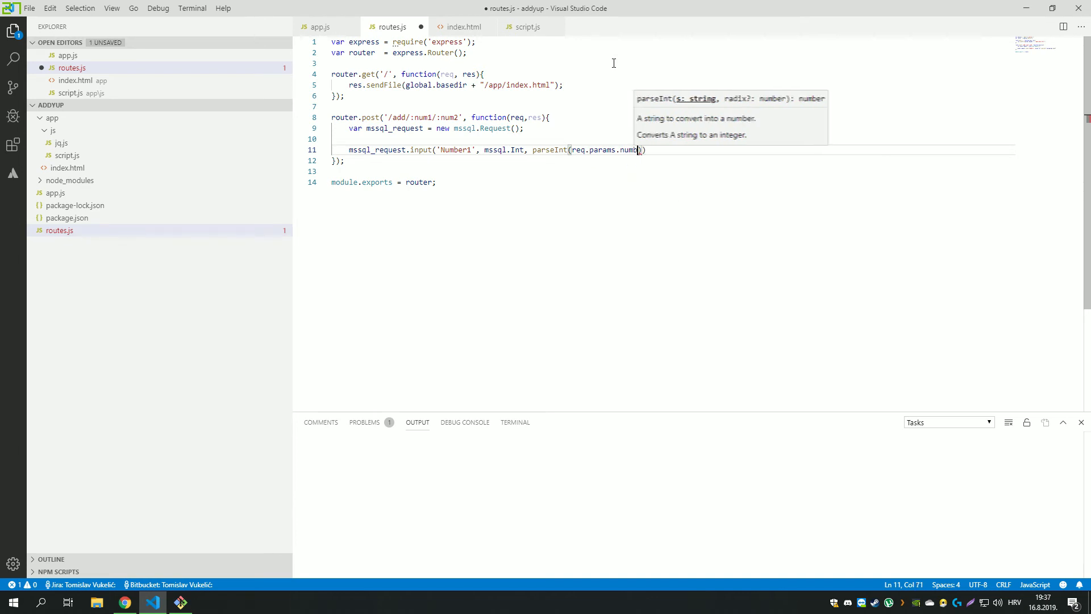
type("1));")
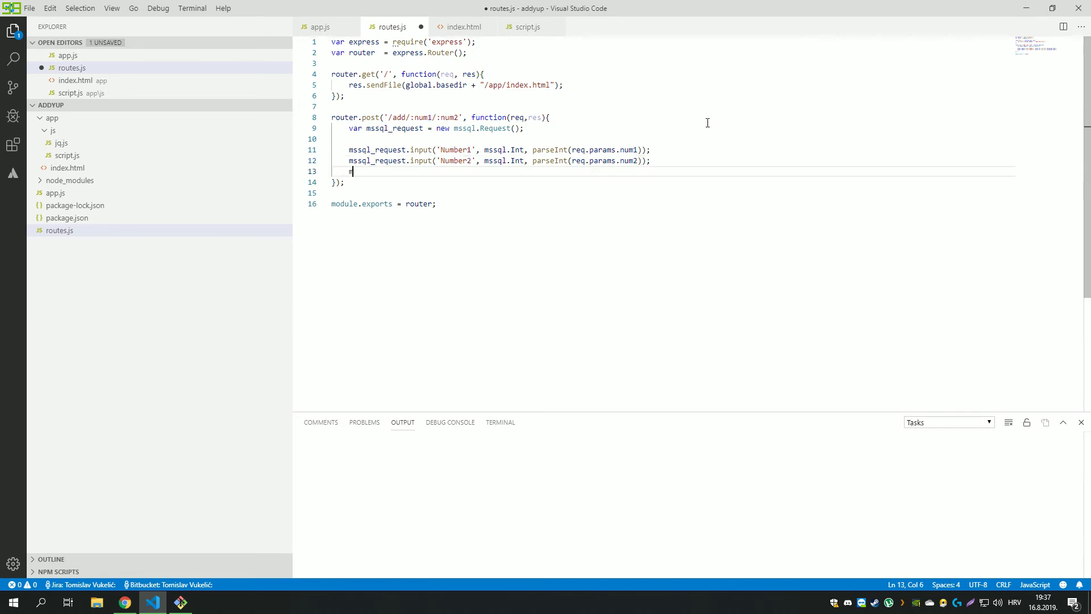
Execute dbo.AddNumbers with a .then(function(dataset){}) callback.
type("mssql_request.execute('dbo.')")
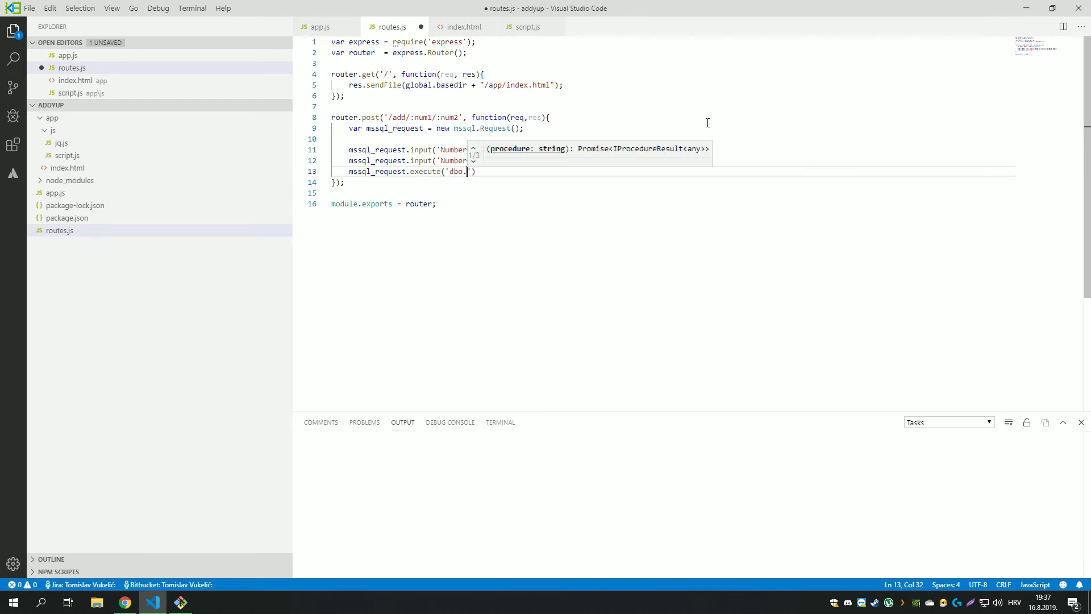
type("AddNumbers")
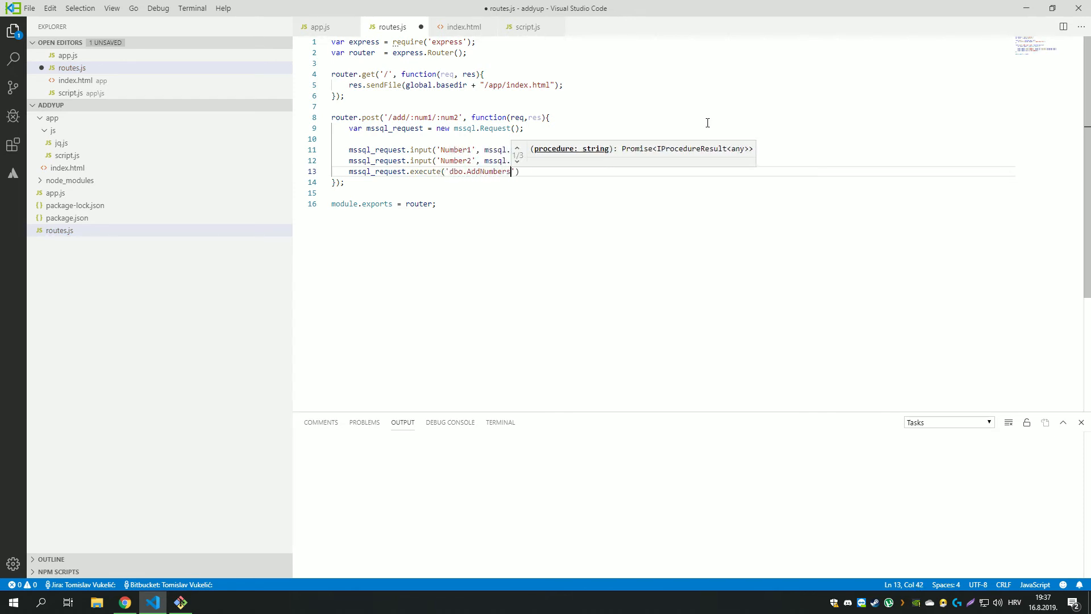
type(".then(function())")
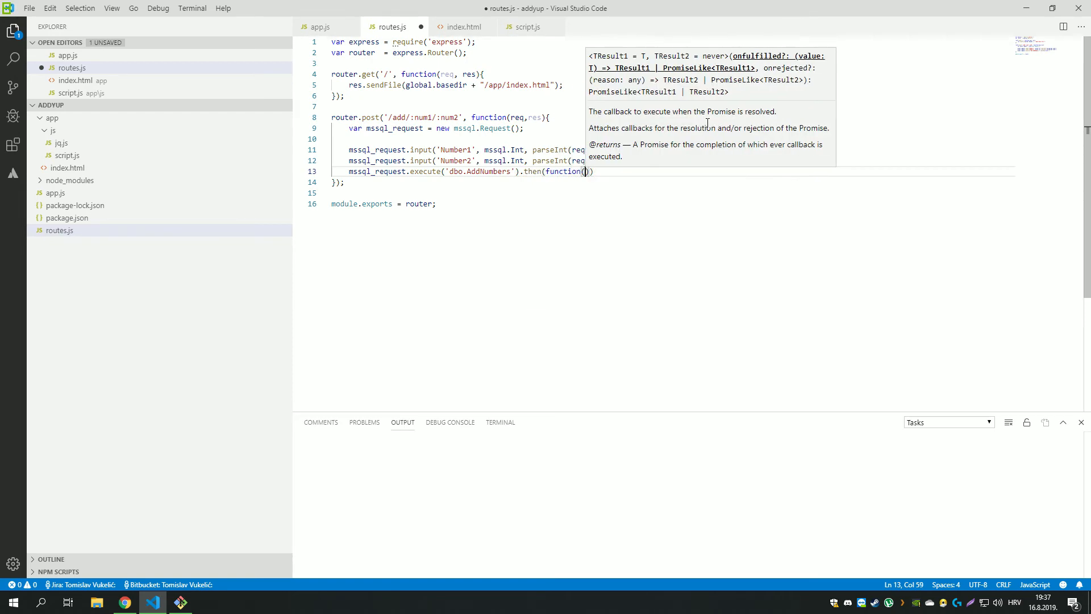
type("dataset")
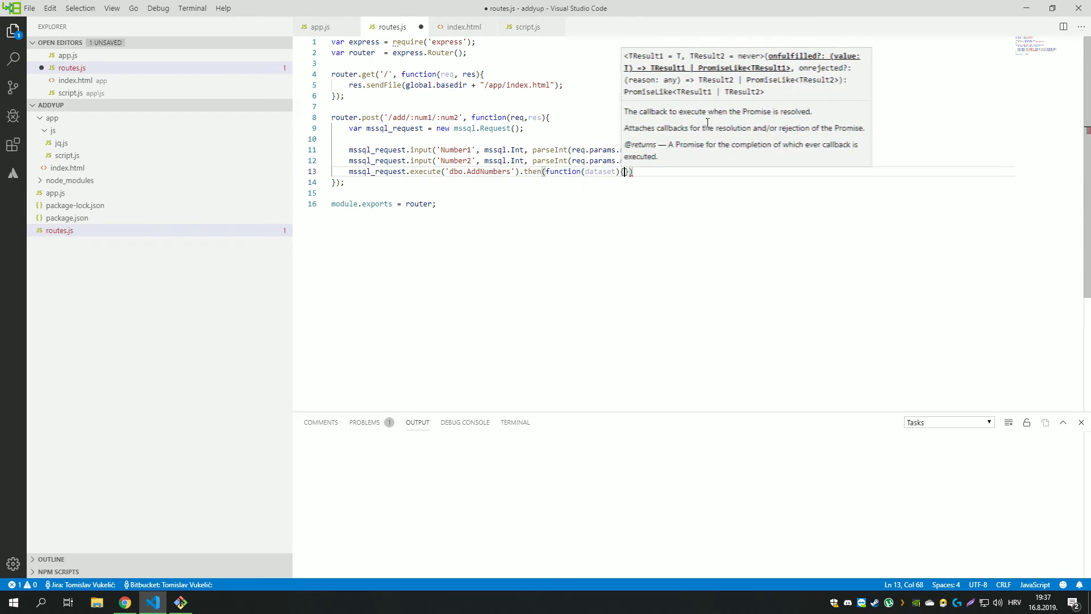
If dataset has a non-empty recordset, send dataset.recordset[0] with status 200.
key("Enter")
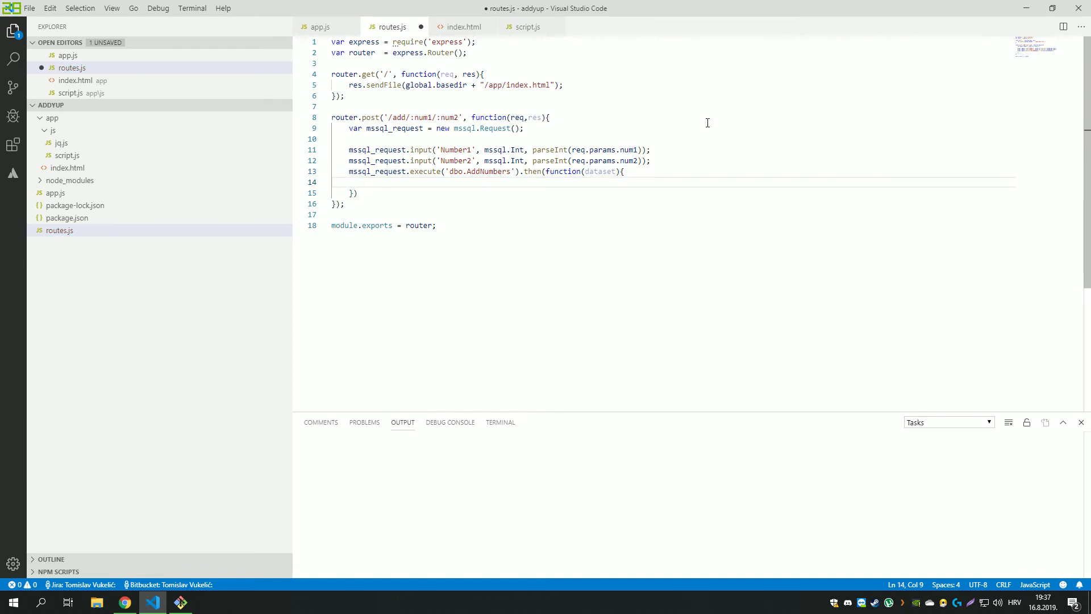
type("if(dat")
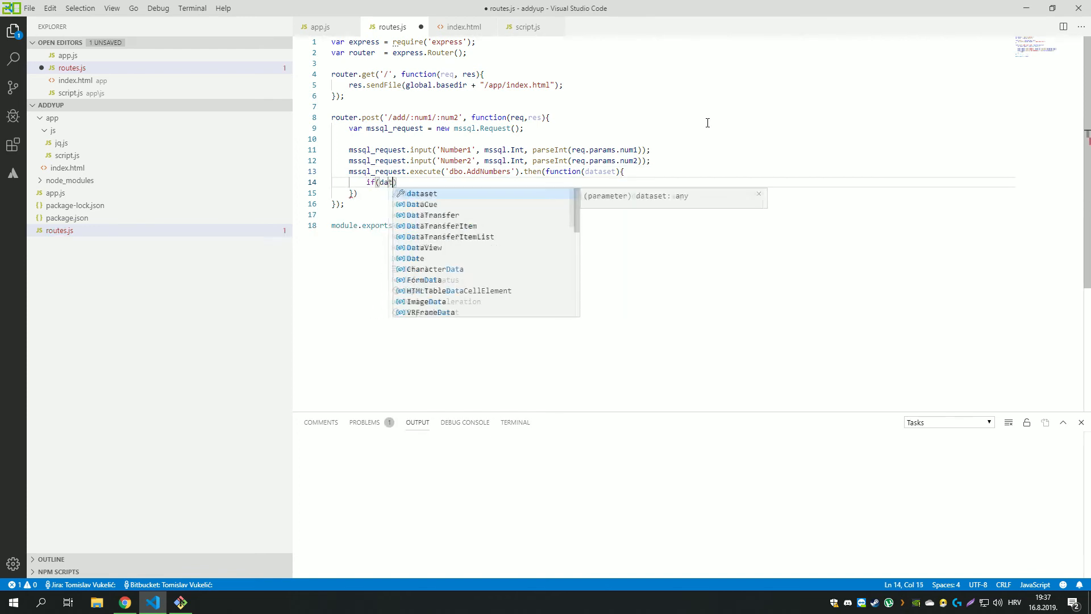
type("dataset && dataset.s")
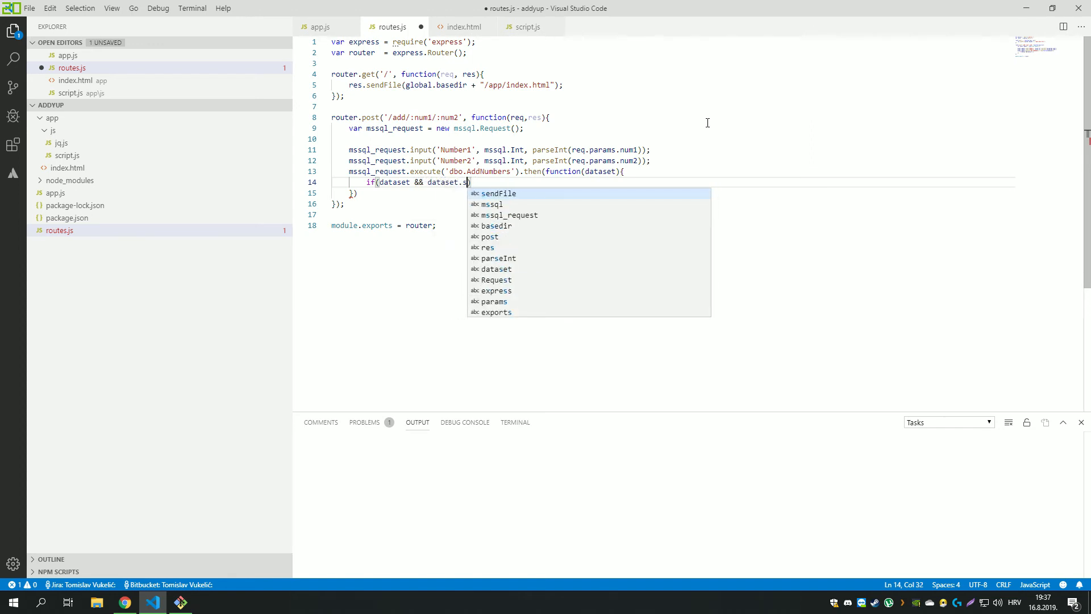
type("recordsets && dataset.recordsets.length")
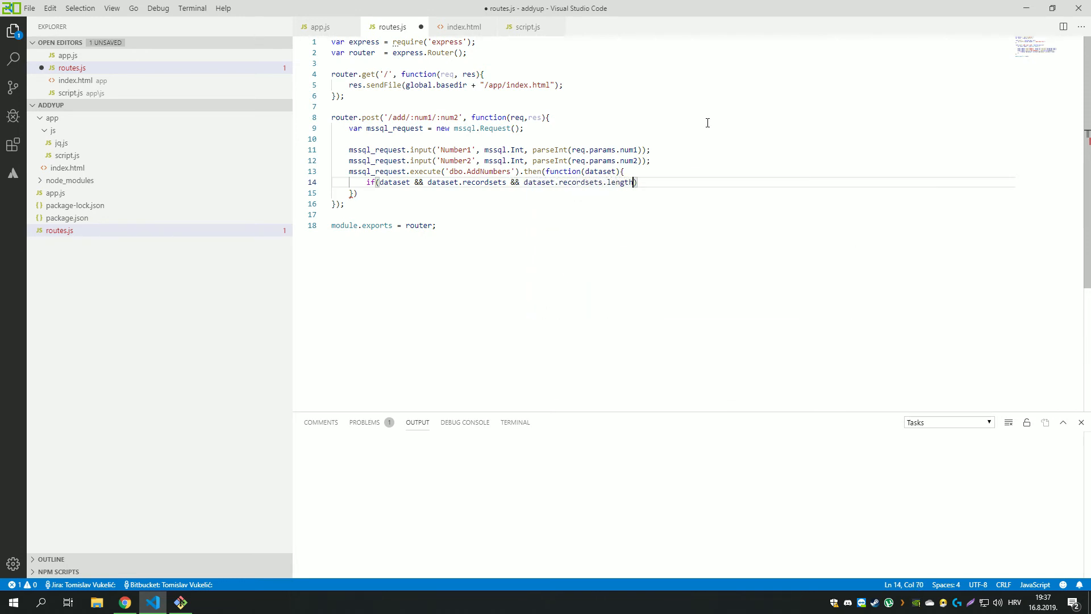
type("> 0")
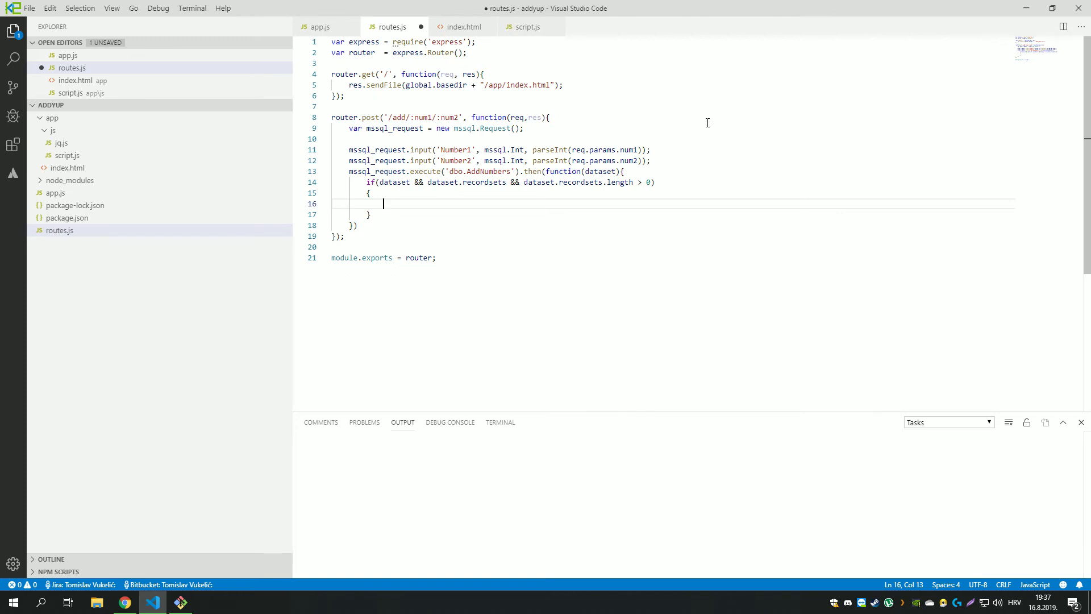
type("res.status(200).s")
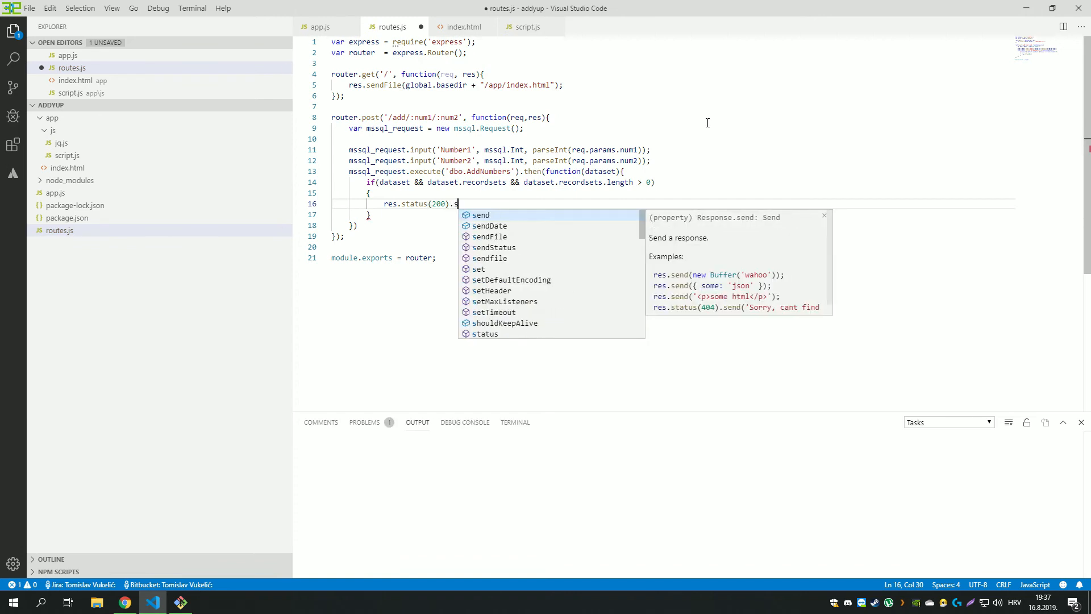
type("end(dataset")
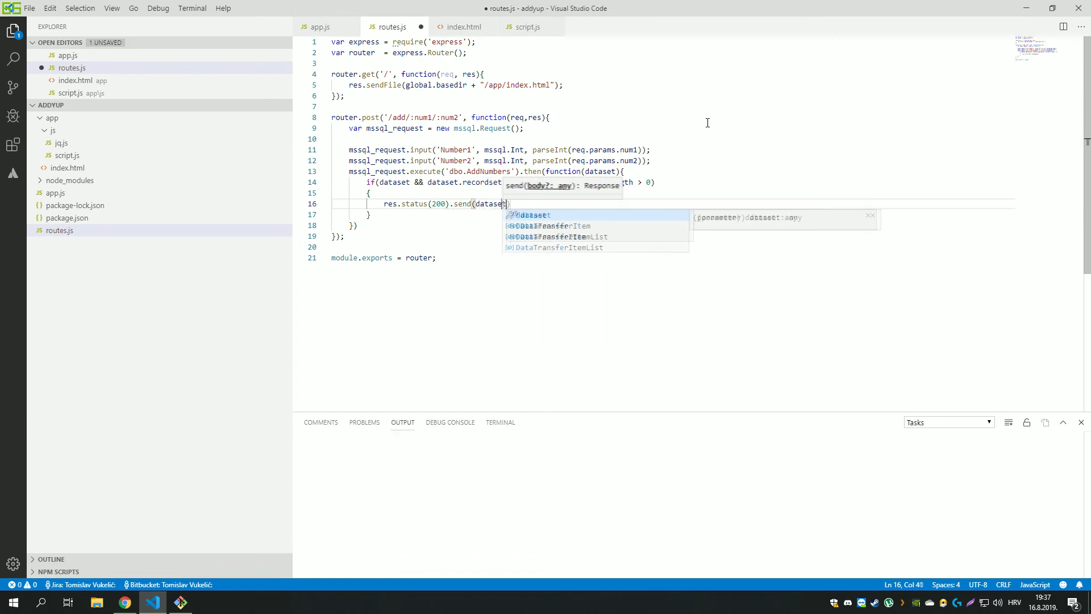
type(".recordset")
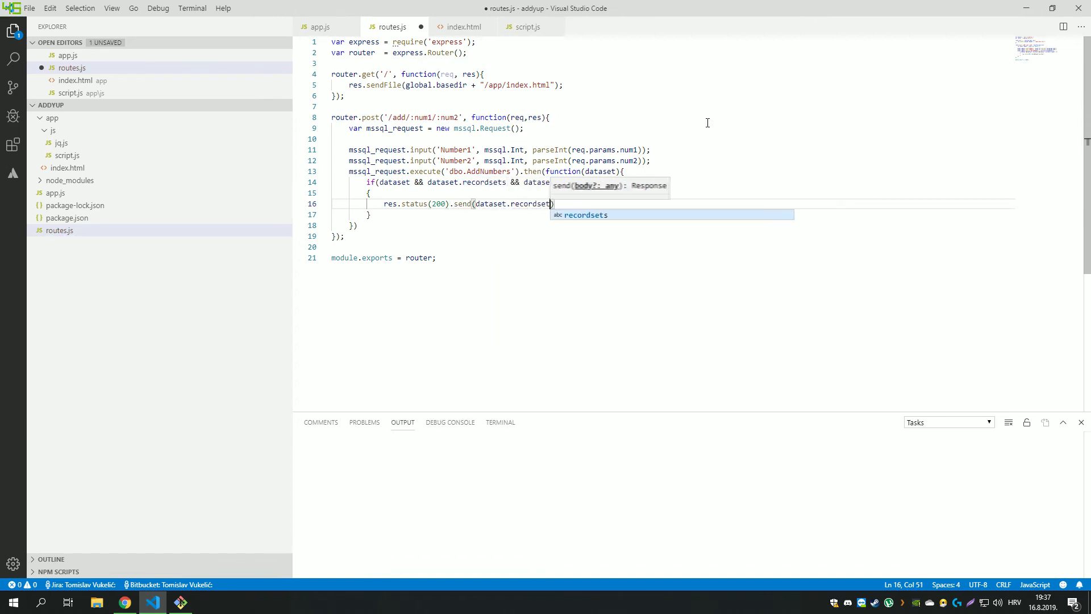
type("[0]")
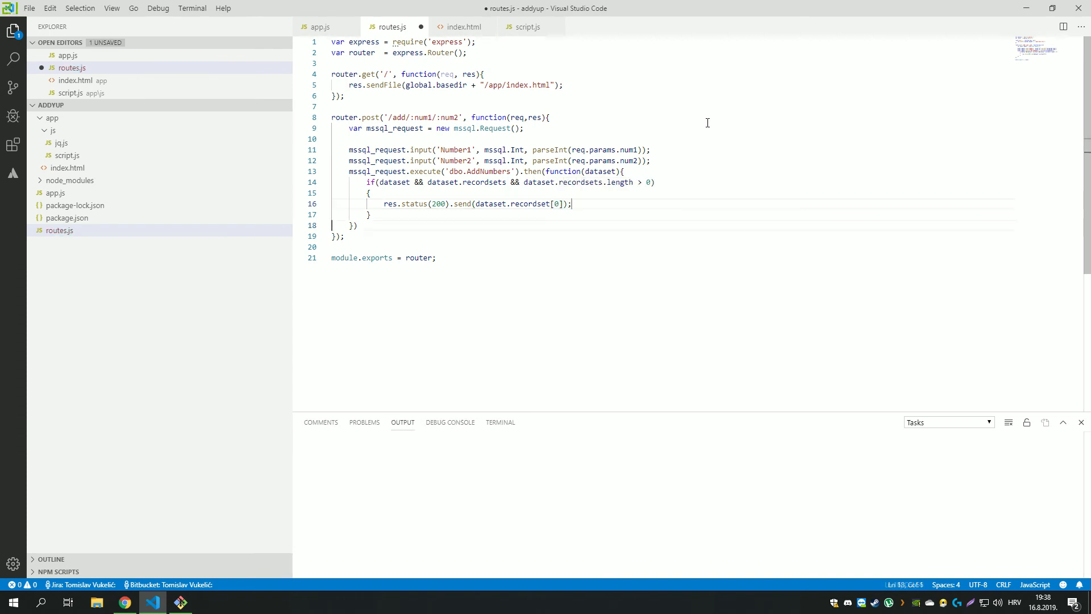
Otherwise send status 400 with {Error: 'Something went wrong here.'}.
type("else")
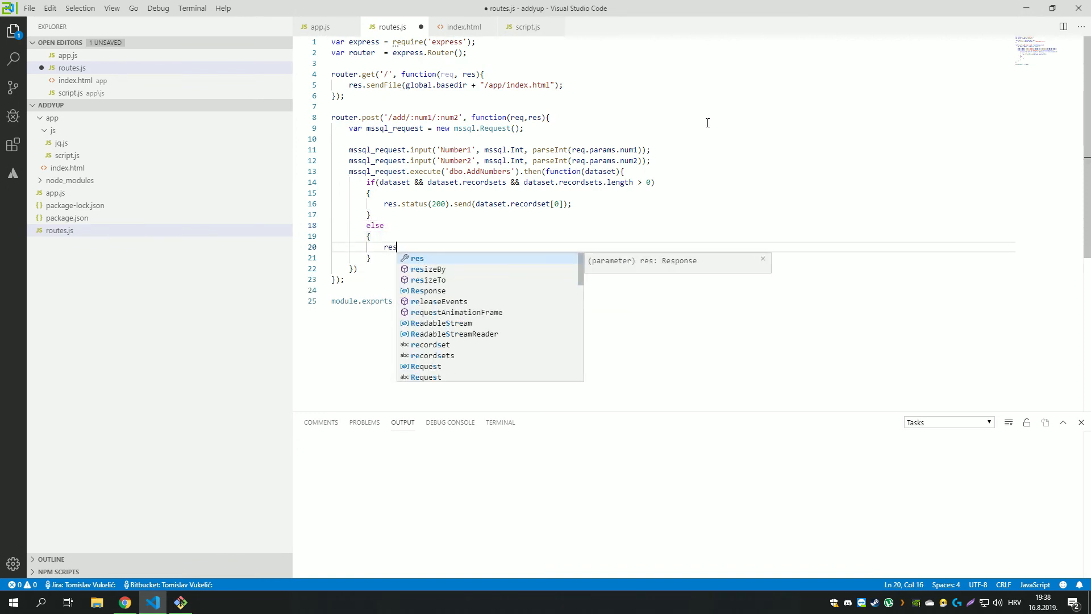
type(".status(2")
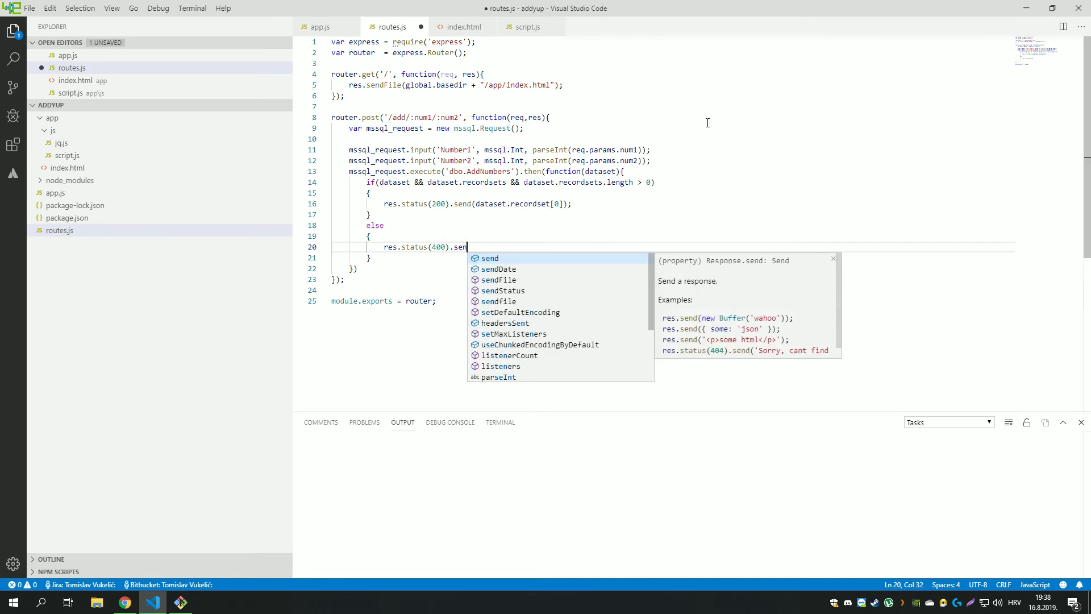
type("d({Error:\"")
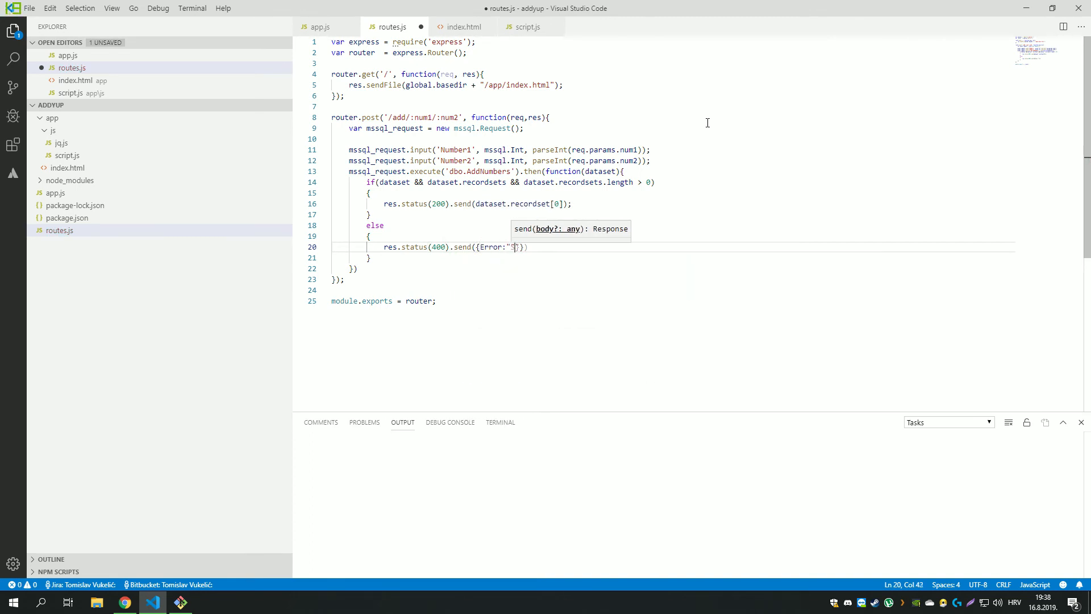
type("omething went wrong here")
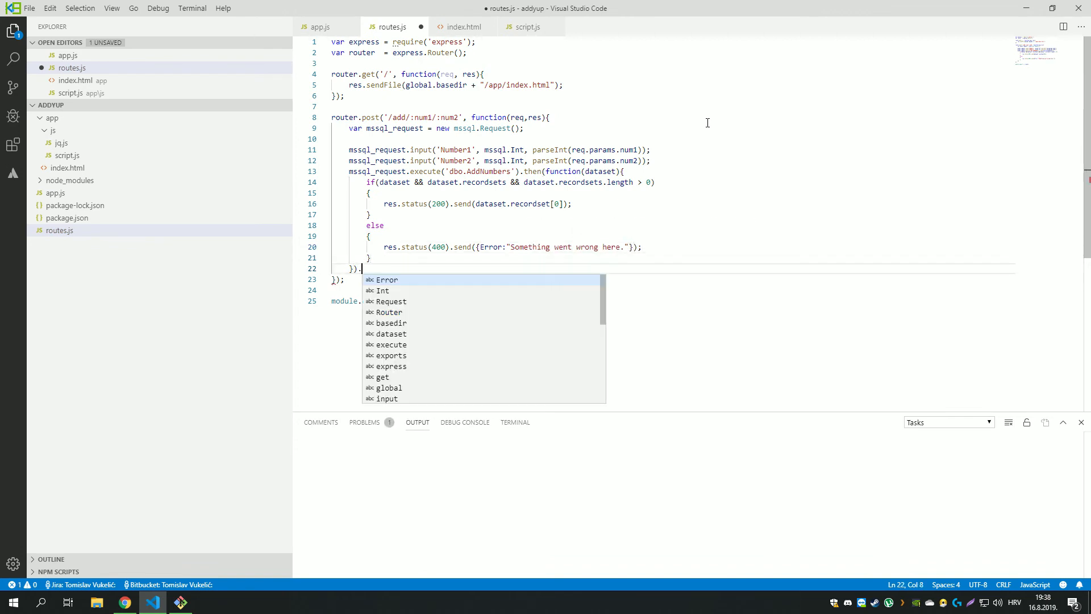
Append .catch(function(err){ res.status(400).send(err); }) after the then() block in routes.js.
type(".catch")
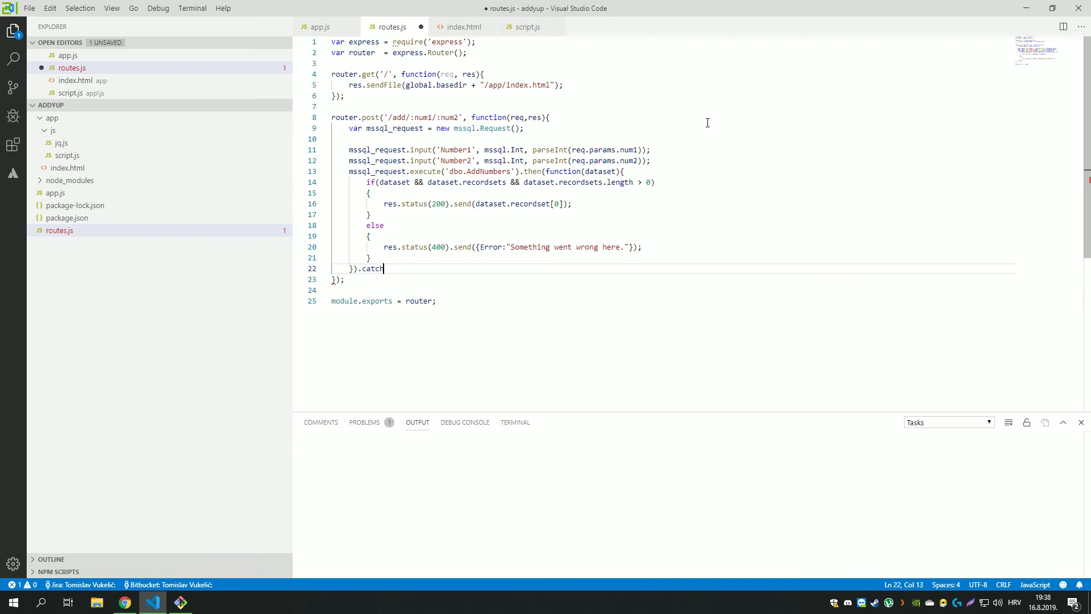
type("(functioN8e)")
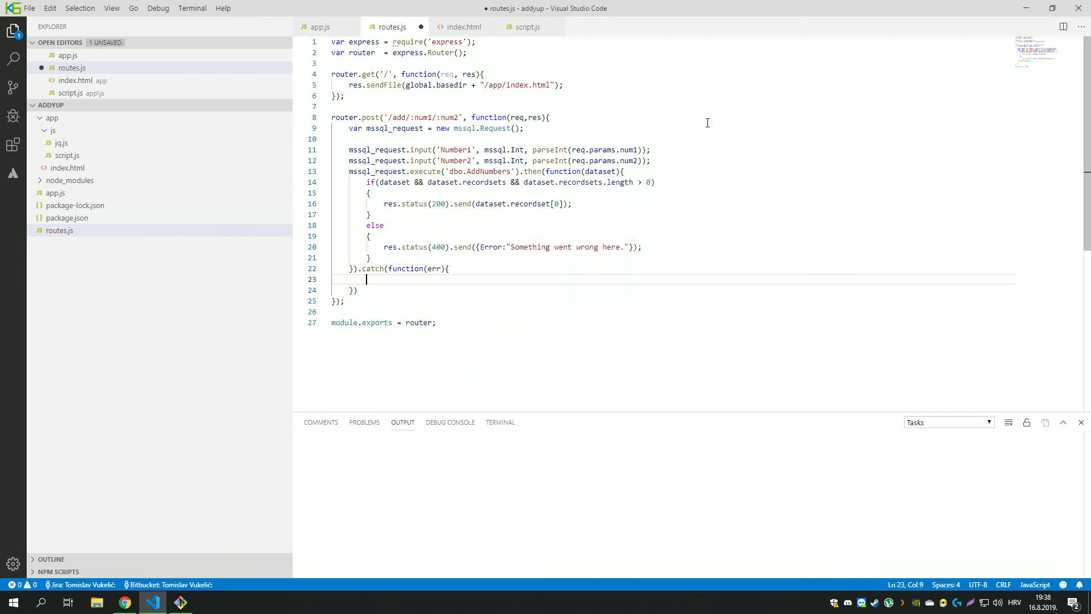
type("res.")
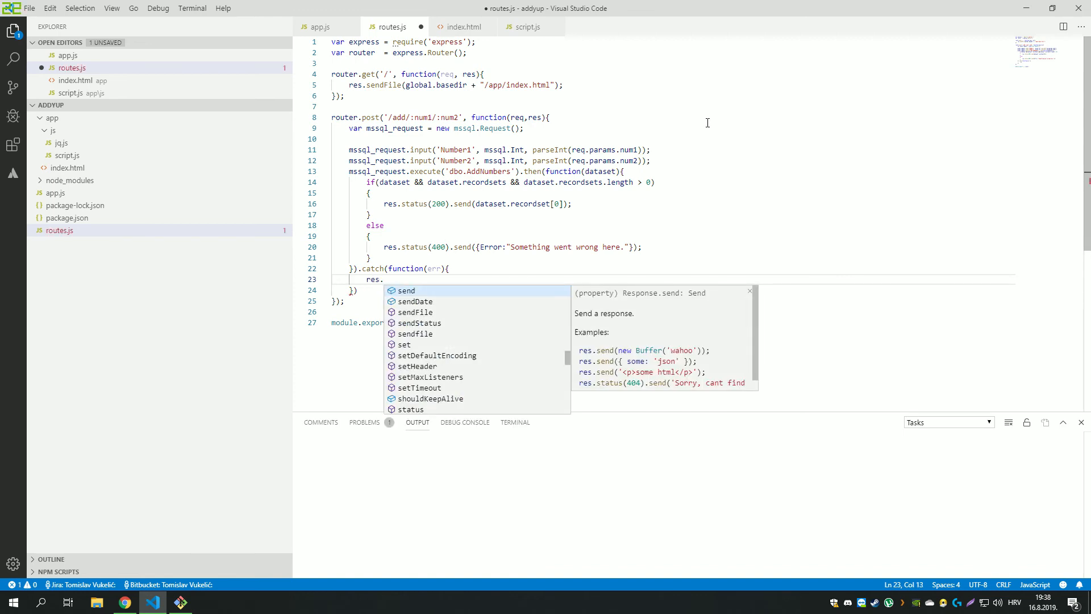
type("status(400).send(err);")
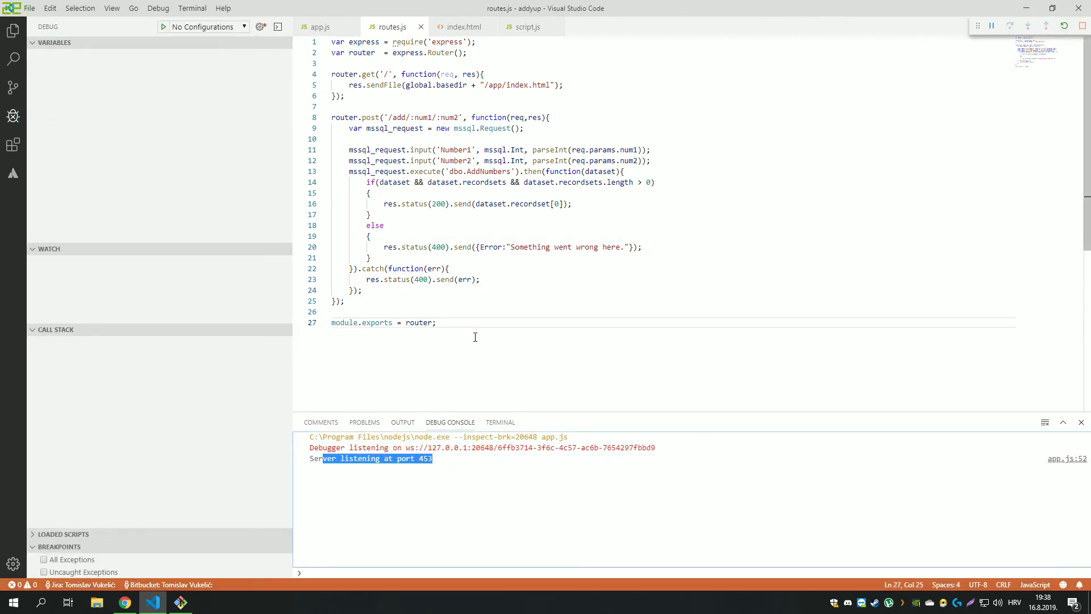
Switch to the Addy page at localhost:453 in the browser.
left_click(123, 602)
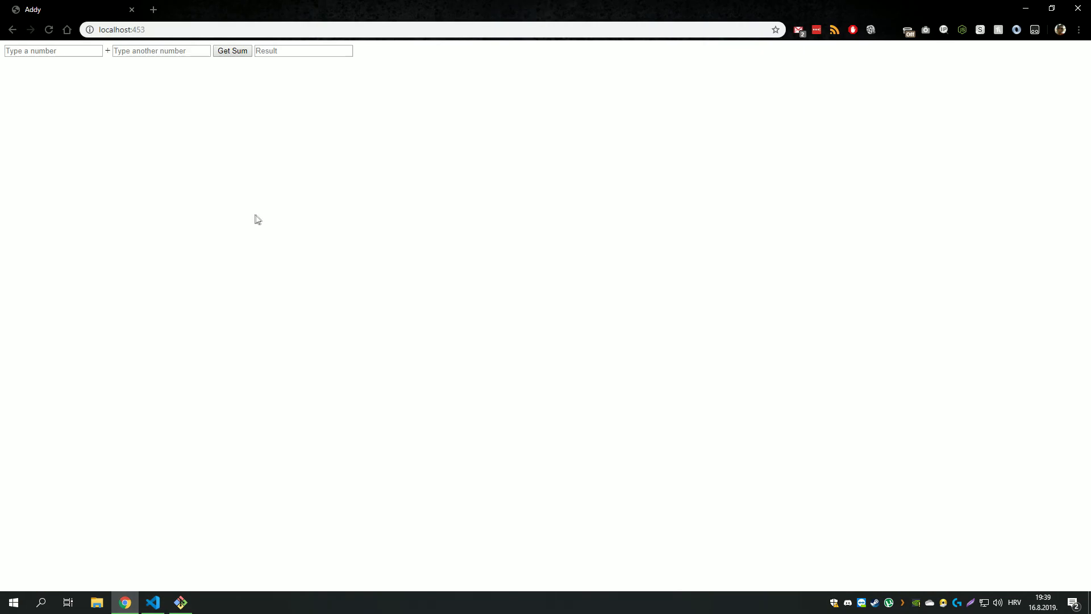
Enter 6 and request a sum, surfacing the 'mssql is not defined' error from routes.js.
type("6")
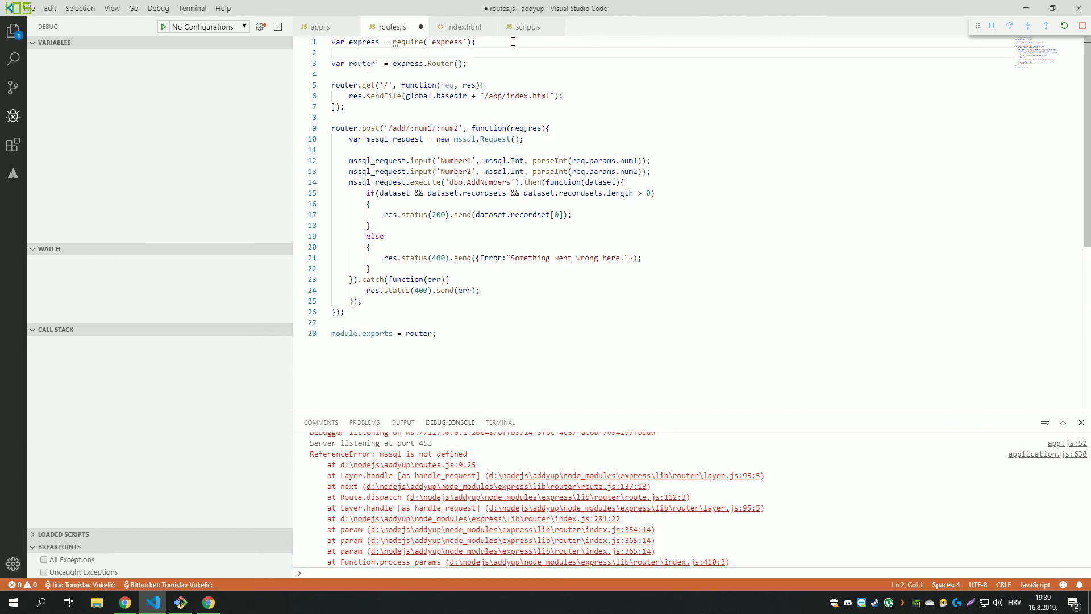
Add var mssql = require('mssql'); at the top of routes.js and save.
type("var")
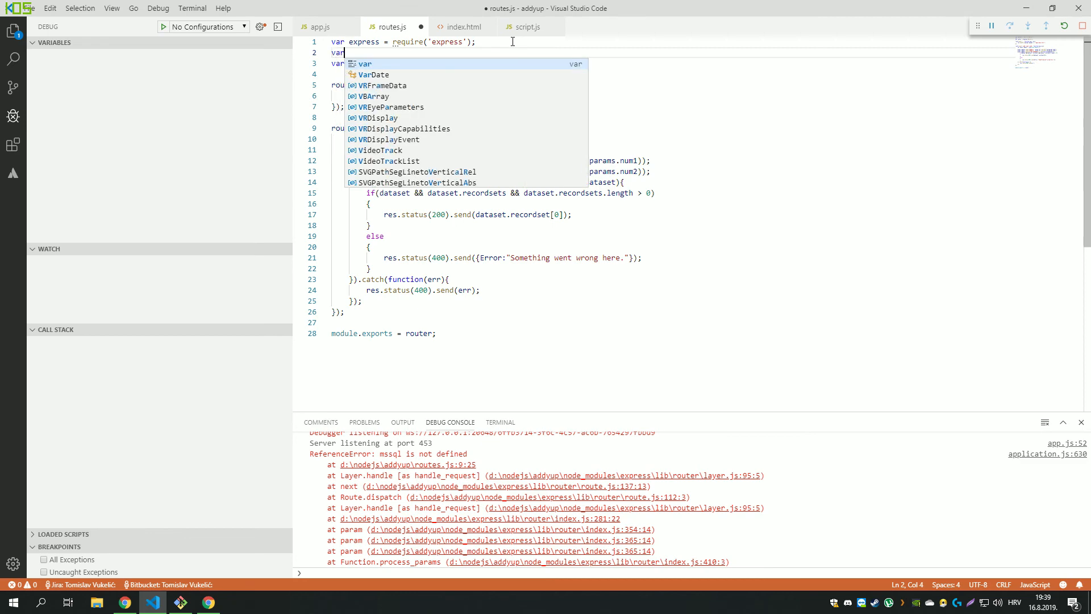
type("mssql")
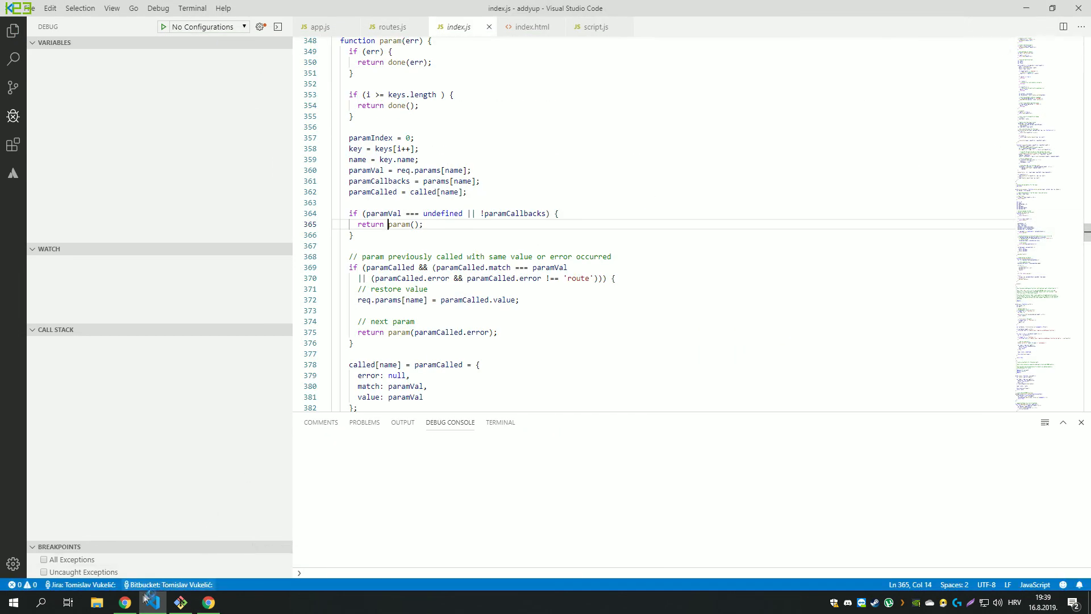
Request the sum on the Addy page, getting 246, and return to the editor.
left_click(124, 602)
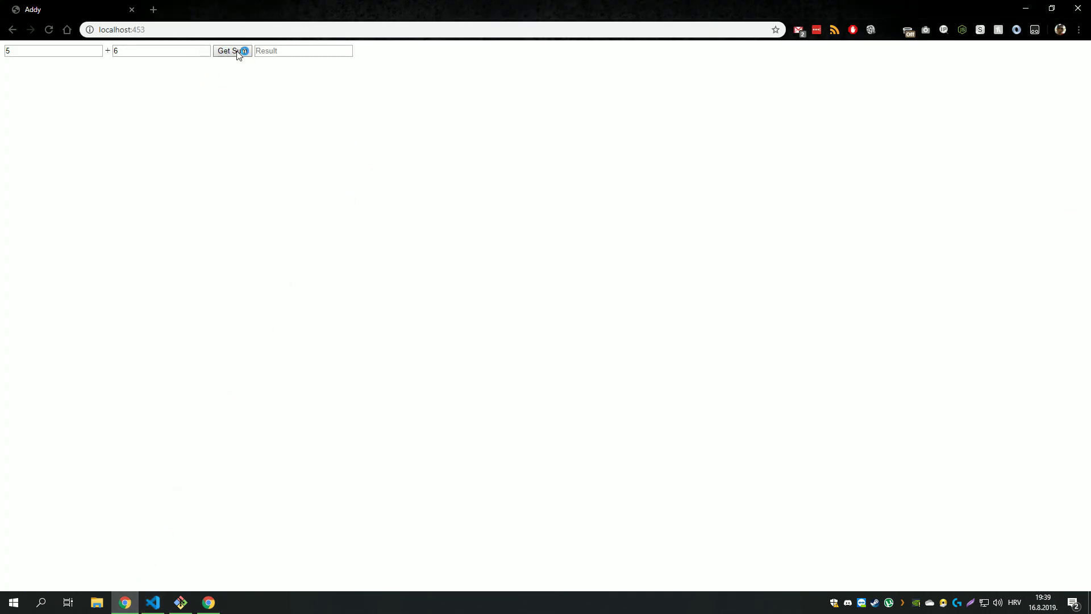
left_click(232, 50)
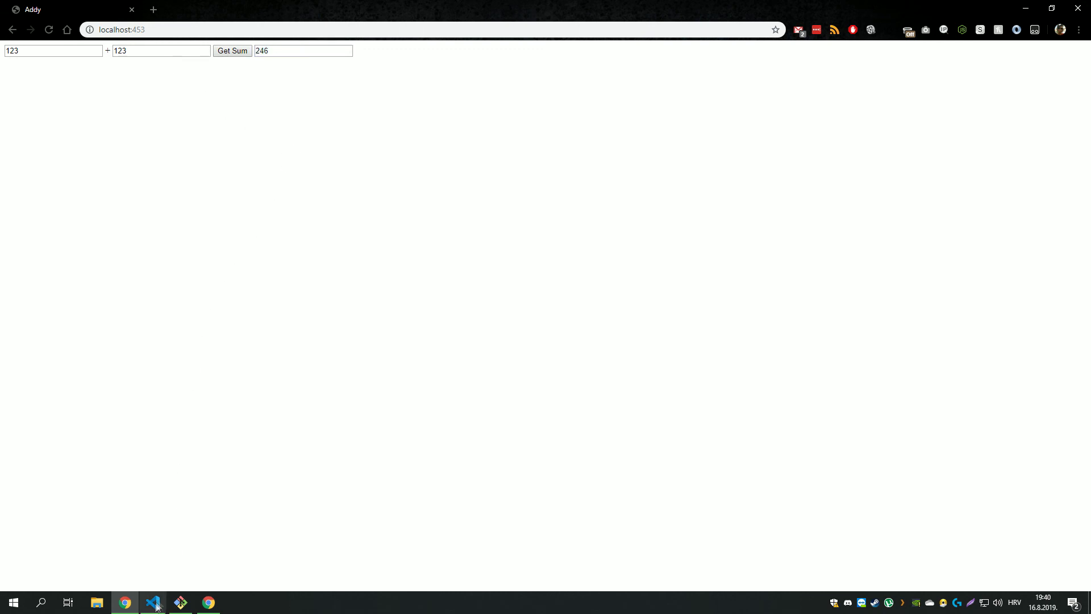
left_click(153, 602)
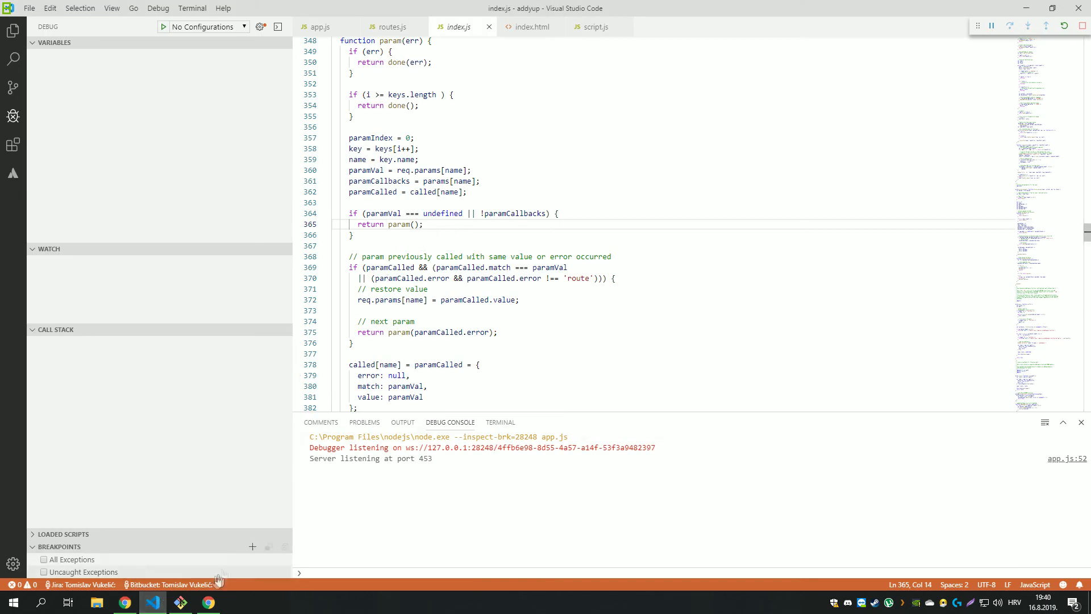
Set a breakpoint on the recordsets check line inside the AddNumbers callback in routes.js.
left_click(391, 26)
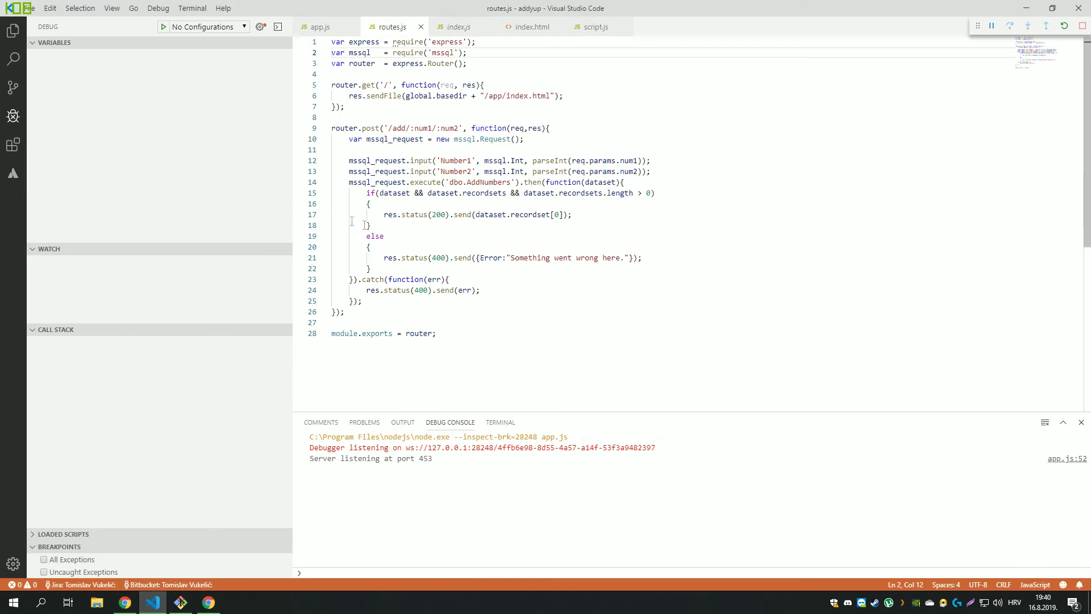
left_click(299, 193)
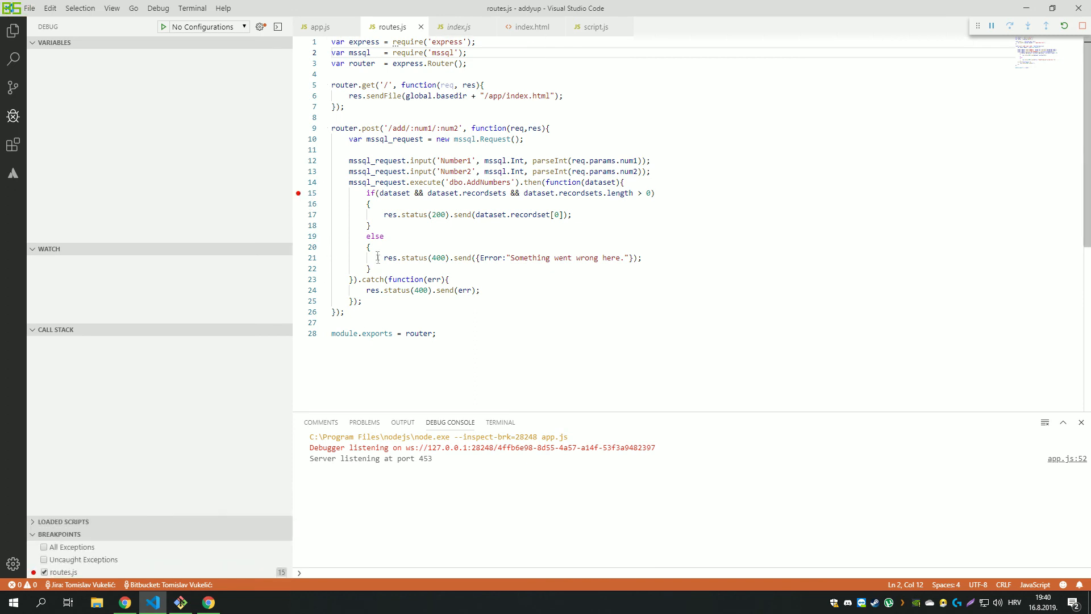
mouse_move(548, 200)
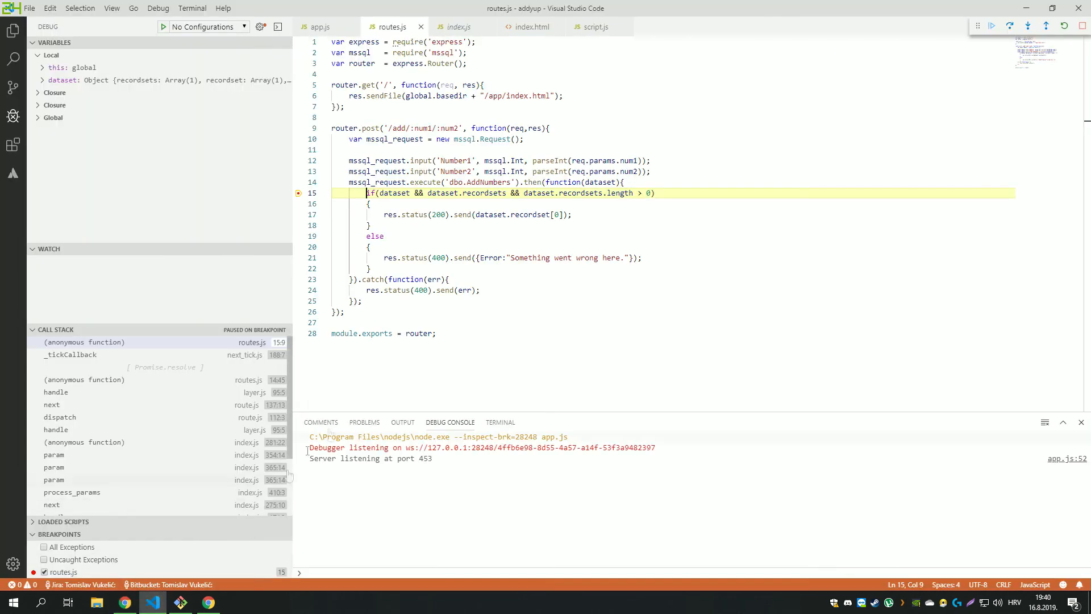
mouse_move(492, 193)
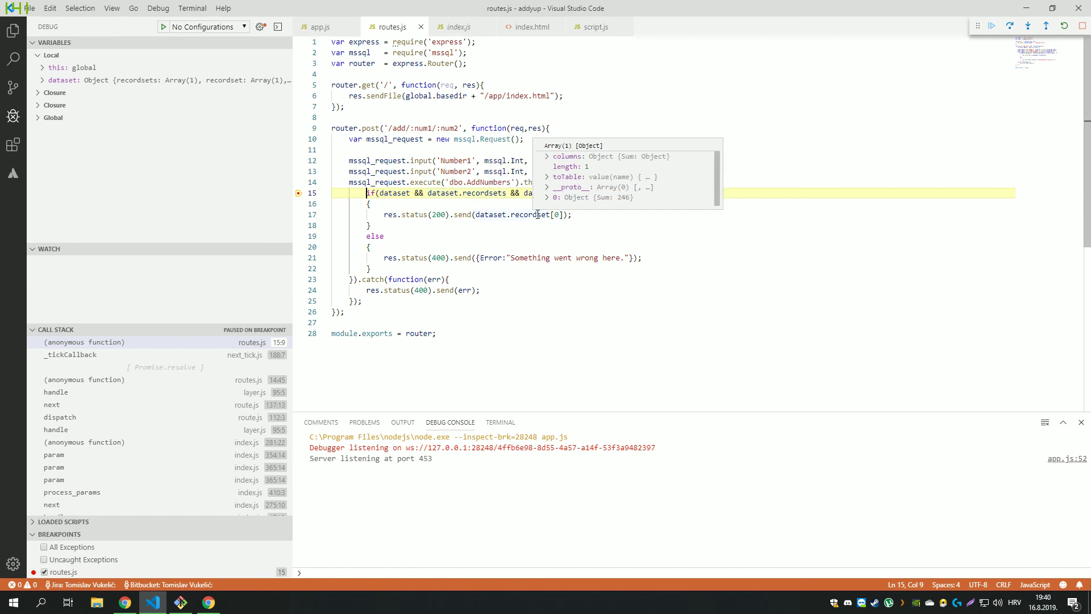
Inspect dataset.recordset showing Sum 246, then continue execution past the breakpoint.
left_click(548, 197)
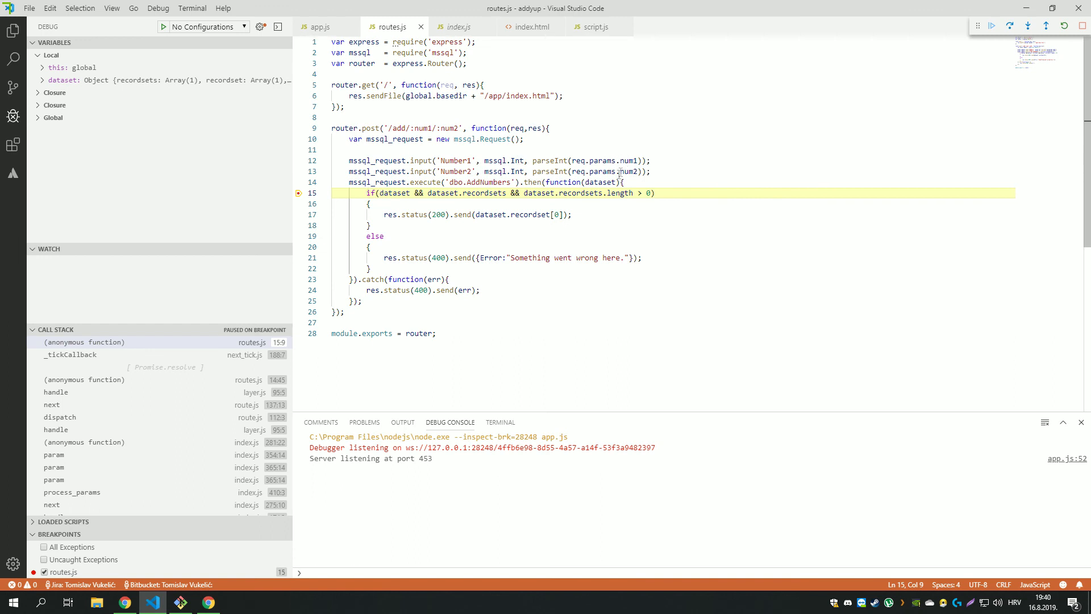
left_click(1009, 26)
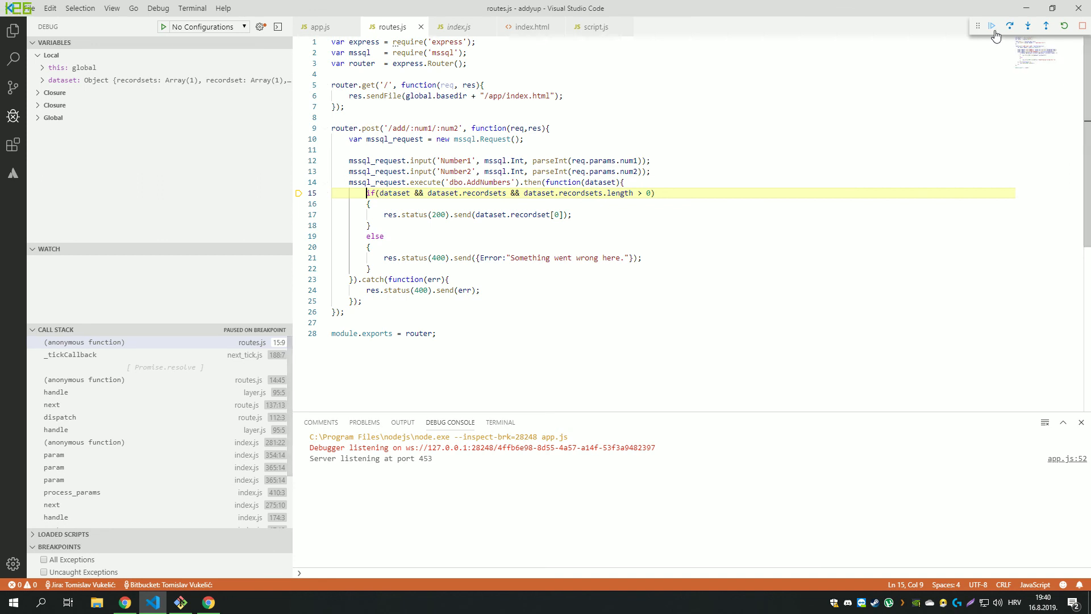